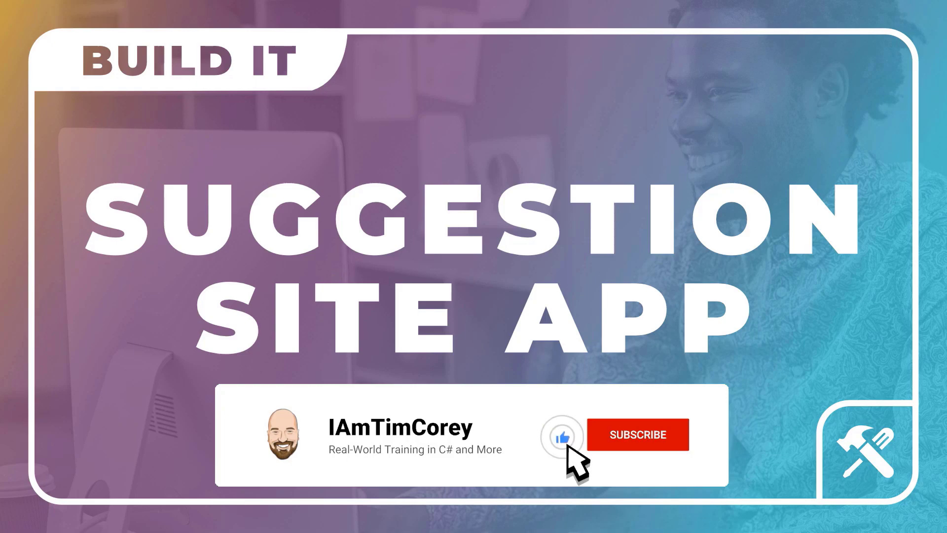
Add a new Razor component named Details to the UI project's Pages folder
left_click(637, 434)
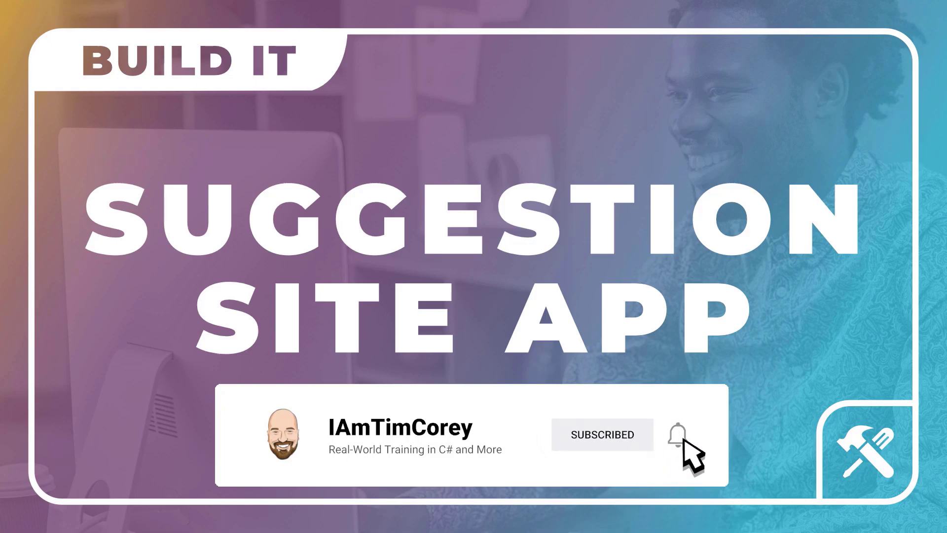
left_click(680, 434)
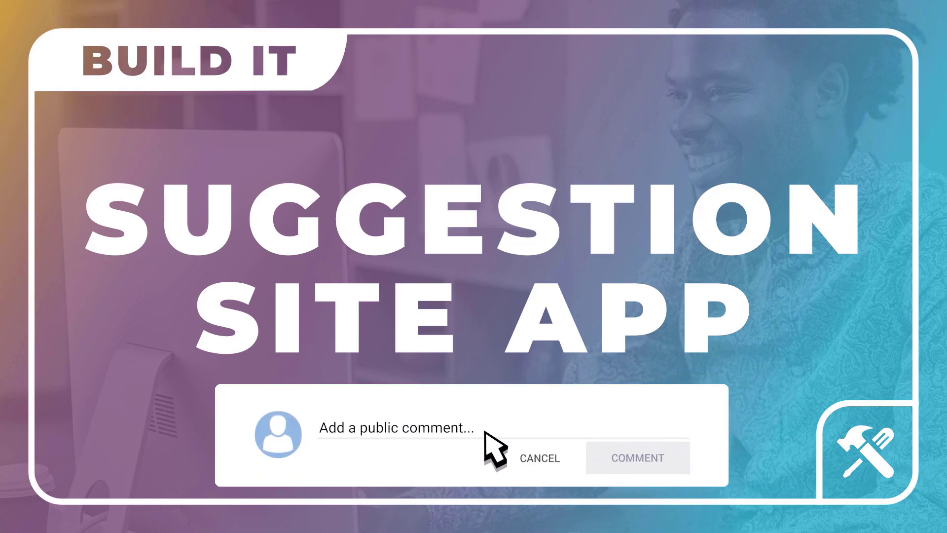
left_click(636, 457)
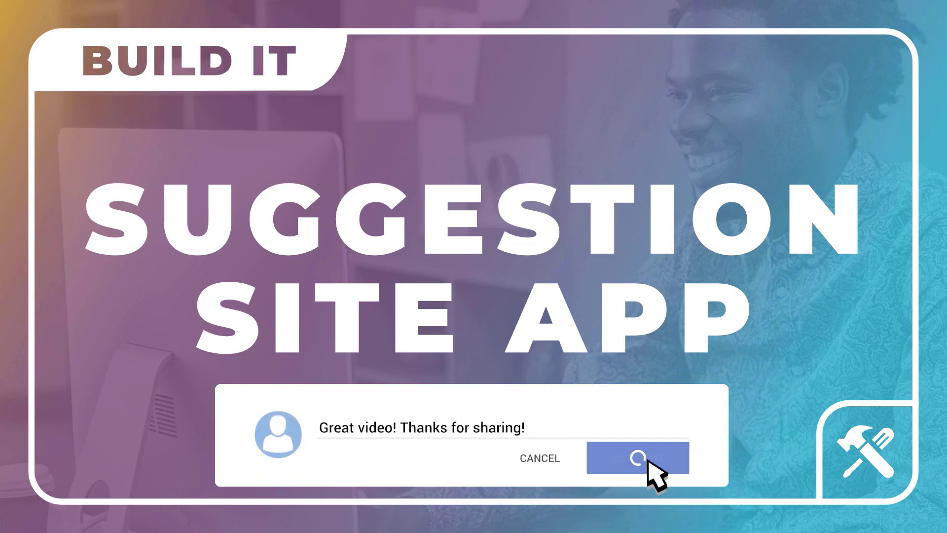
left_click(633, 459)
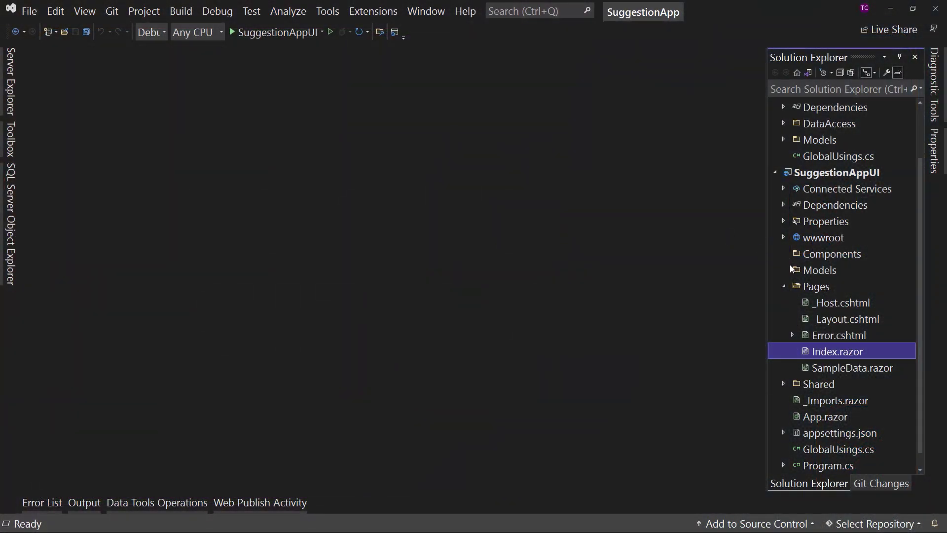
mouse_move(814, 292)
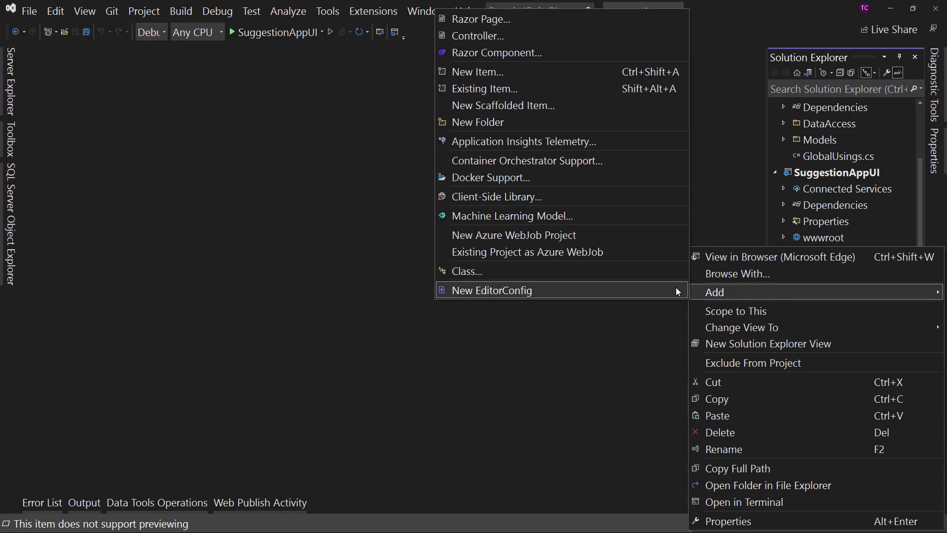
left_click(478, 71)
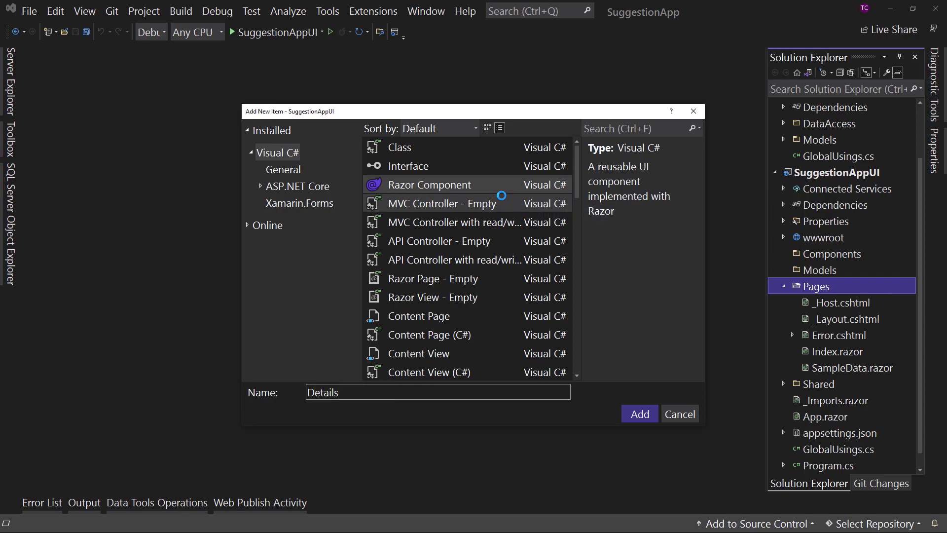
left_click(638, 414)
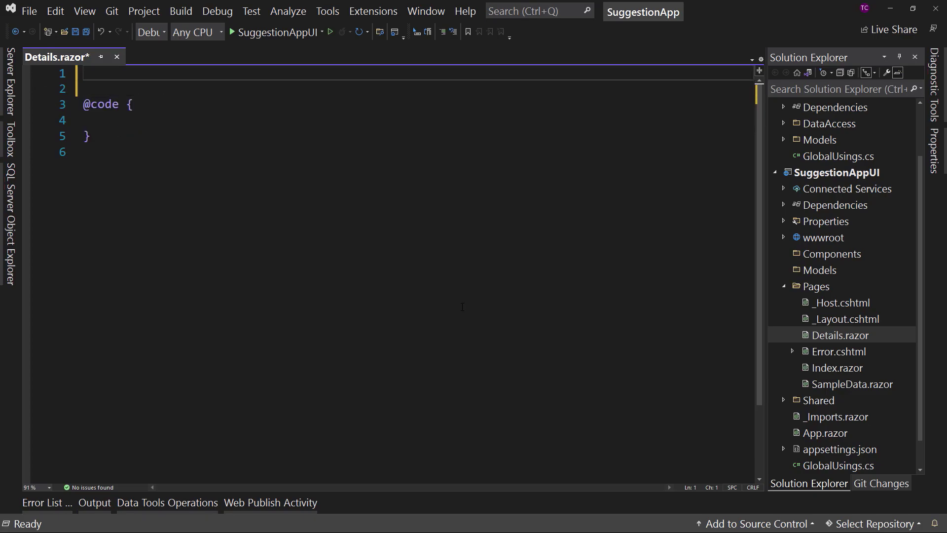
type("@page")
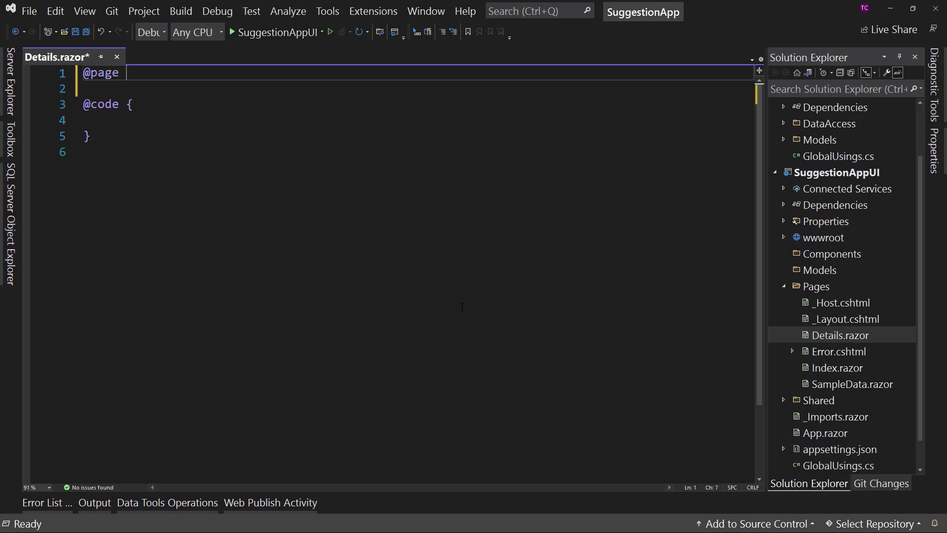
type("\"/\"")
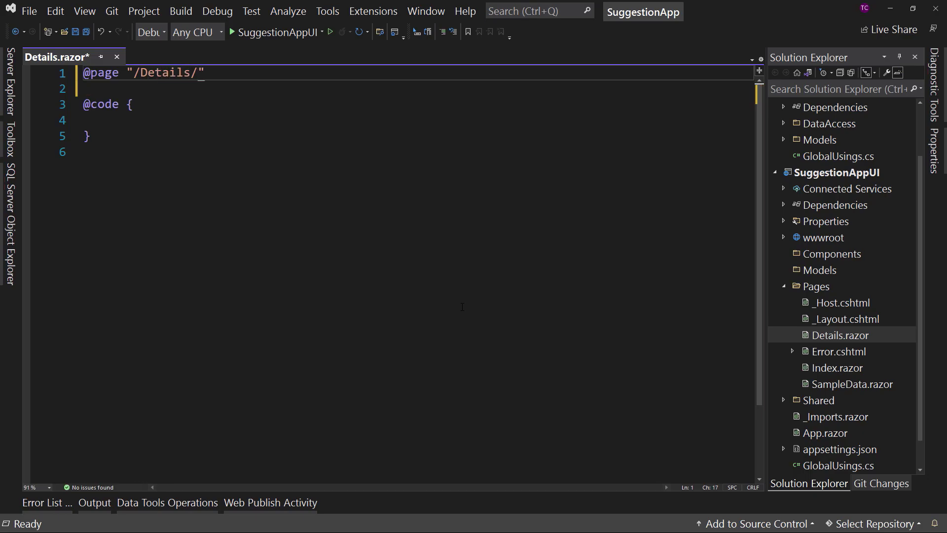
type("{")
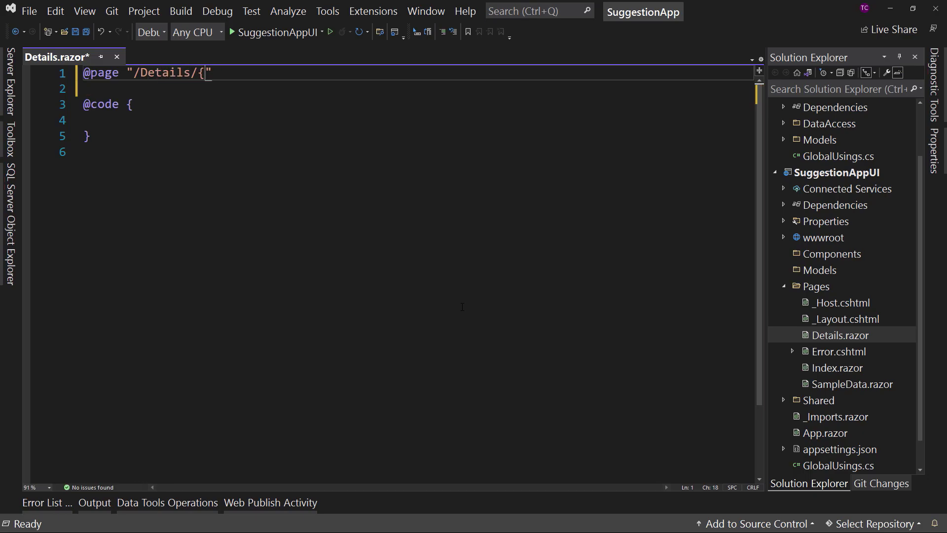
type("Id}")
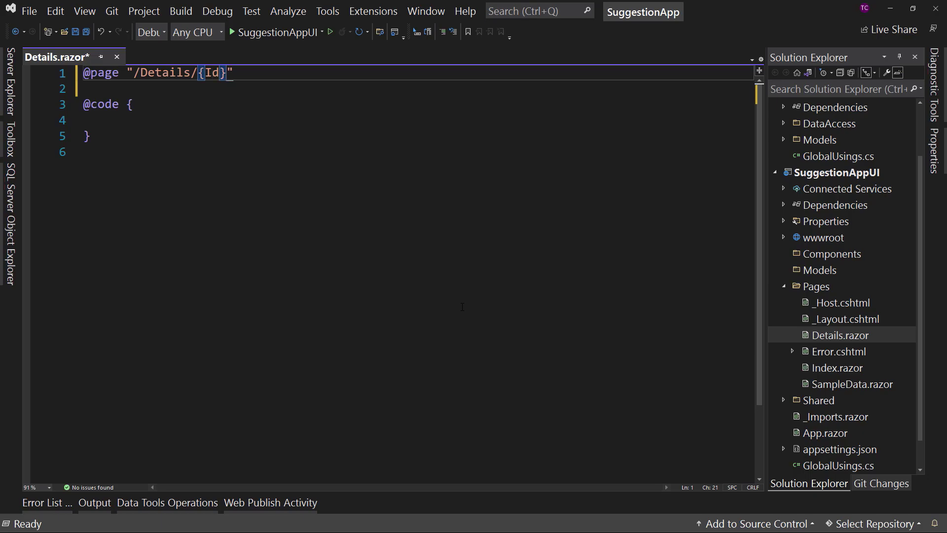
mouse_move(845, 371)
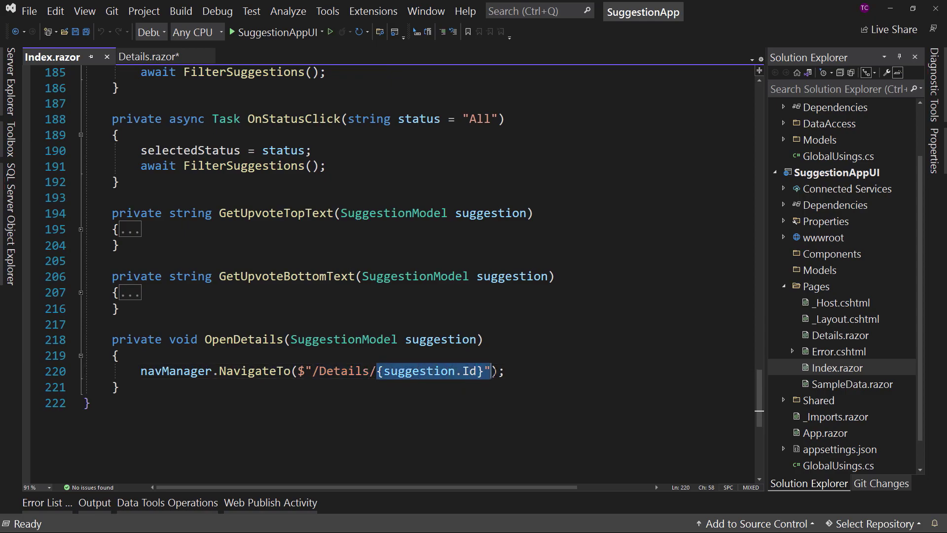
left_click(146, 56)
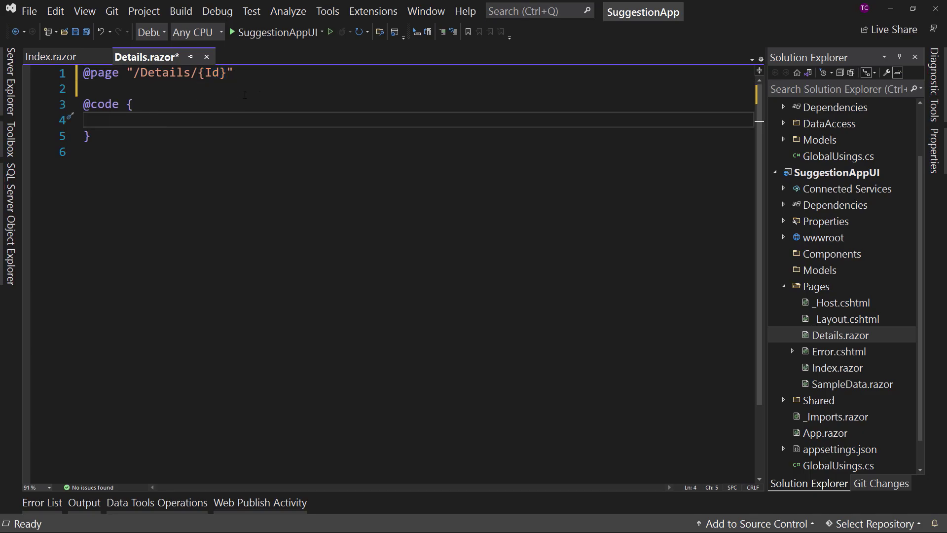
Inject ISuggestionData as suggestionData and NavigationManager as navManager below the route line
left_click(233, 72)
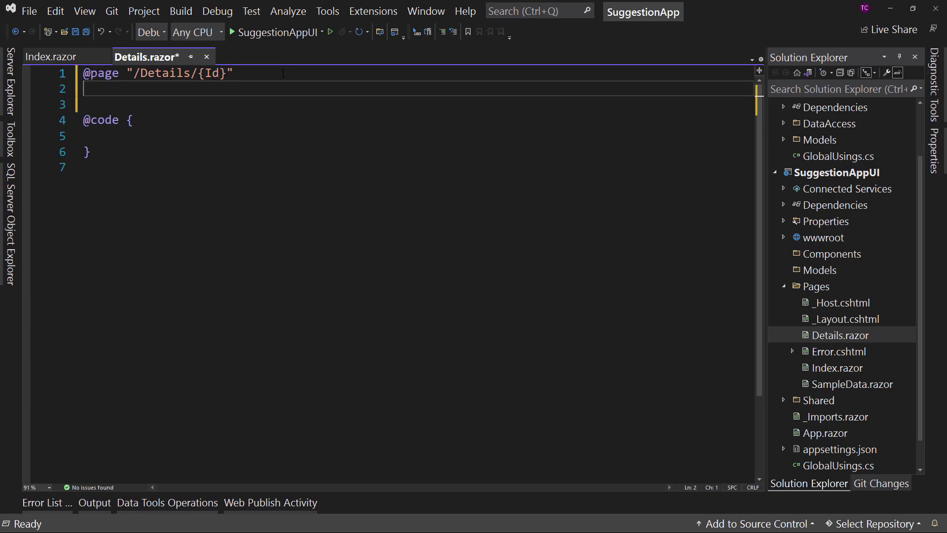
type("@inject")
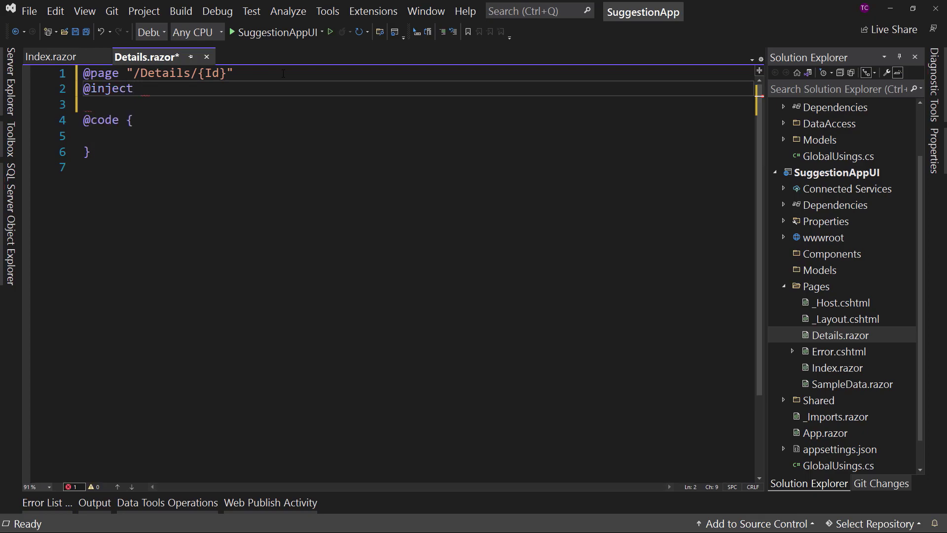
type("ISuggestionData s")
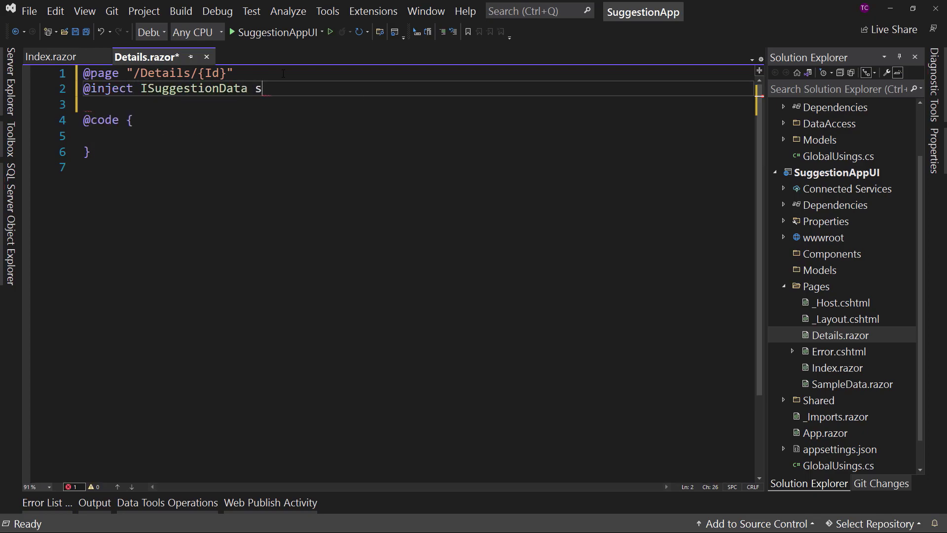
type("uggestionData")
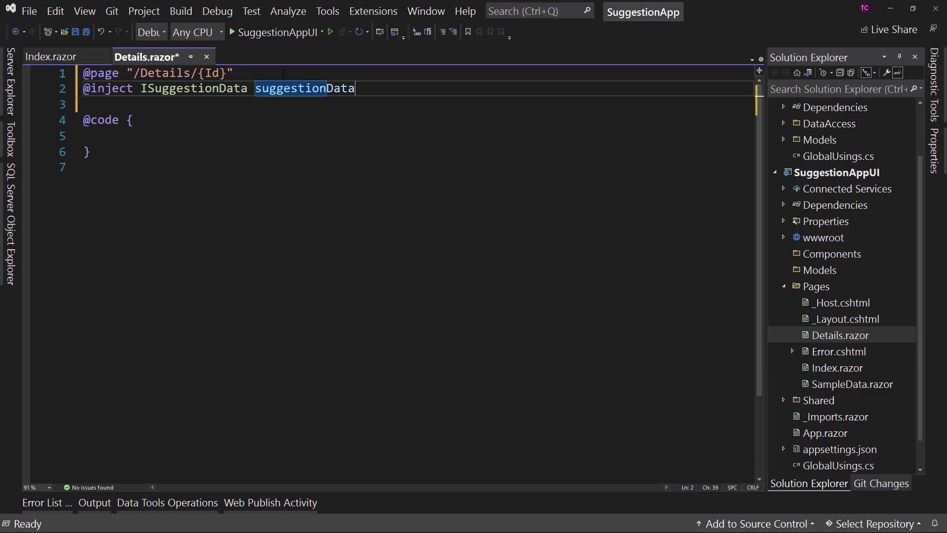
type("@inj")
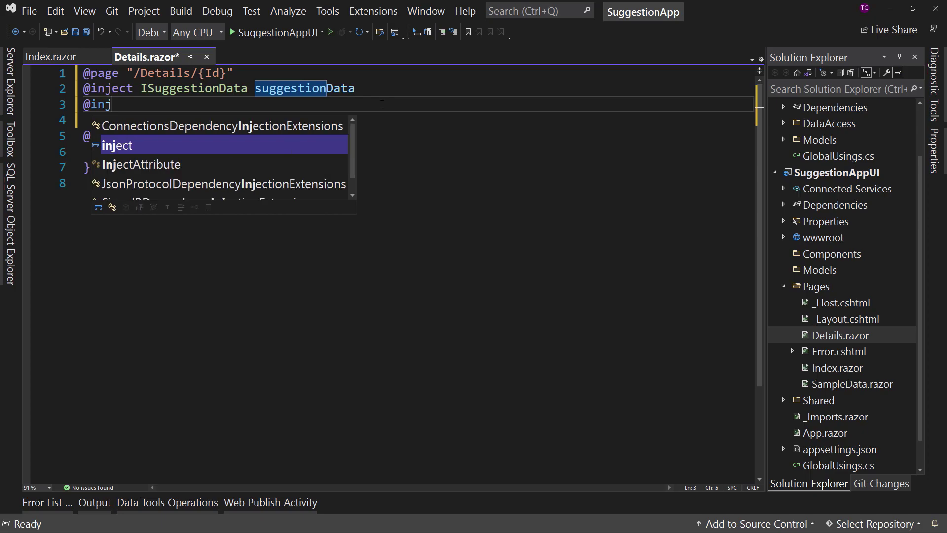
type("ect NavigationManager")
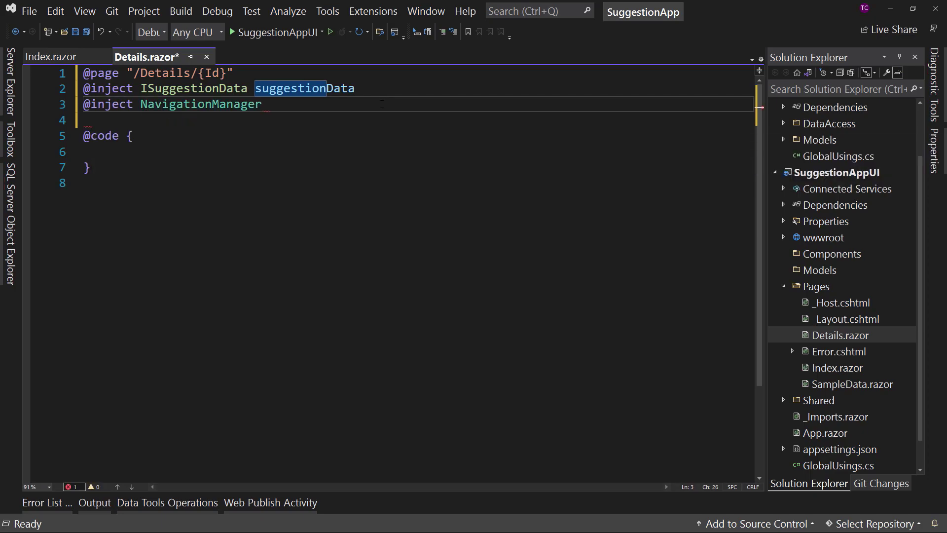
type("navMa")
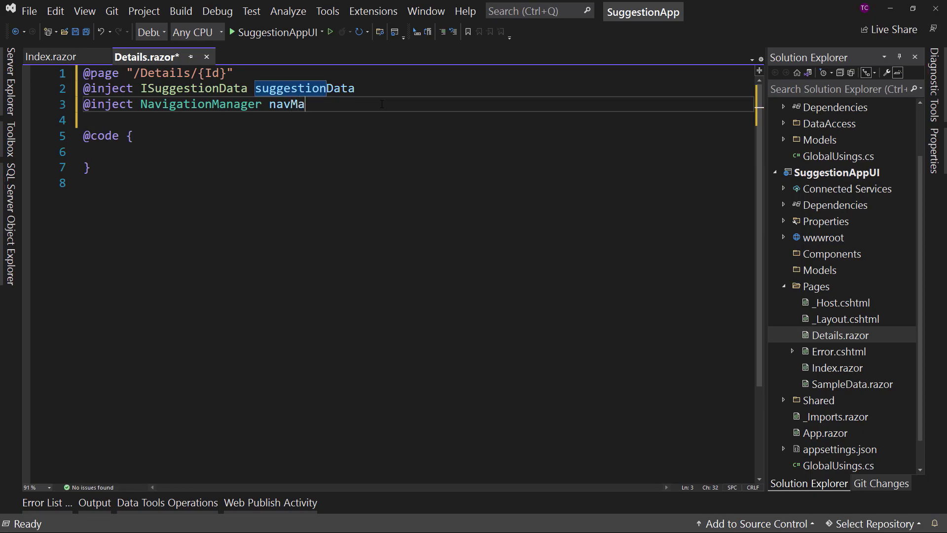
type("nager")
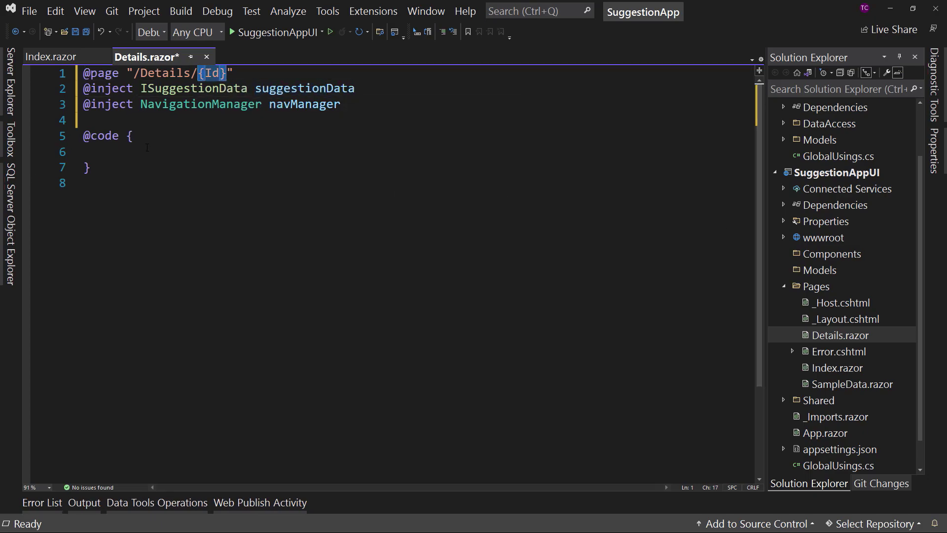
type("[P]")
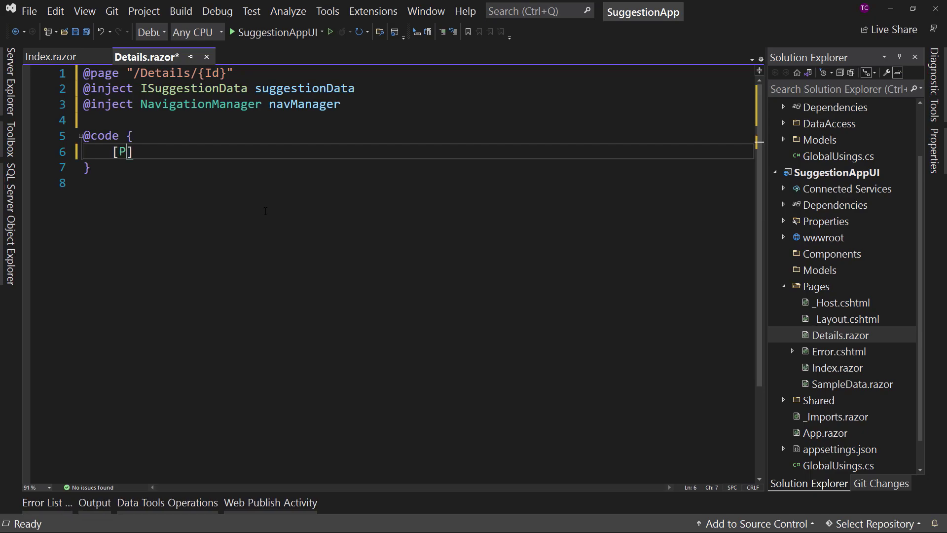
type("arameter")
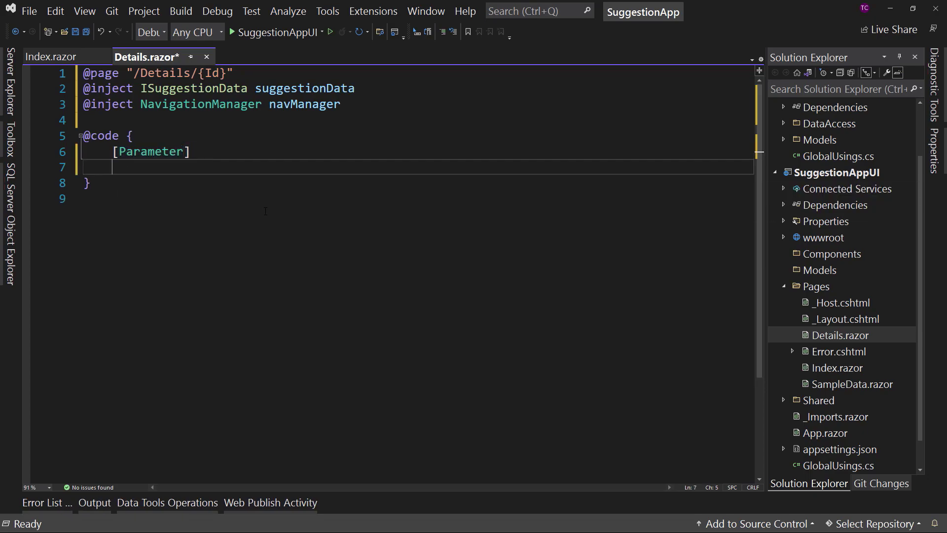
type("public string")
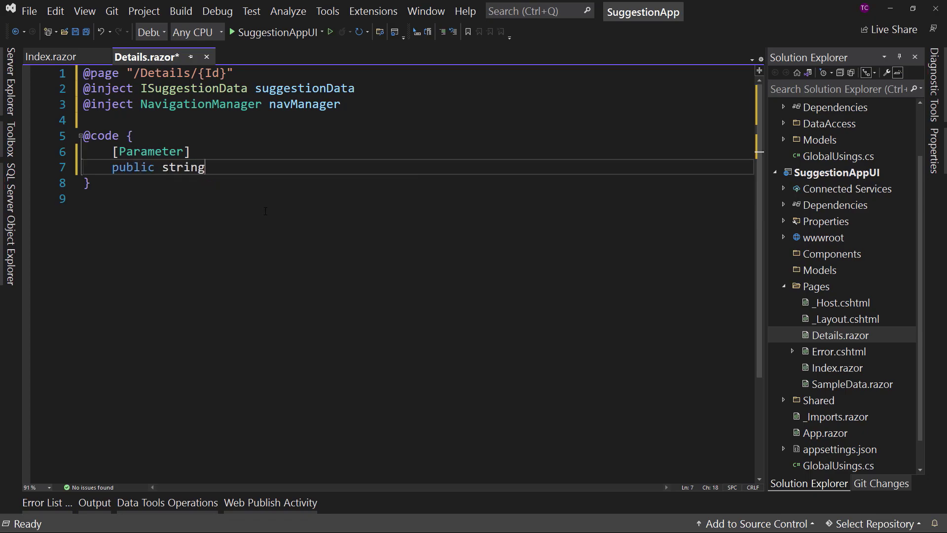
type("Id {}")
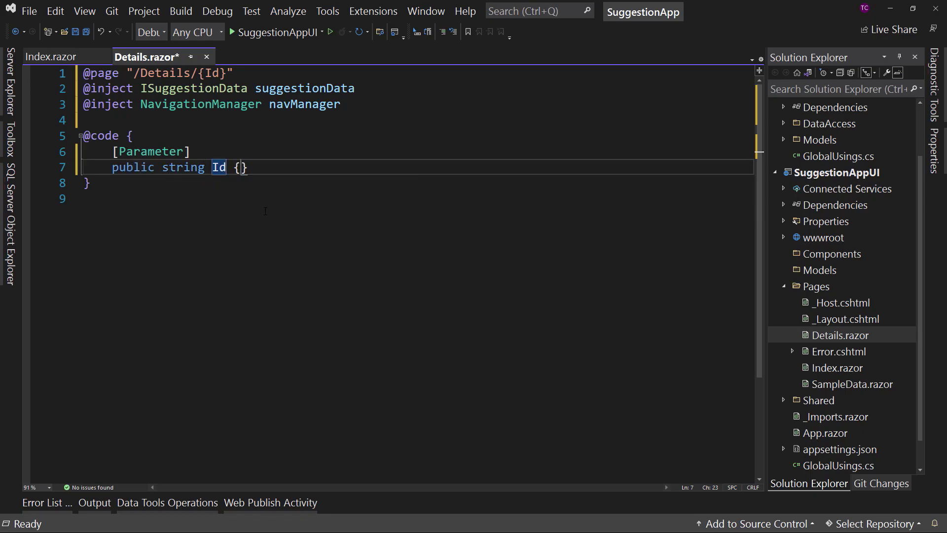
type("get; set;")
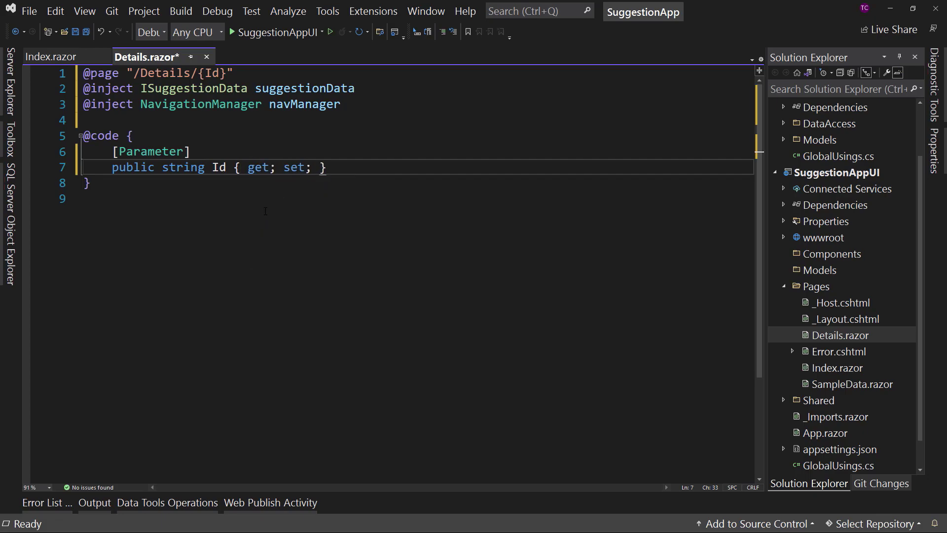
double_click(133, 167)
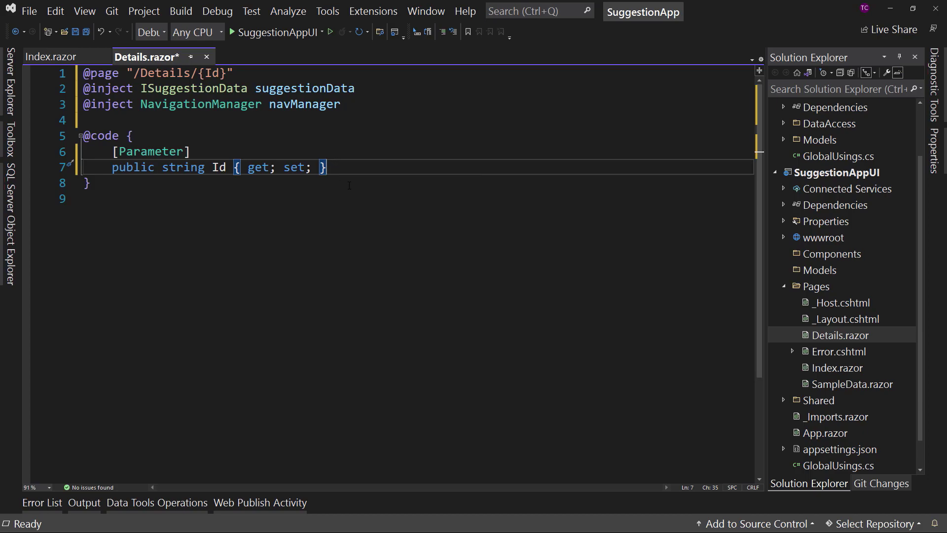
Add a private SuggestionModel suggestion field to the code block
type("privat")
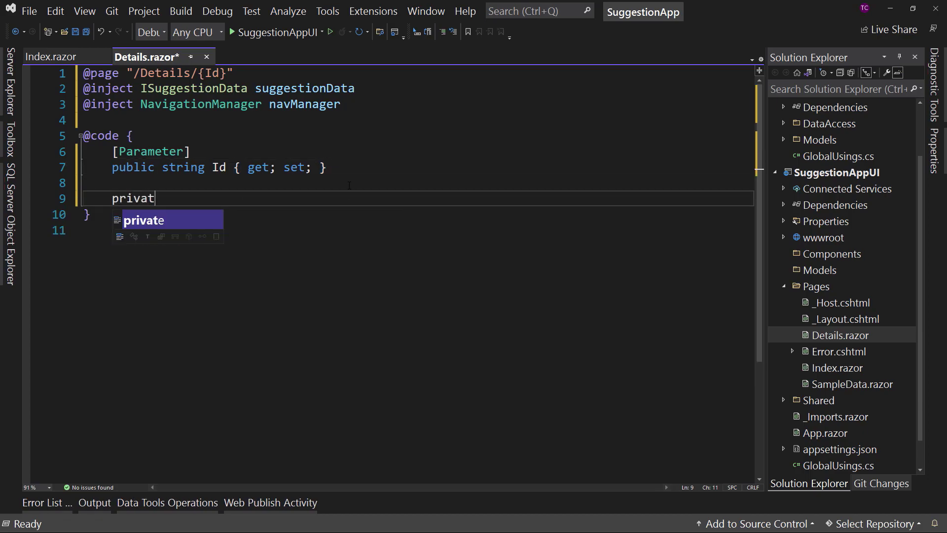
type("e suggestionModel")
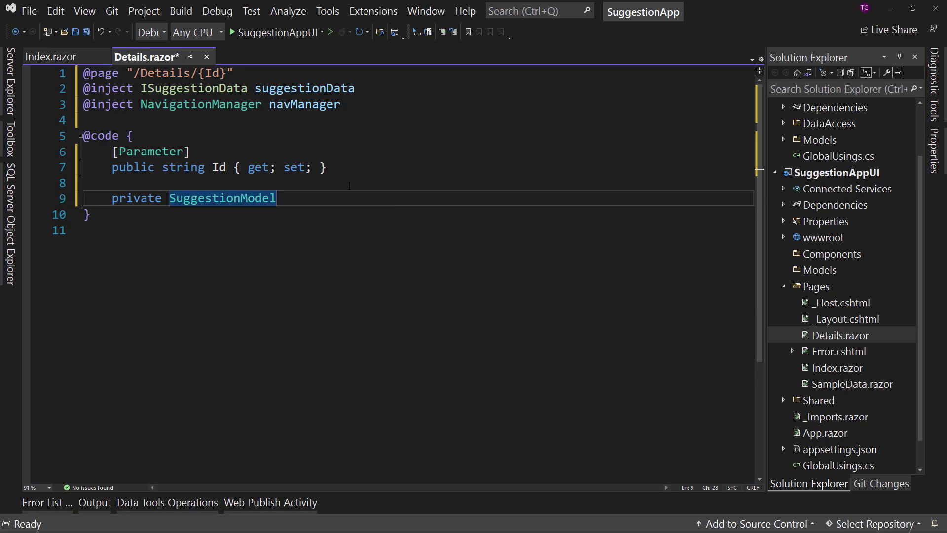
type("suggestion;")
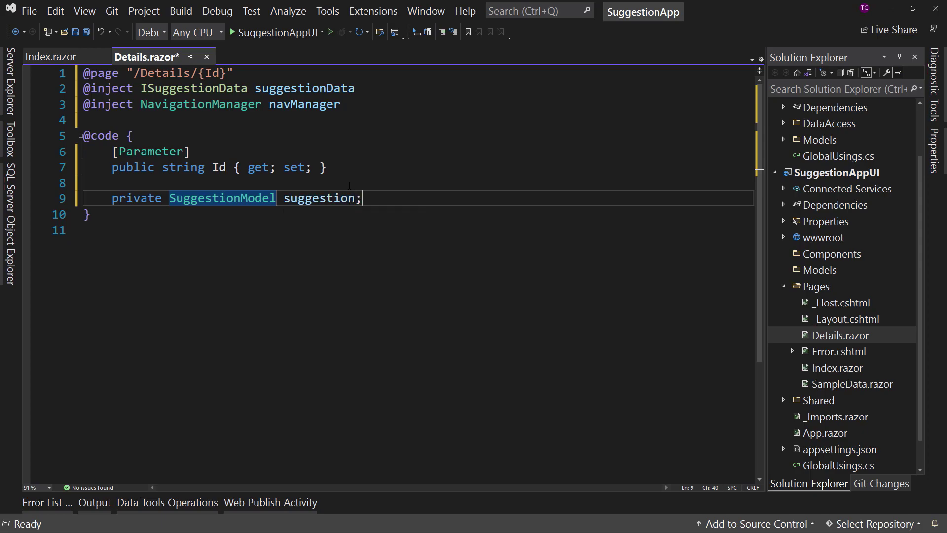
key("Return")
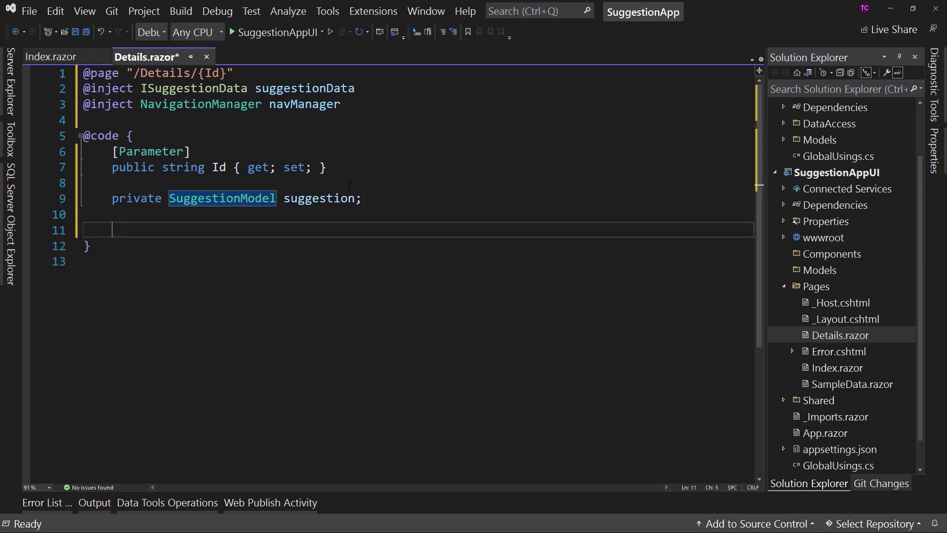
Add an empty protected async override Task OnInitializedAsync() method
type("protected override Task OnInitializedAsync(")
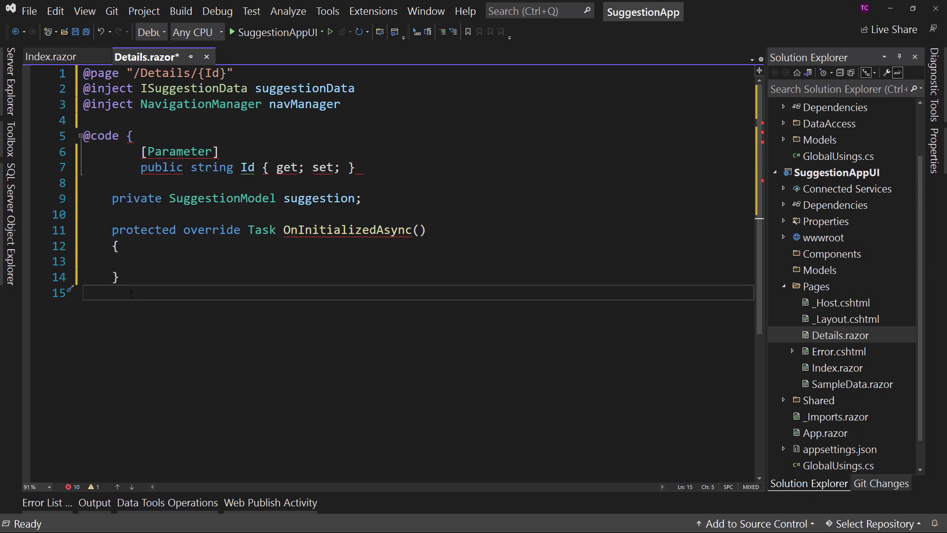
type("}")
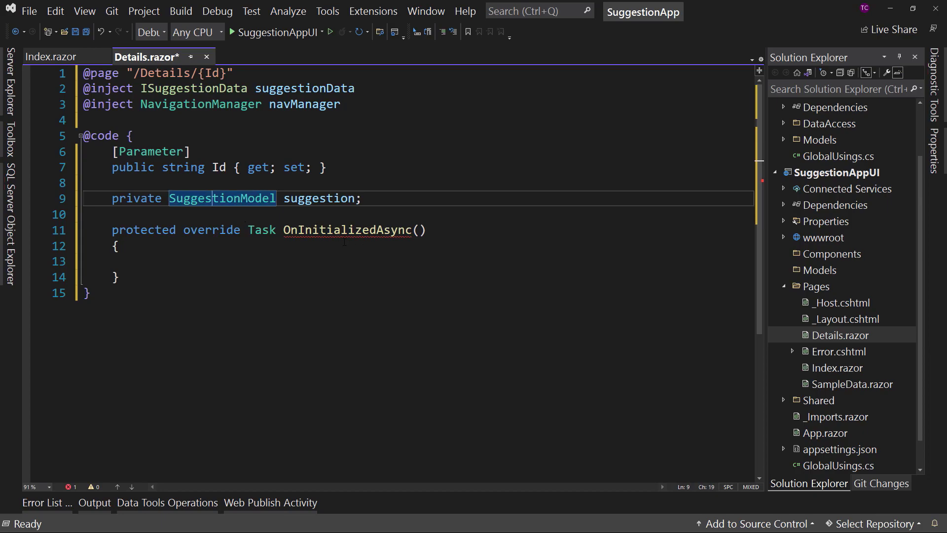
left_click(142, 261)
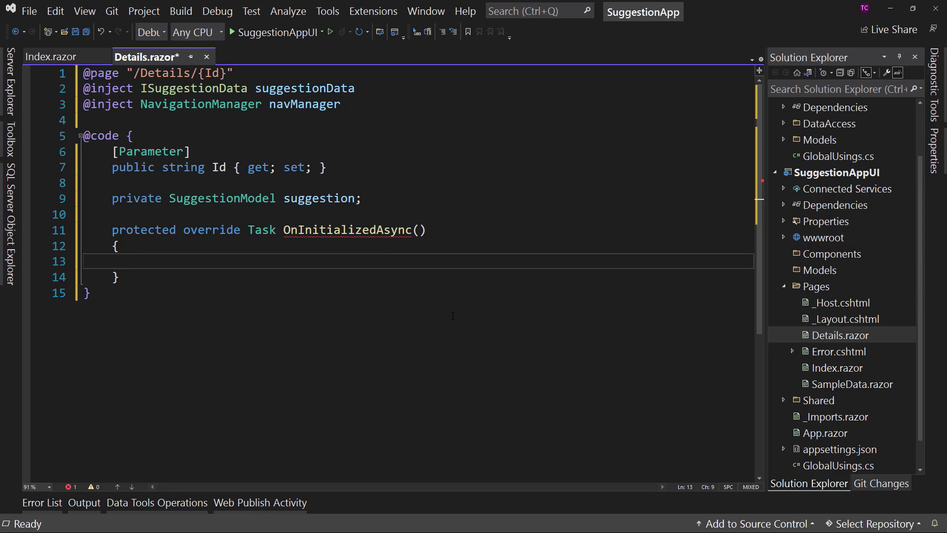
type("async")
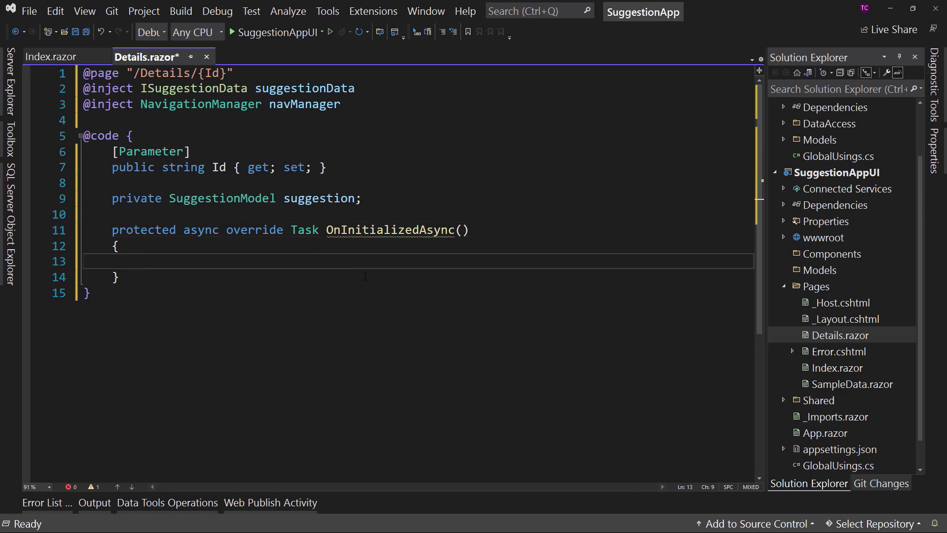
mouse_move(306, 268)
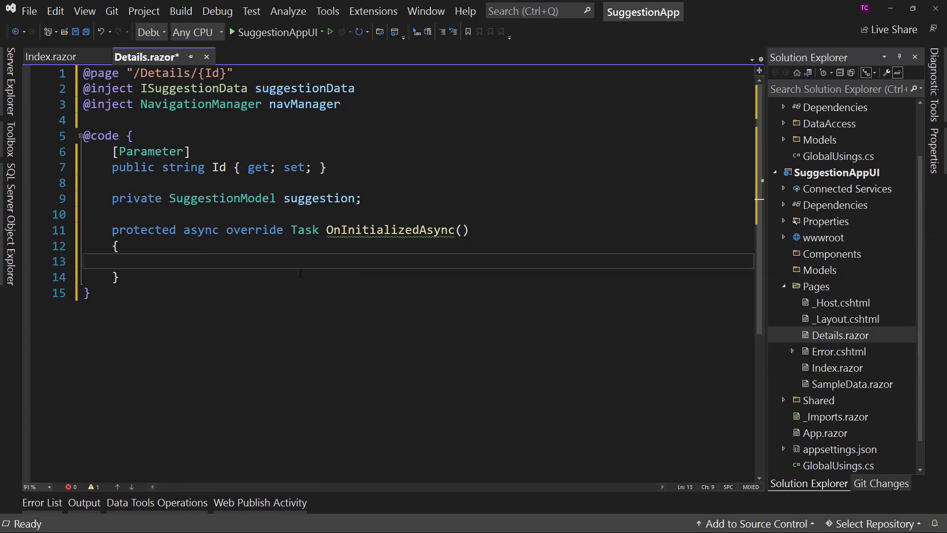
In OnInitializedAsync set suggestion = await suggestionData.GetSuggestion(Id);
type("s")
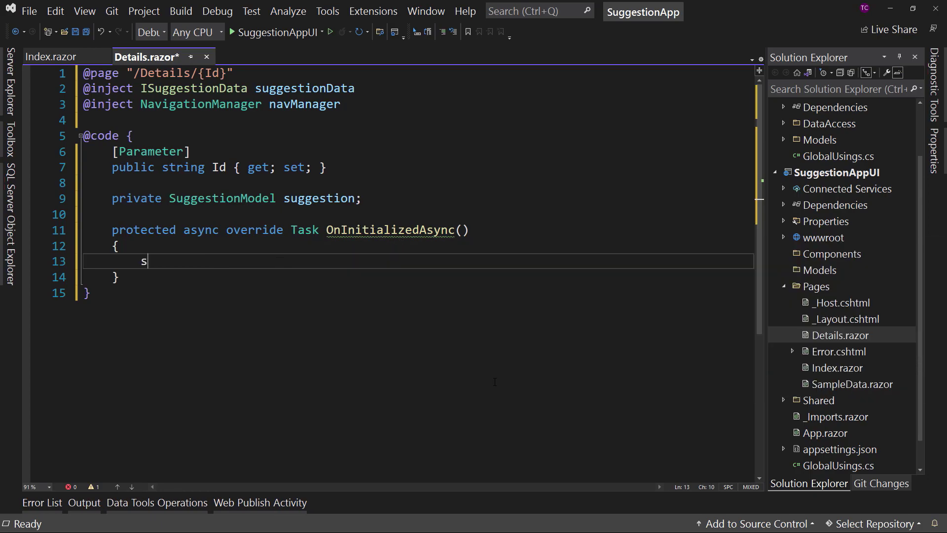
type("uggestion =")
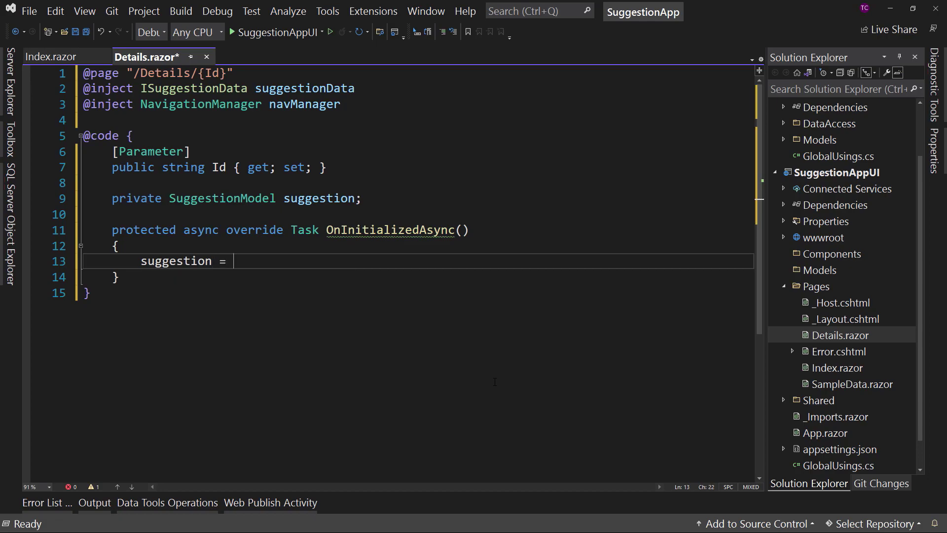
type("await suggest")
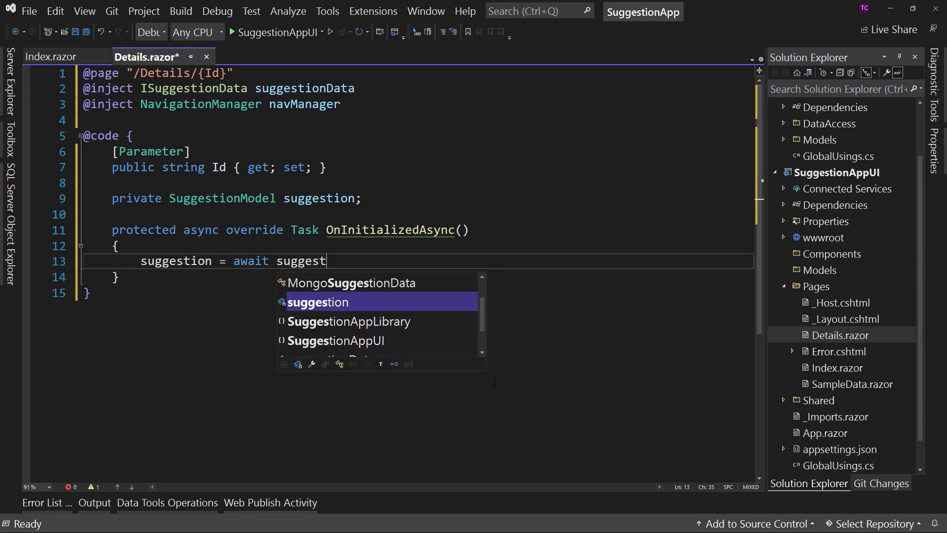
type("ionData.")
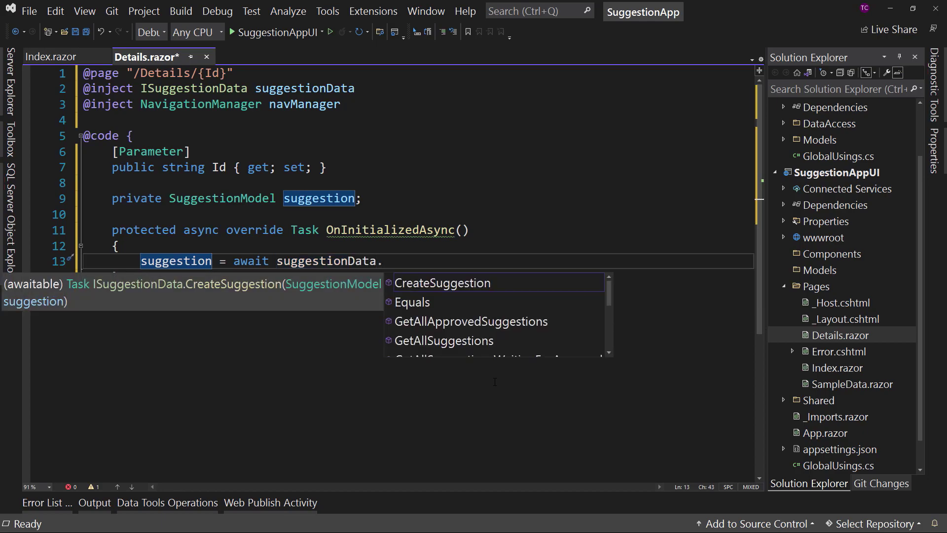
type("gets")
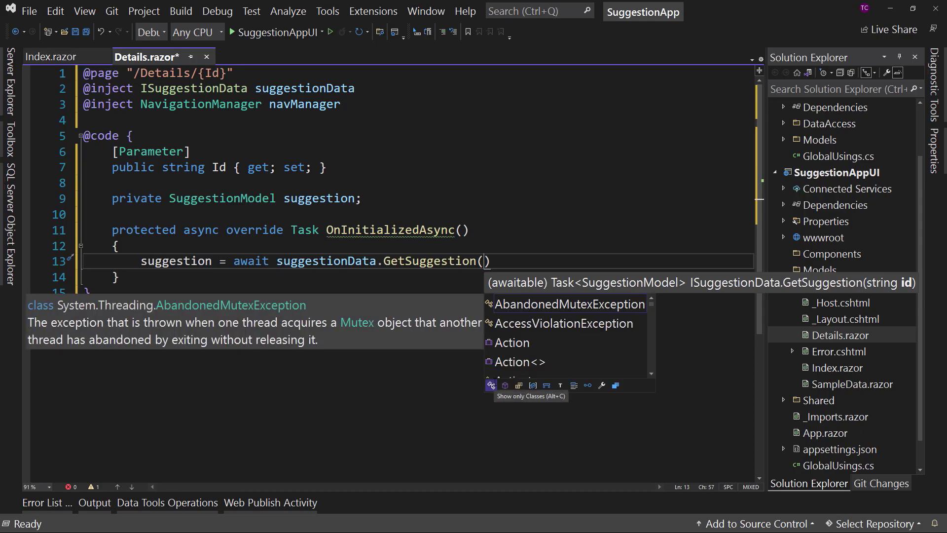
type("Id")
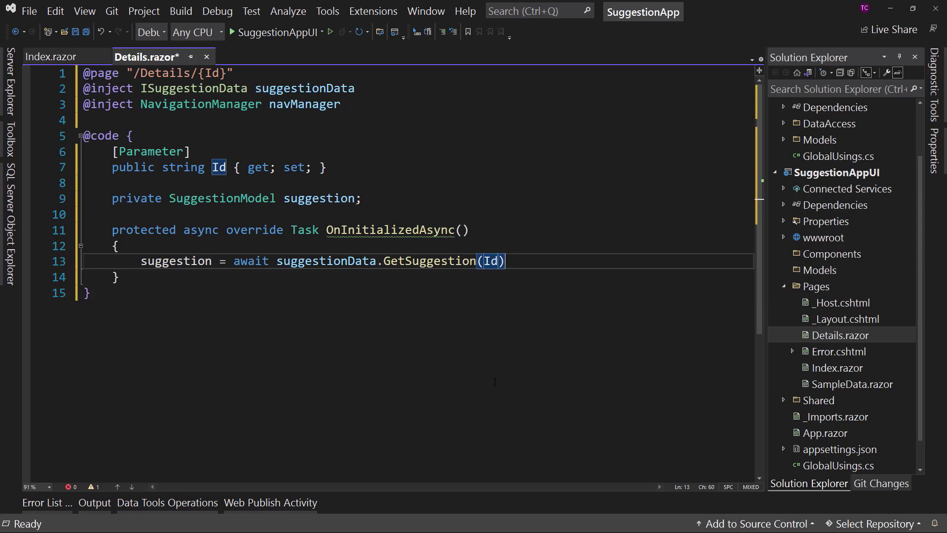
type(";")
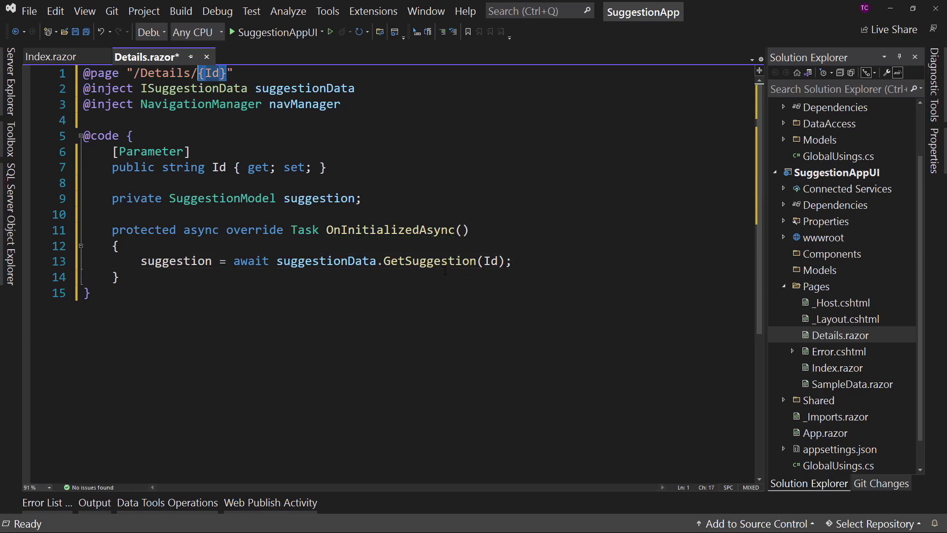
mouse_move(322, 199)
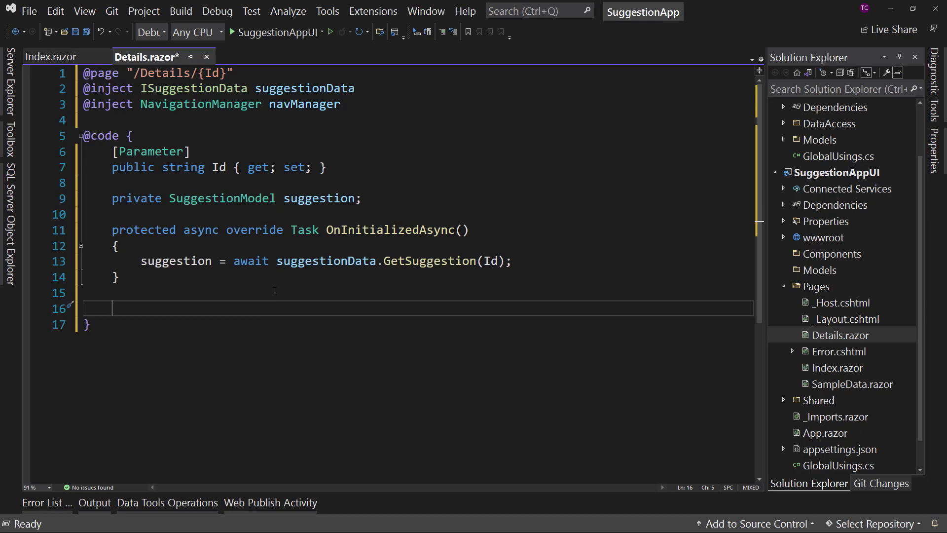
Add private void ClosePage() calling navManager.NavigateTo("/")
type("private void")
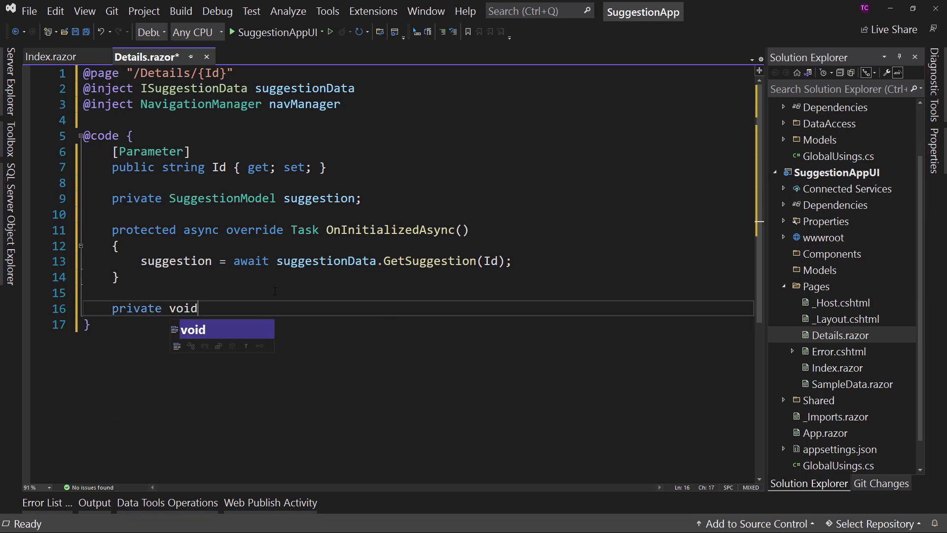
type("ClosePage(")
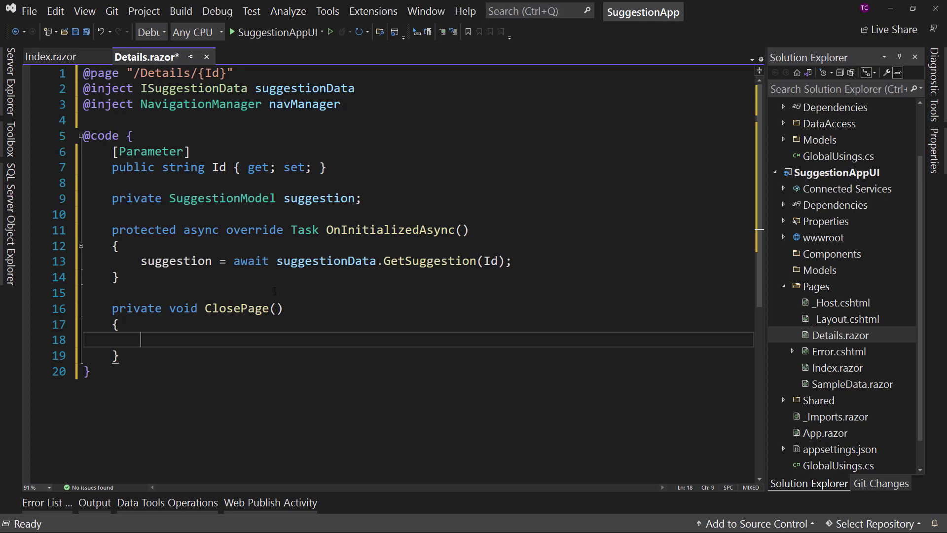
type("navManager.NavigateTo(\"")
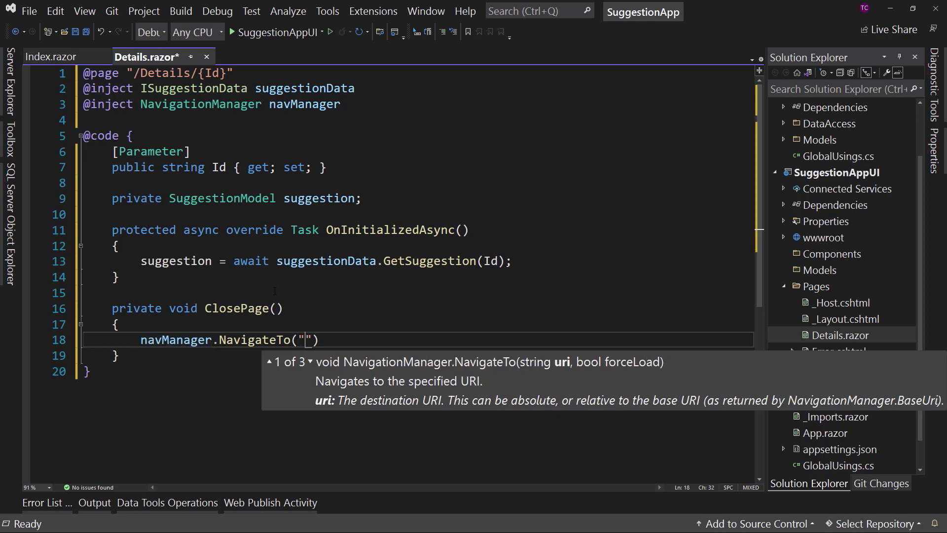
type("/")
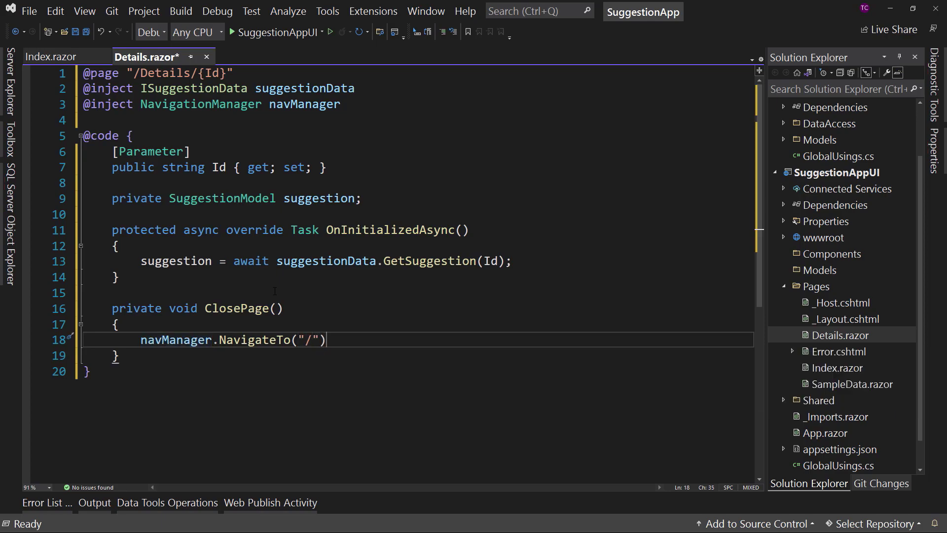
Copy GetUpvoteTopText and GetUpvoteBottomText from Index.razor into Details.razor
type(";")
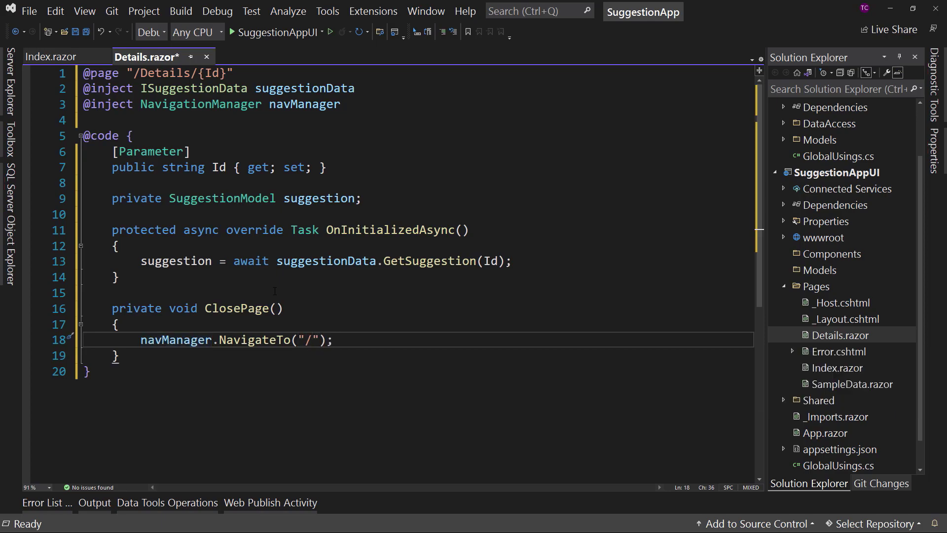
scroll("down", 3)
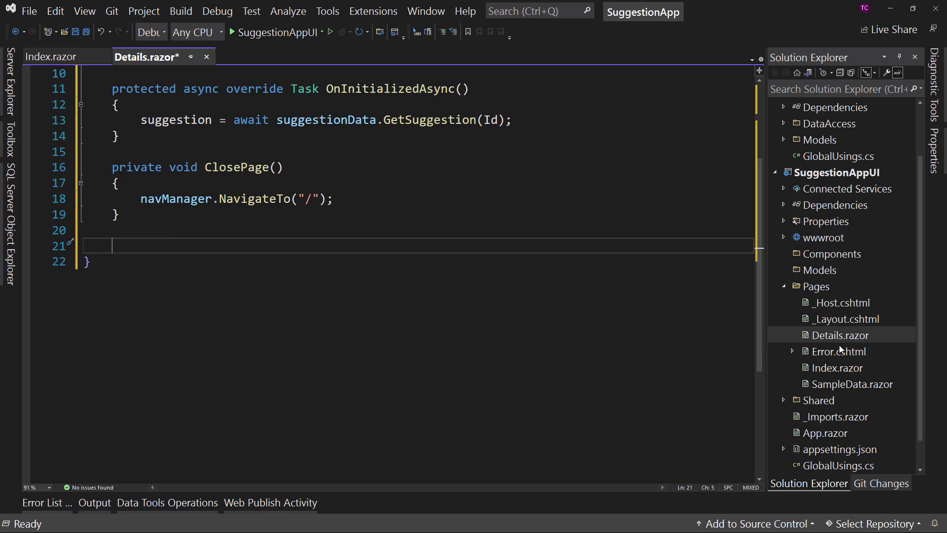
left_click(52, 56)
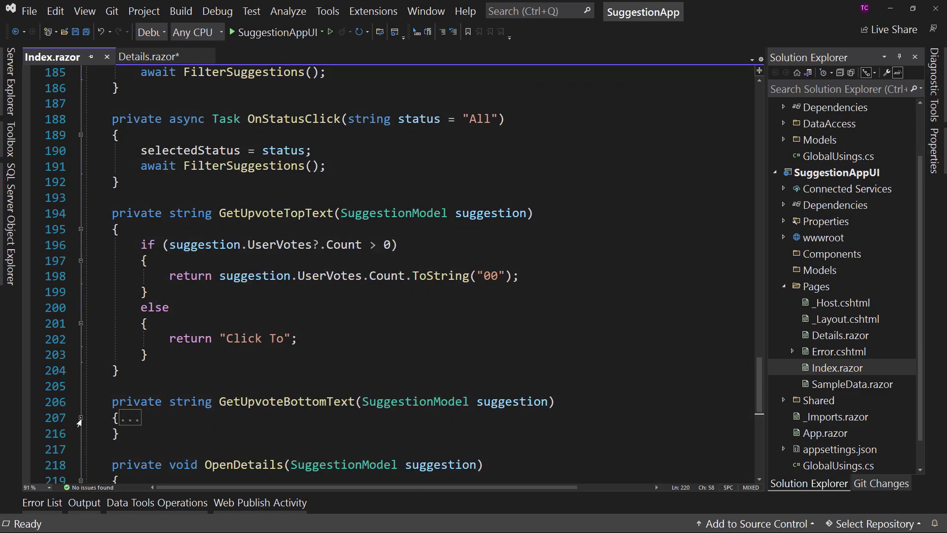
scroll("down", 3)
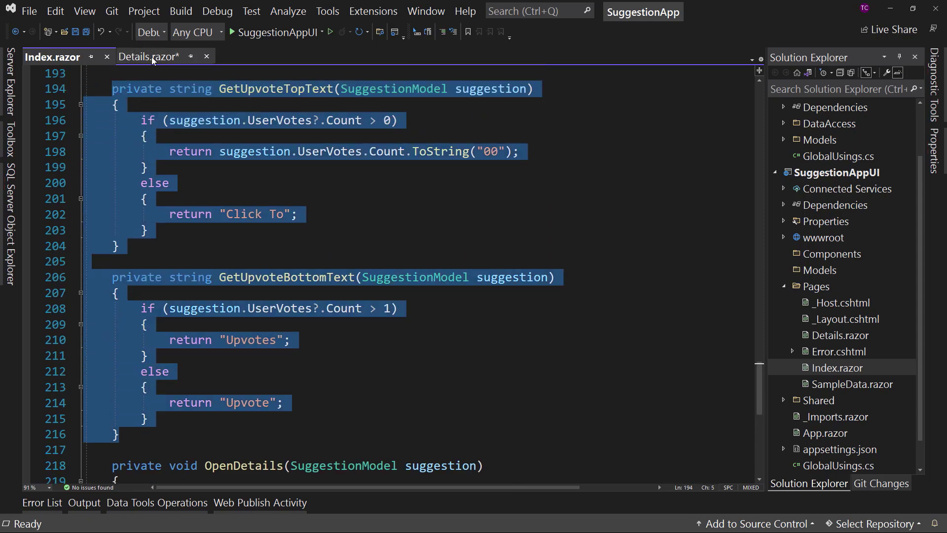
left_click(147, 57)
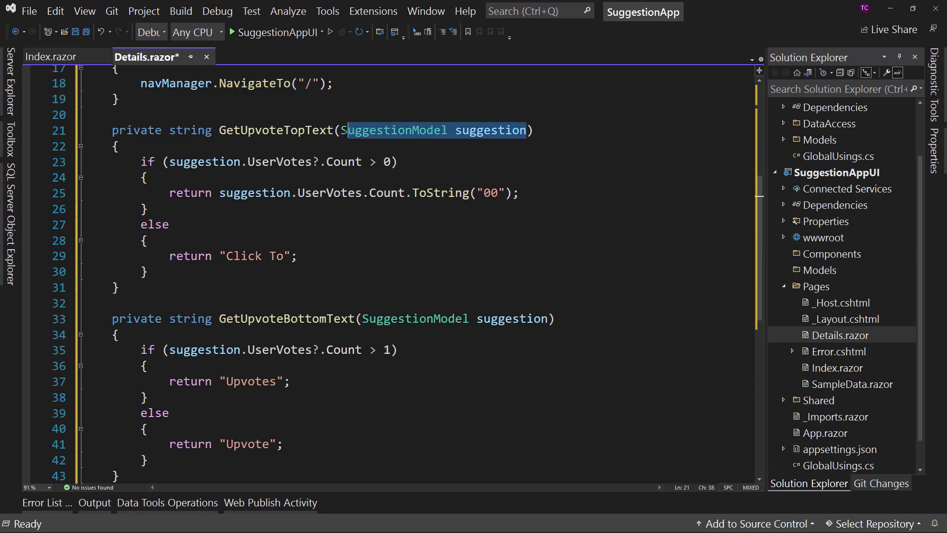
Remove both helpers' parameters so they use the suggestion field, and save the file
key("Delete")
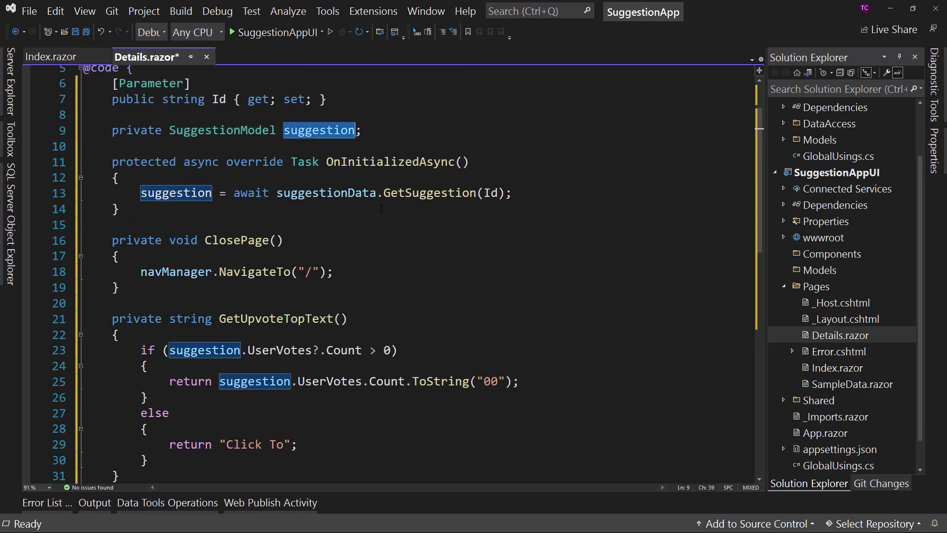
scroll("down", 3)
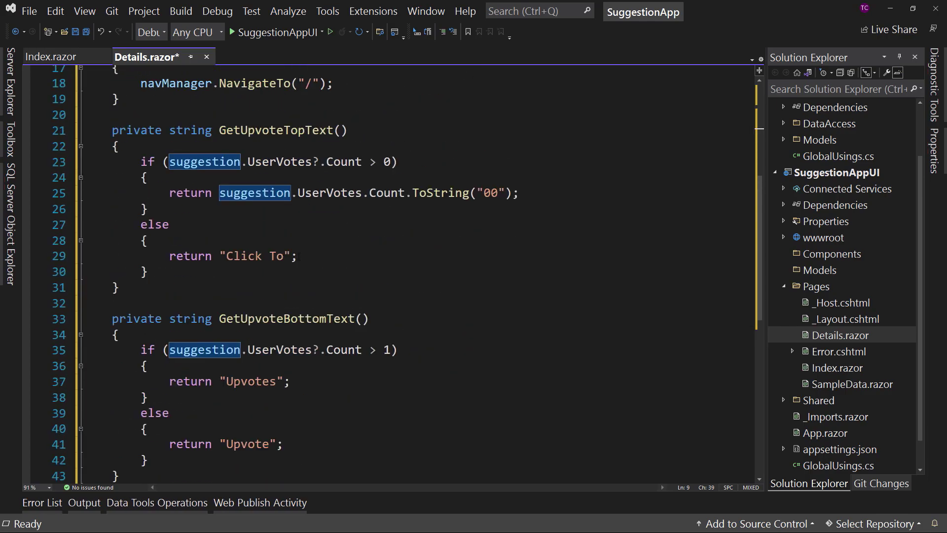
double_click(256, 255)
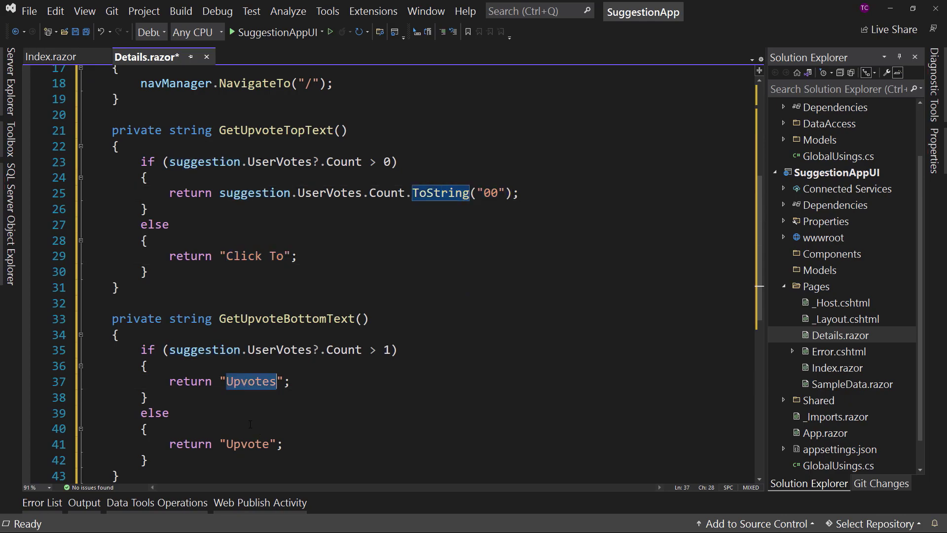
double_click(247, 443)
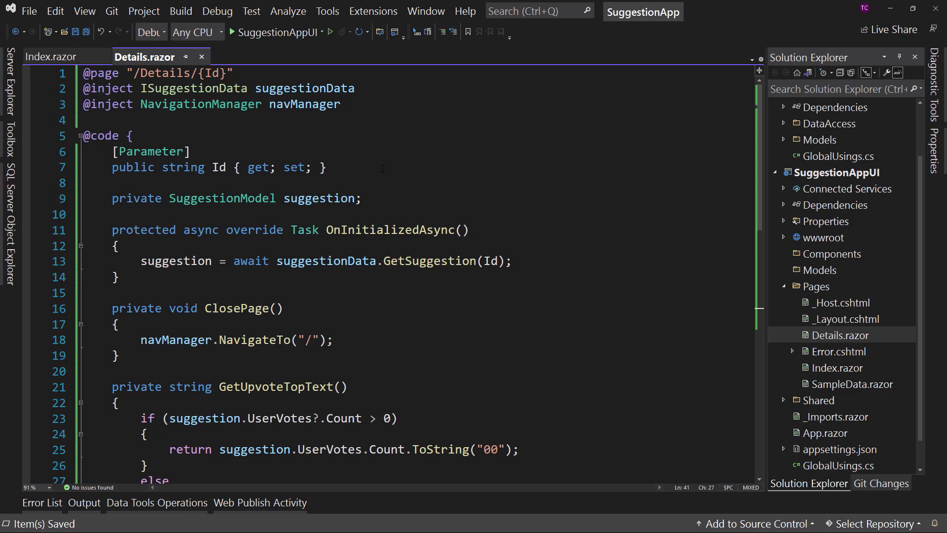
mouse_move(307, 103)
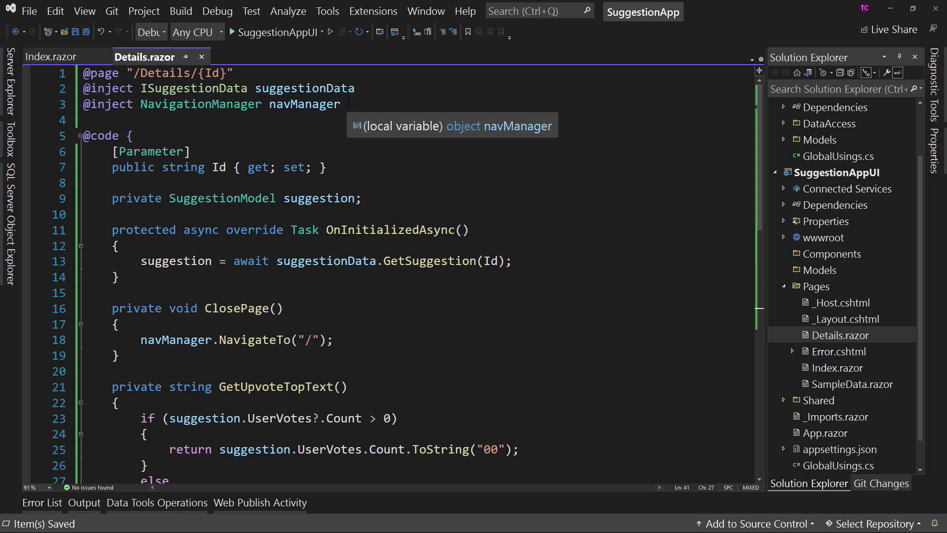
Add an <h1>Suggestion Details</h1> heading and an outer div container spread over lines
key("enter")
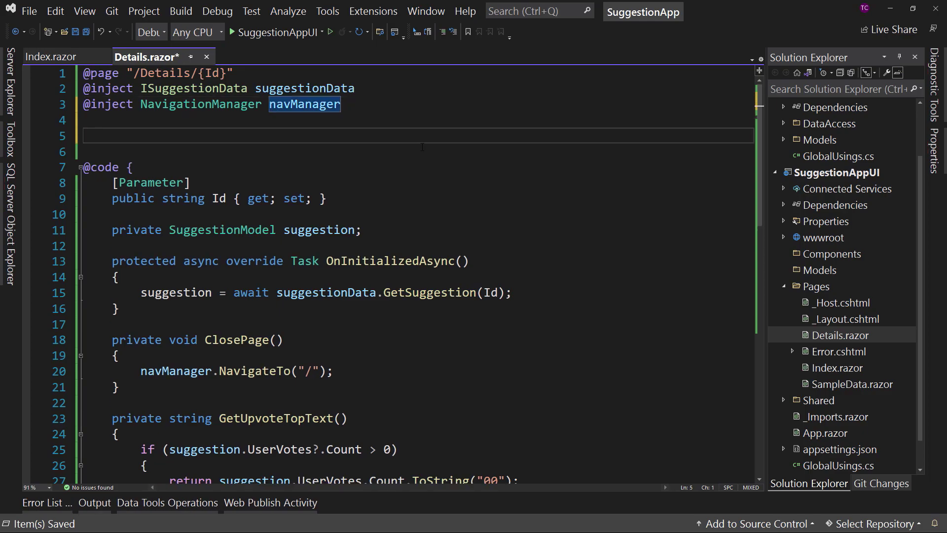
type("<h1></h1>")
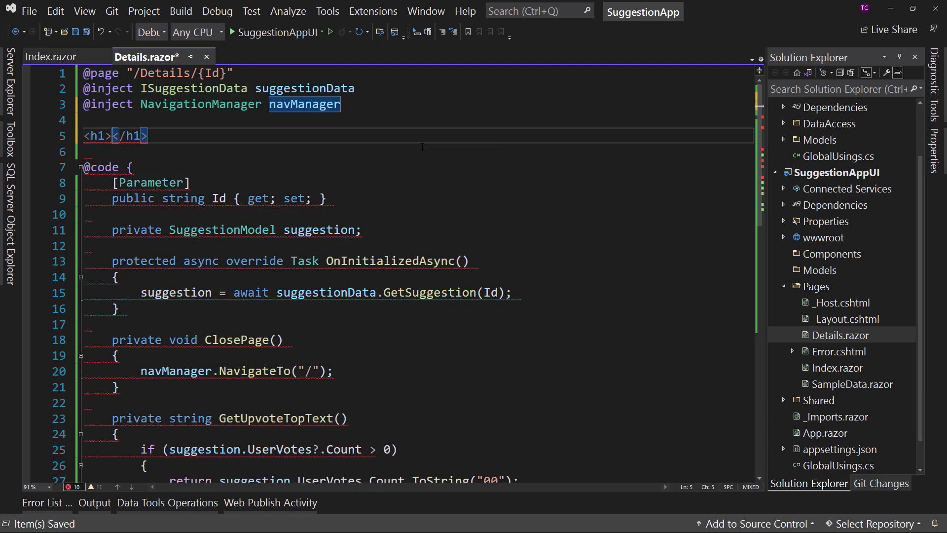
type("Suggestion D")
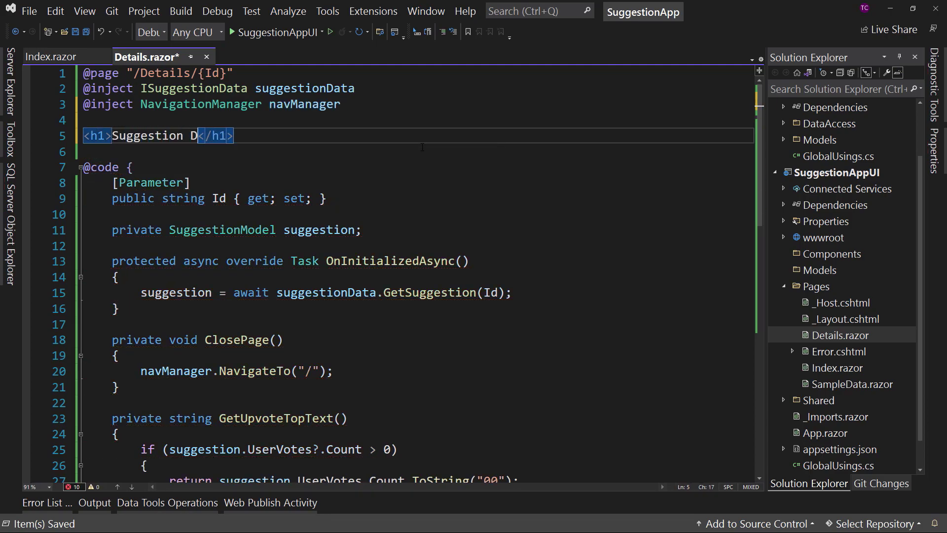
type("etails")
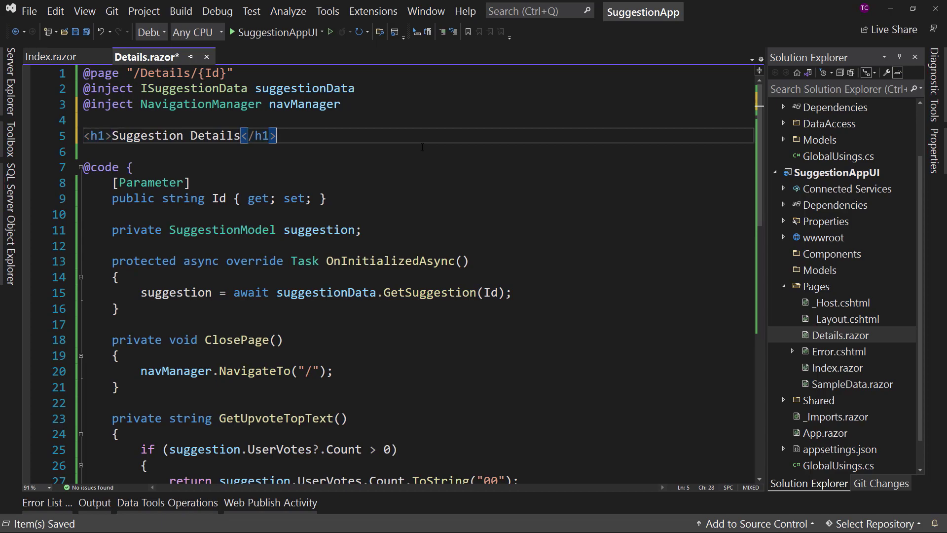
key("enter")
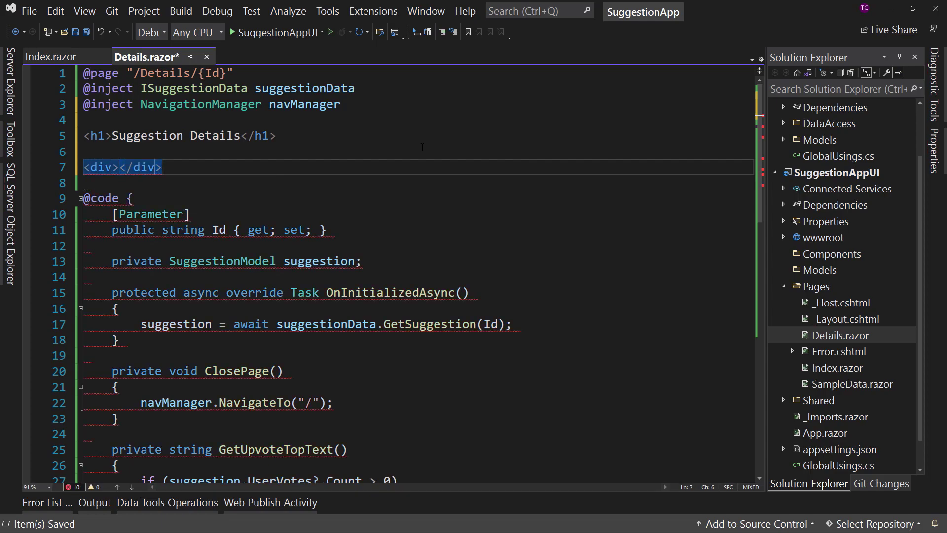
key("Enter")
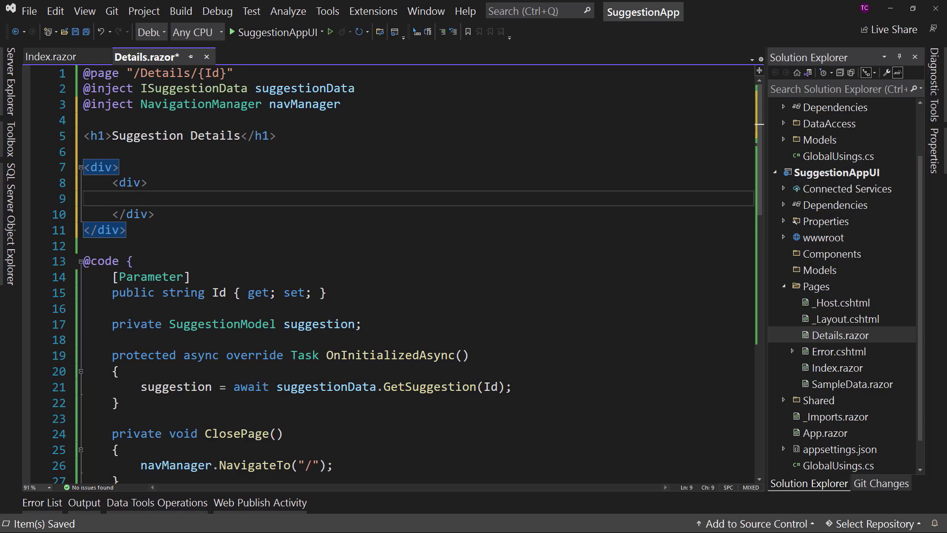
scroll("down", 3)
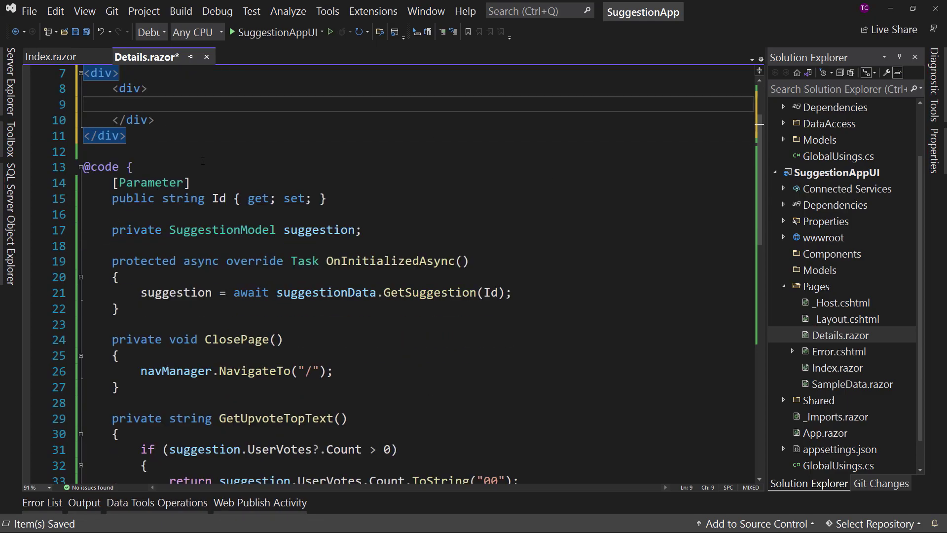
type("@if(suggestion")
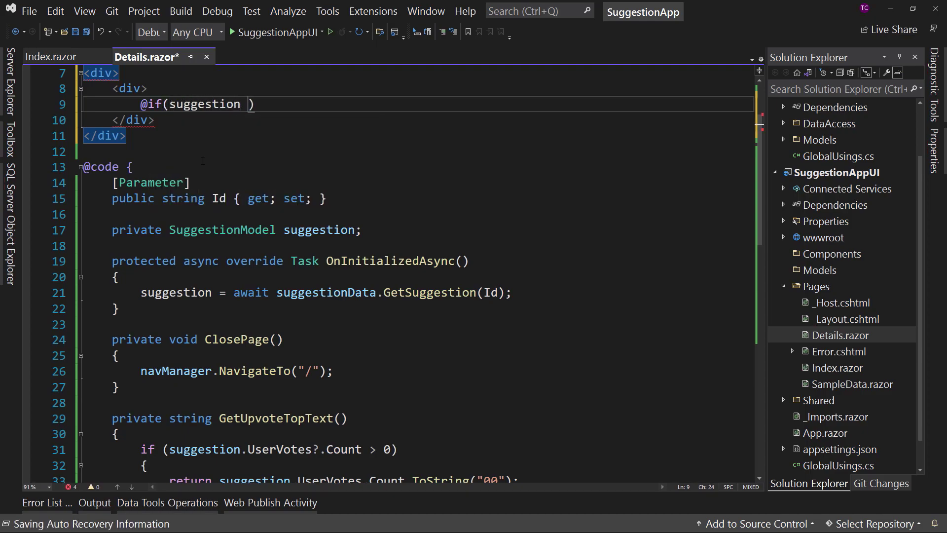
type("is not null")
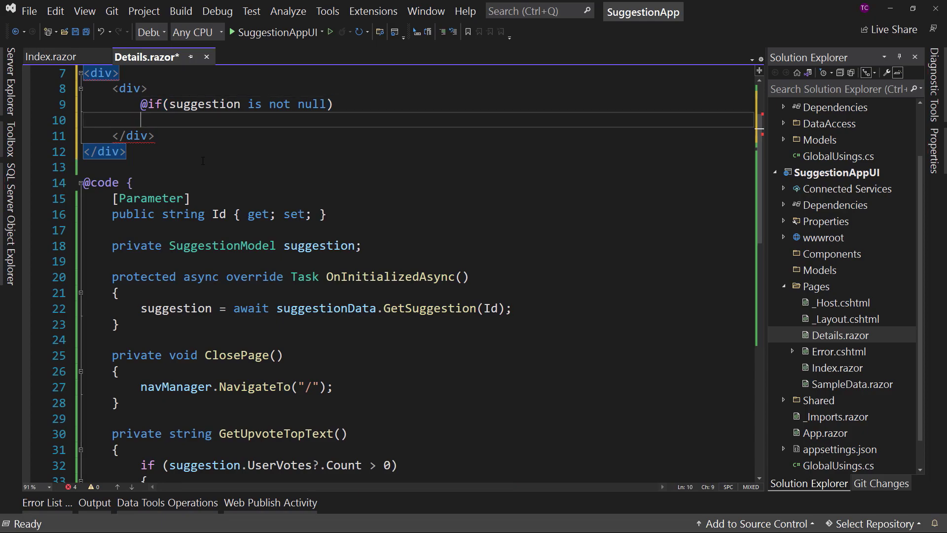
type("{")
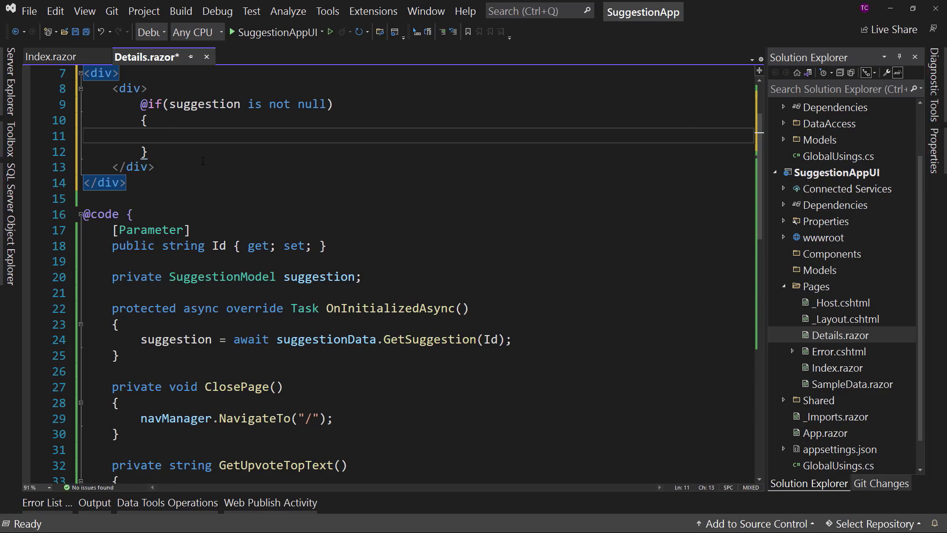
type("<div>")
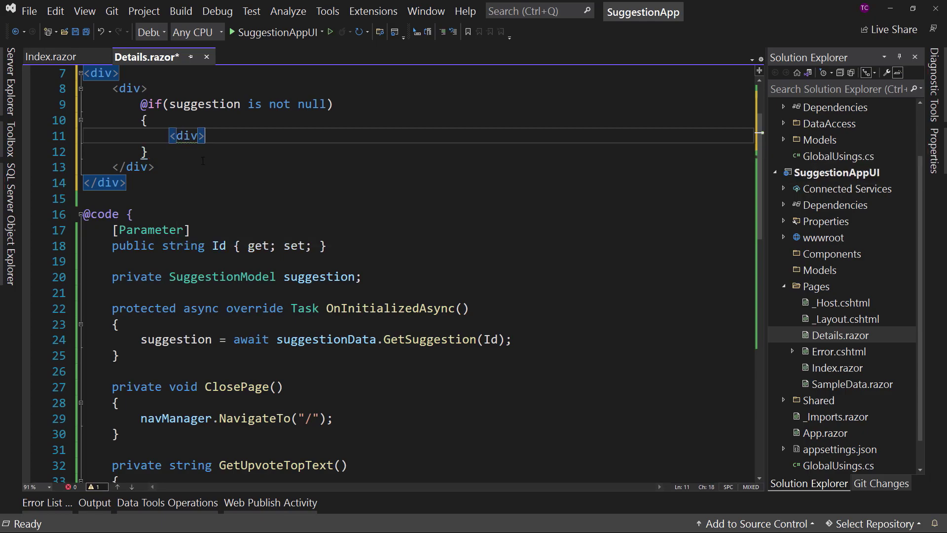
type("<div>")
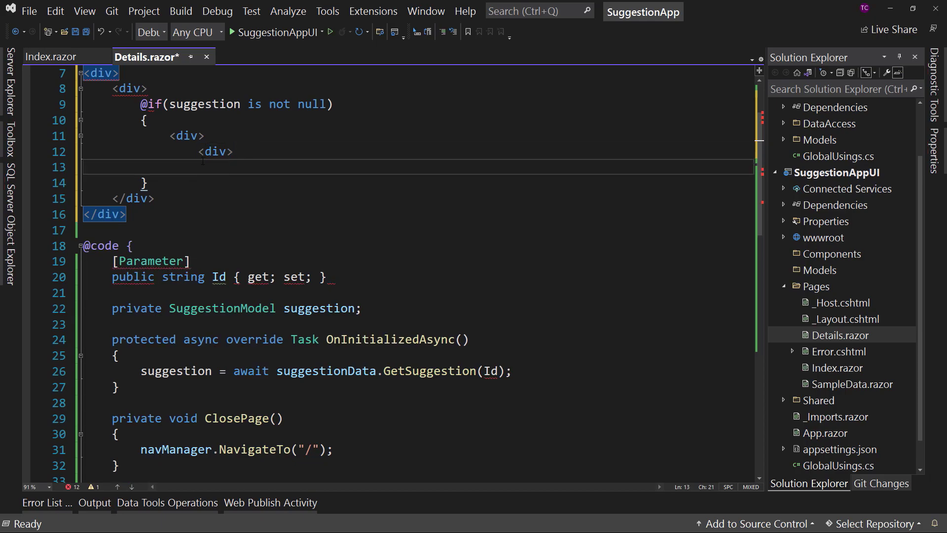
type("</div>")
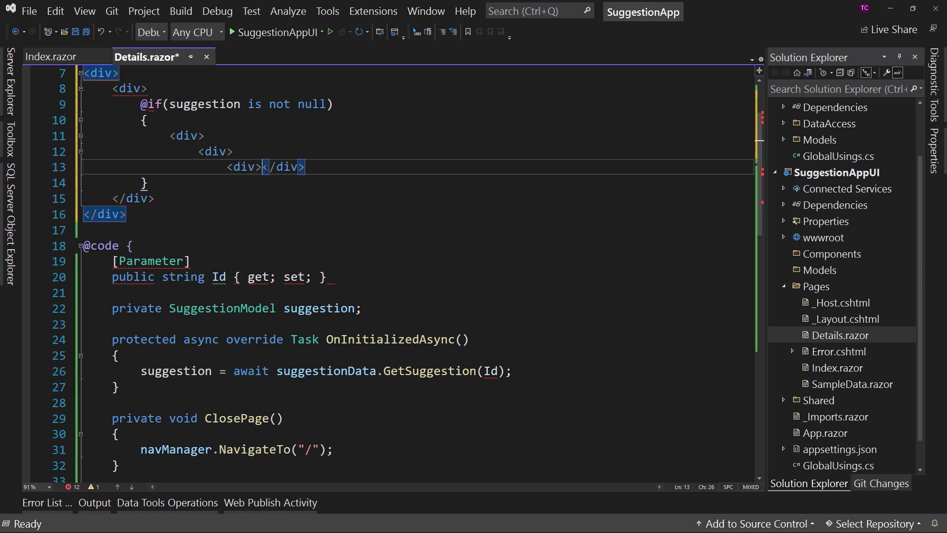
mouse_move(242, 167)
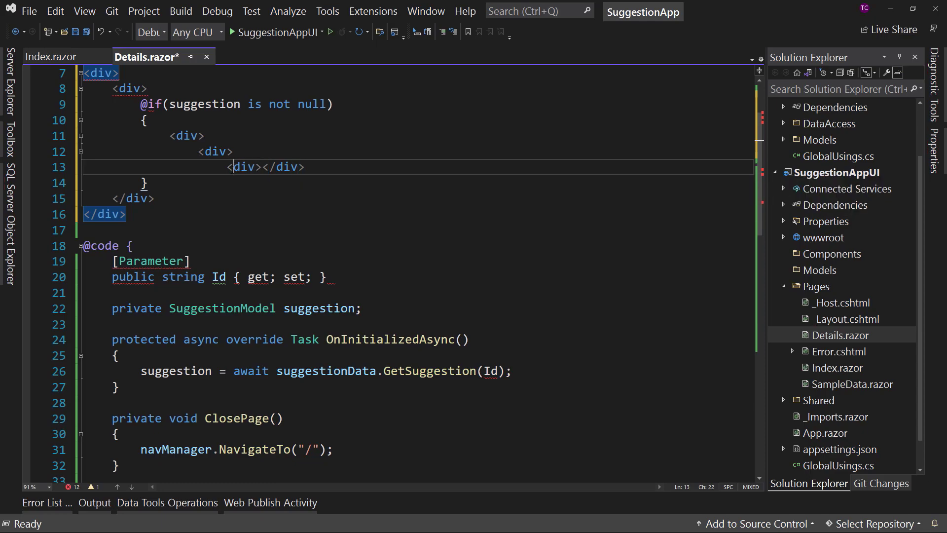
type("/")
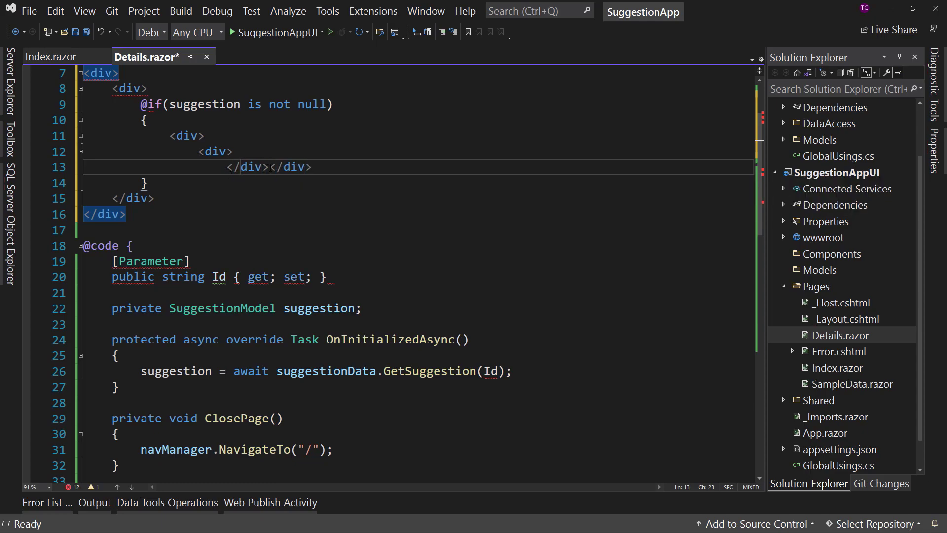
key("Enter")
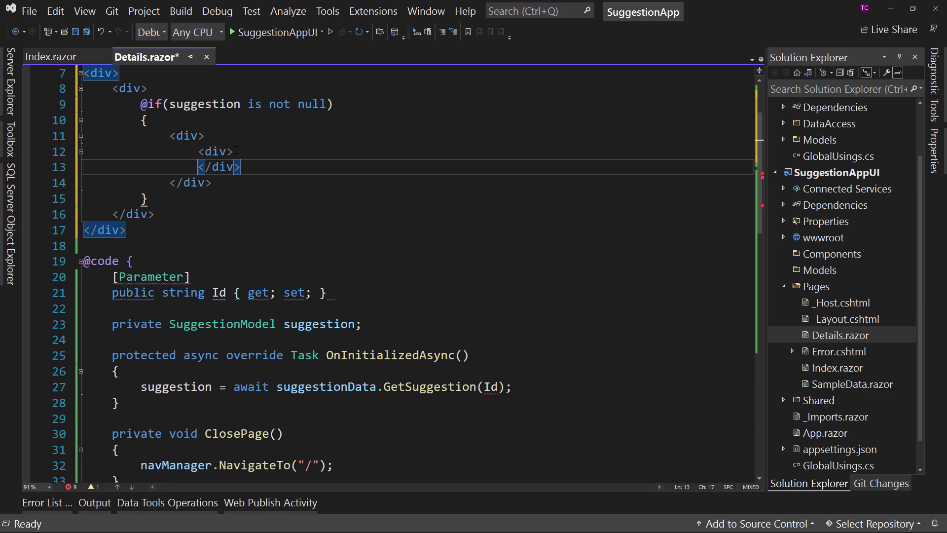
mouse_move(216, 165)
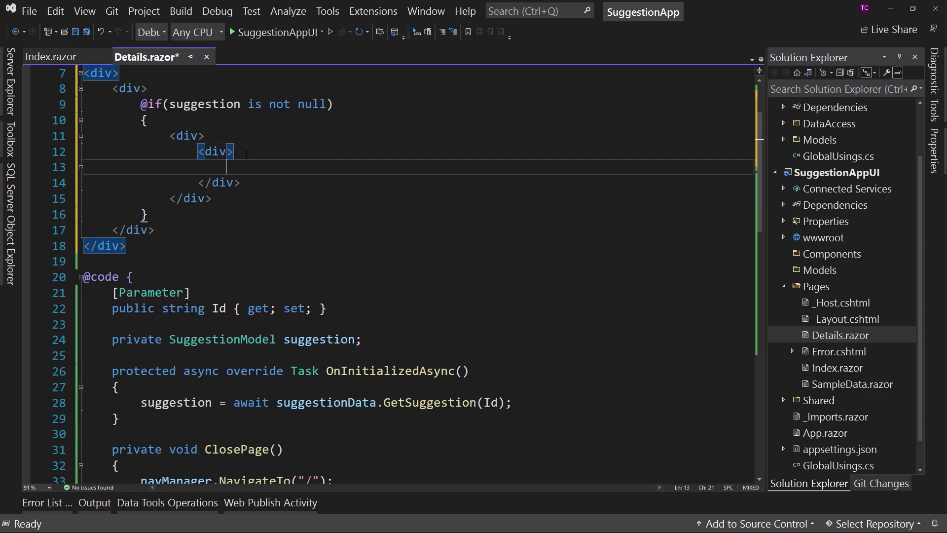
type("<div")
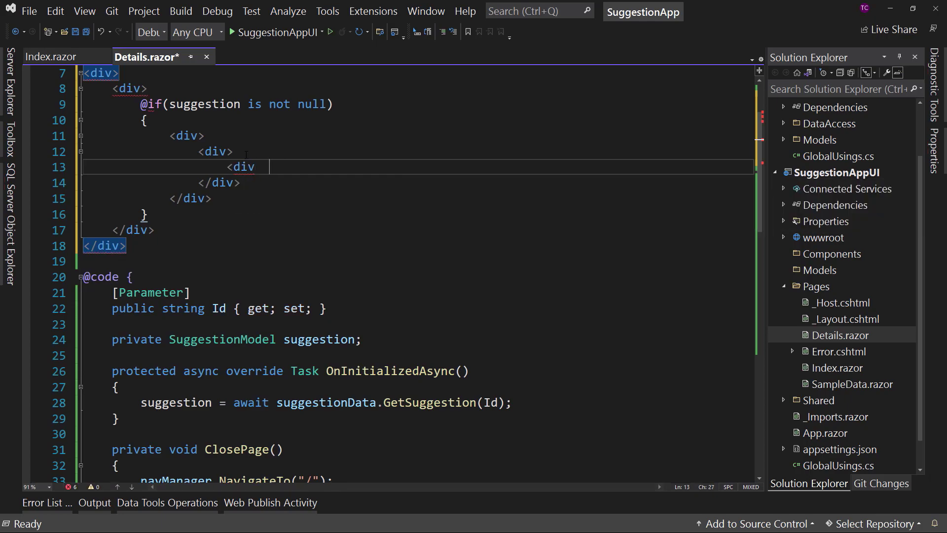
type("></")
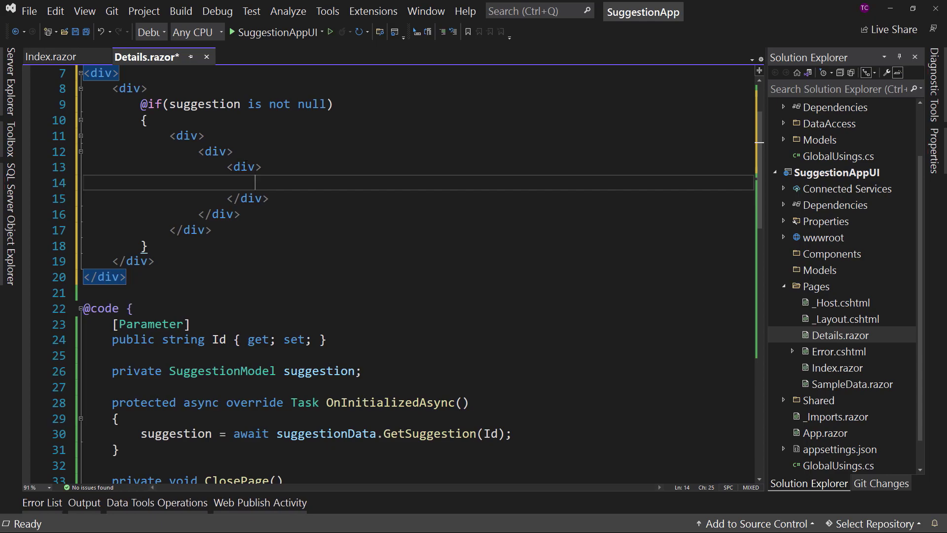
Copy the three upvote display lines from Index.razor into Details.razor, calling the helpers without arguments
left_click(53, 56)
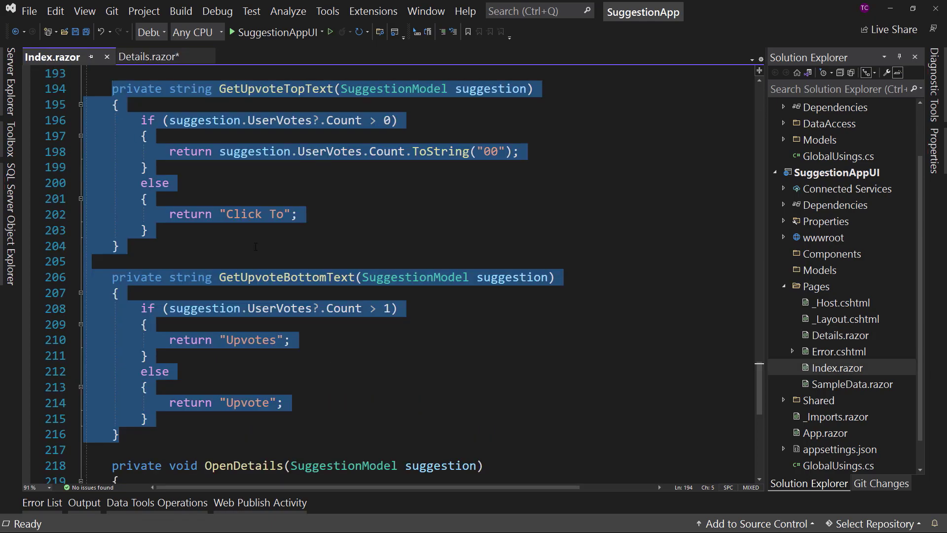
scroll("up", 3)
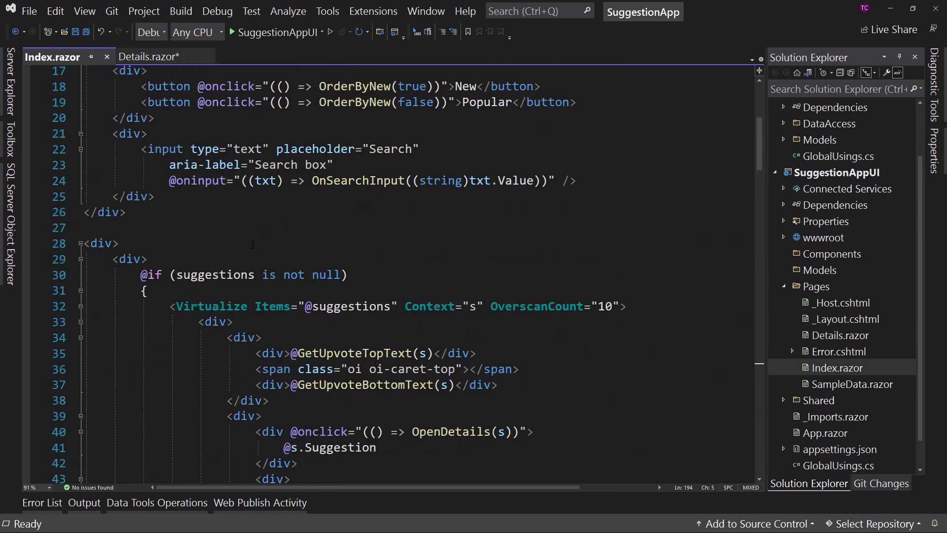
scroll("down", 3)
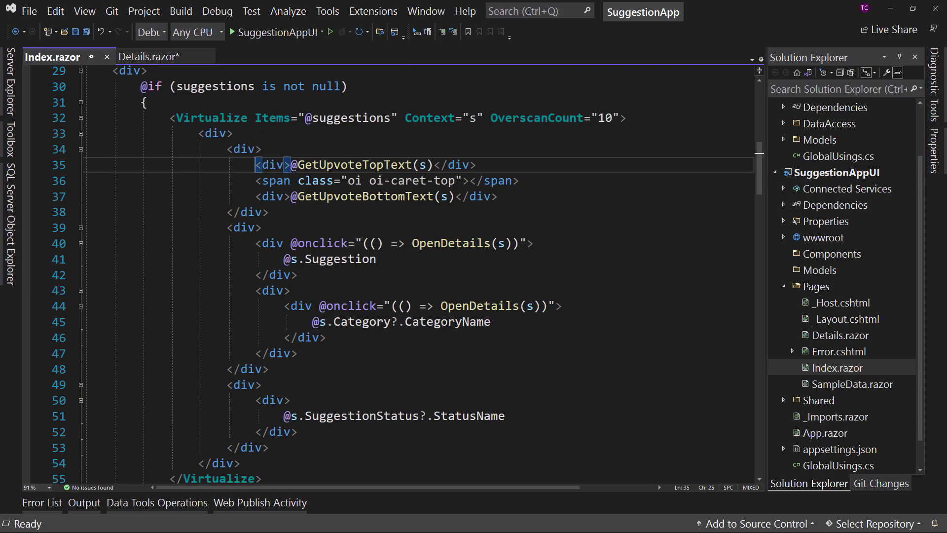
left_click_drag(257, 165, 459, 197)
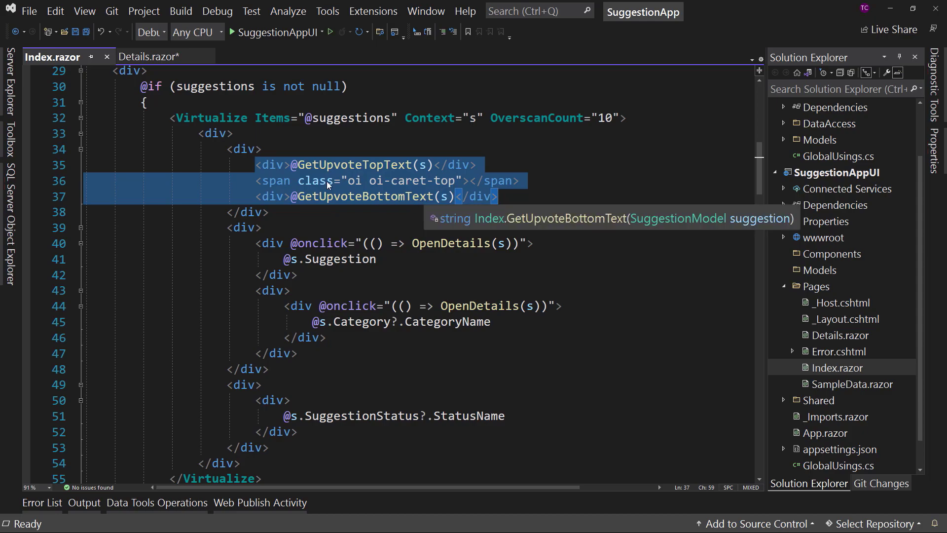
left_click(147, 57)
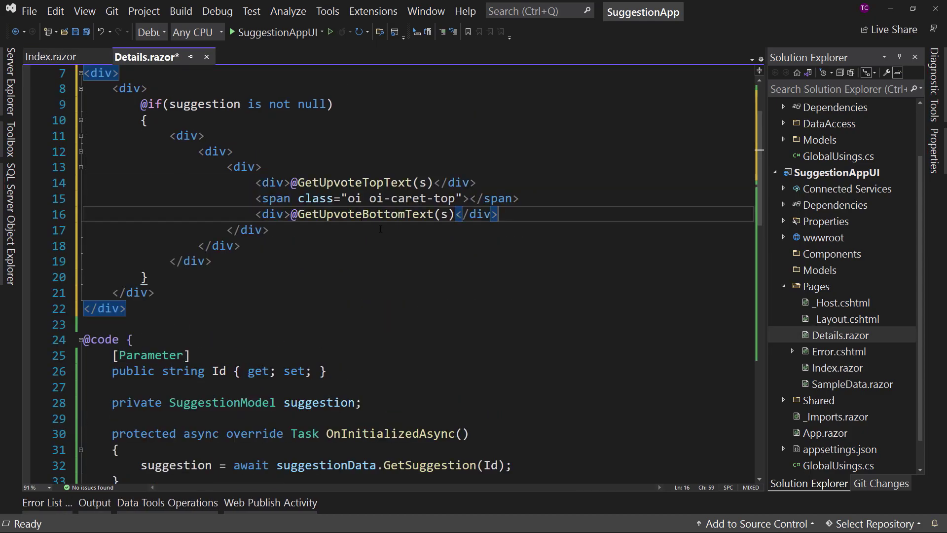
left_click(248, 230)
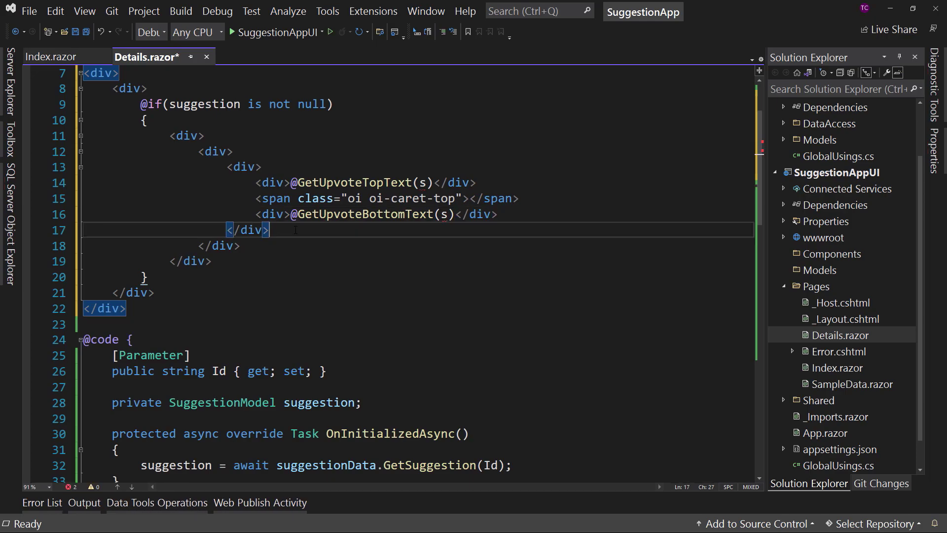
type("<")
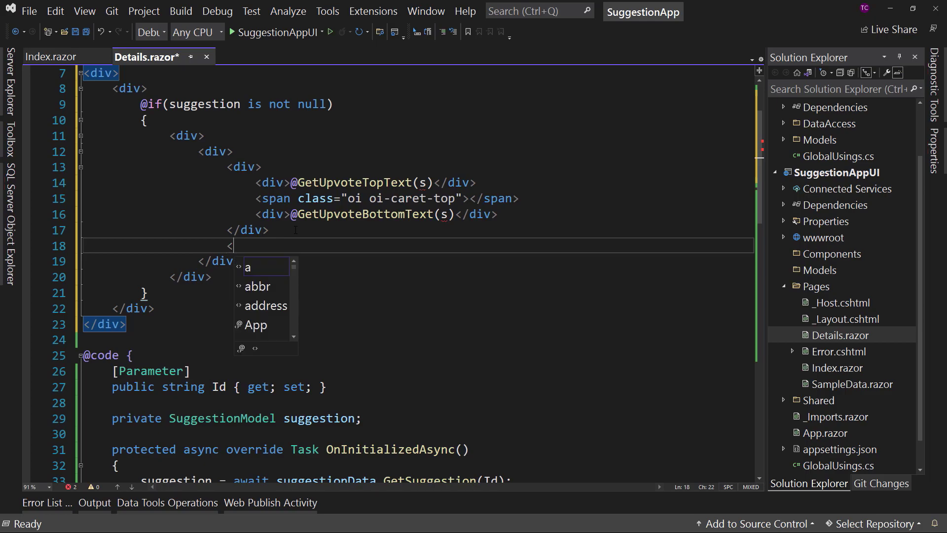
type("div><")
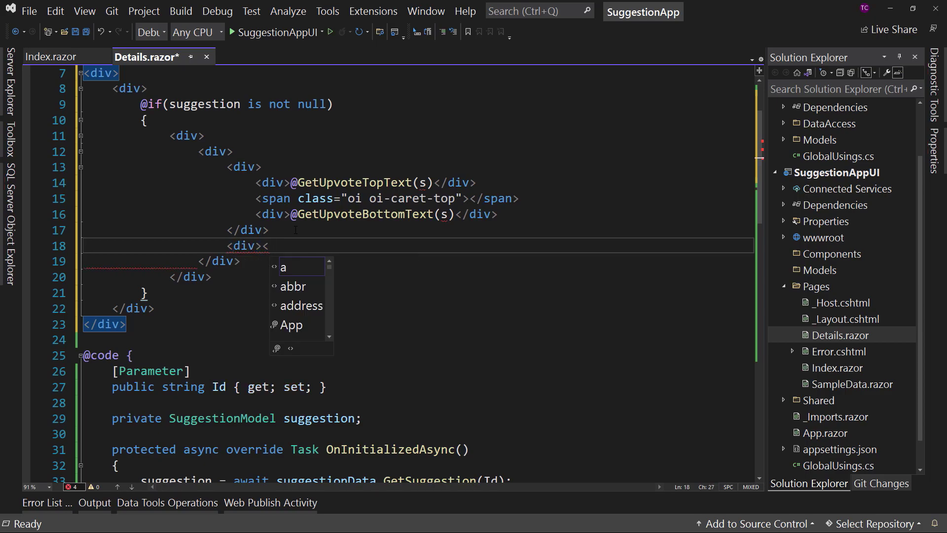
type("/d")
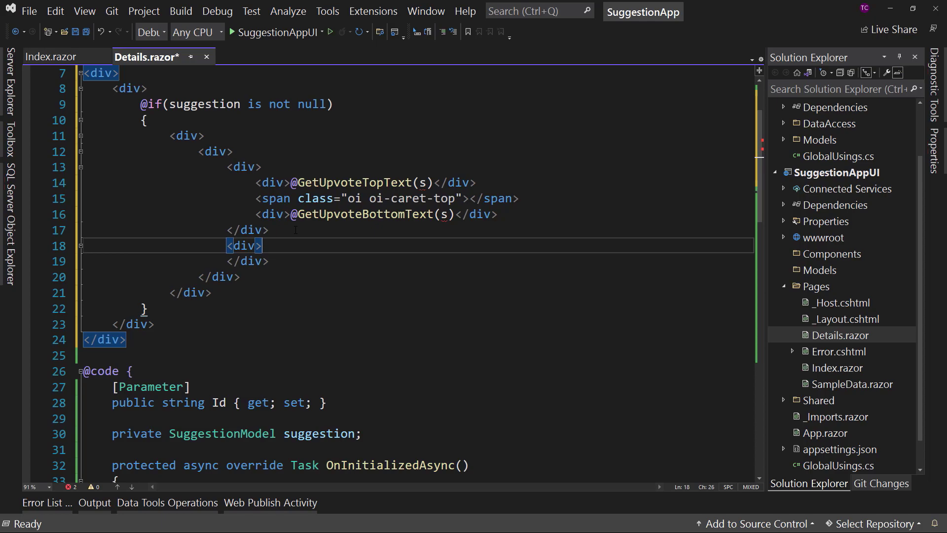
key("Return")
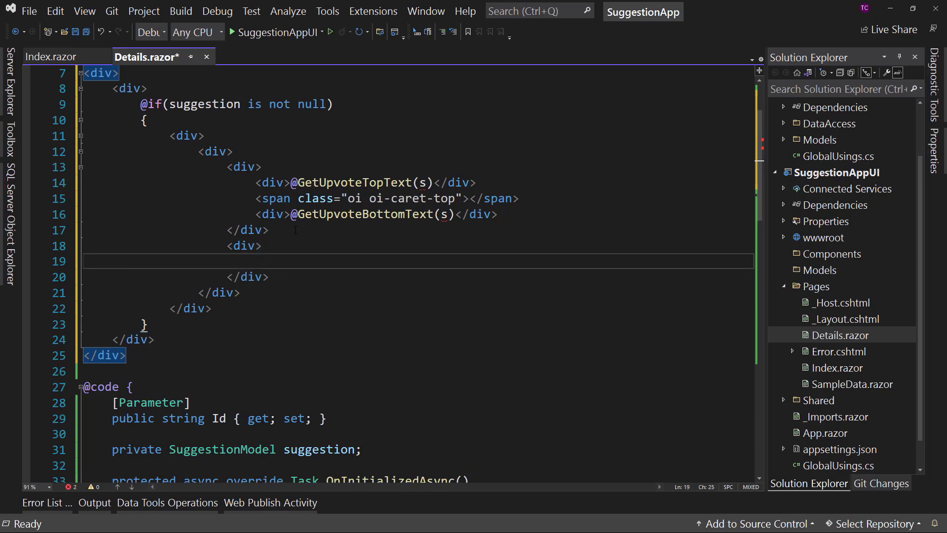
type("<div>")
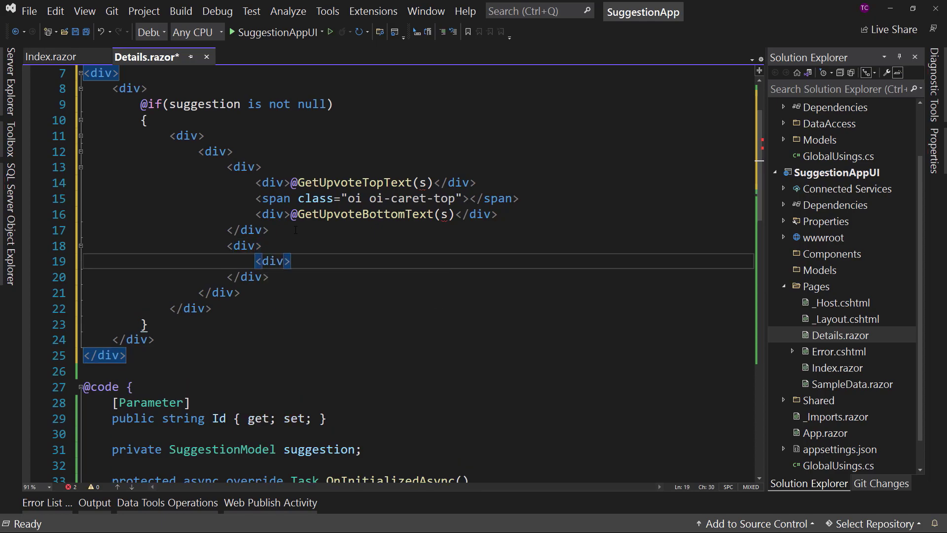
type("@suggestion.DateCreated.tos")
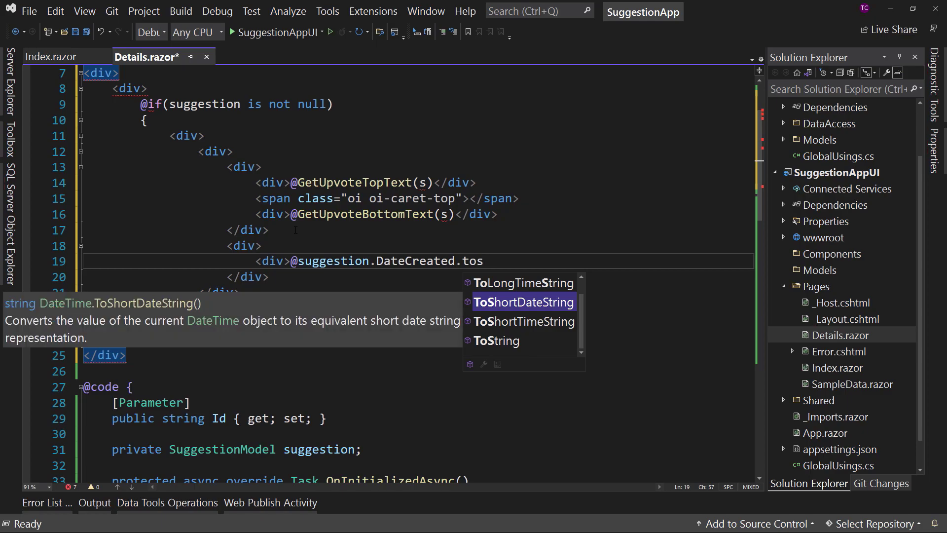
key("Backspace")
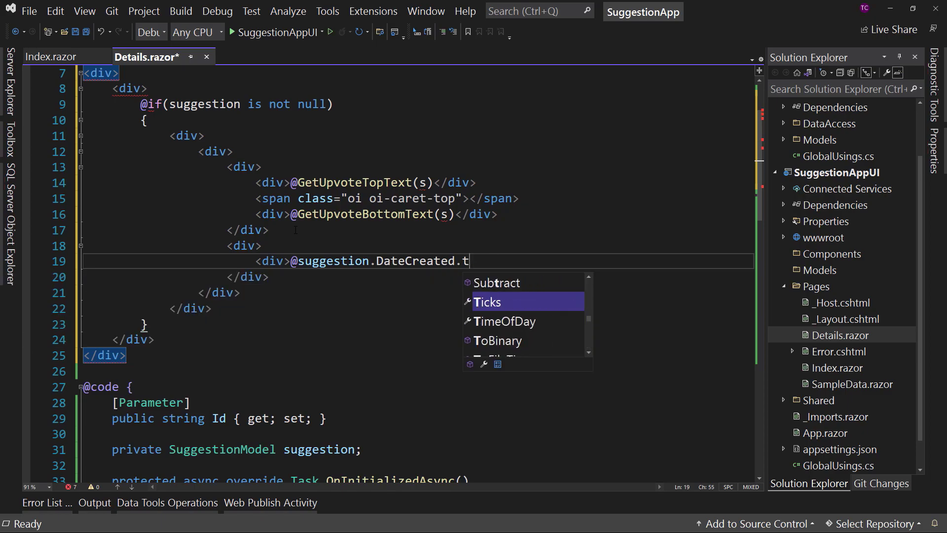
type("oString")
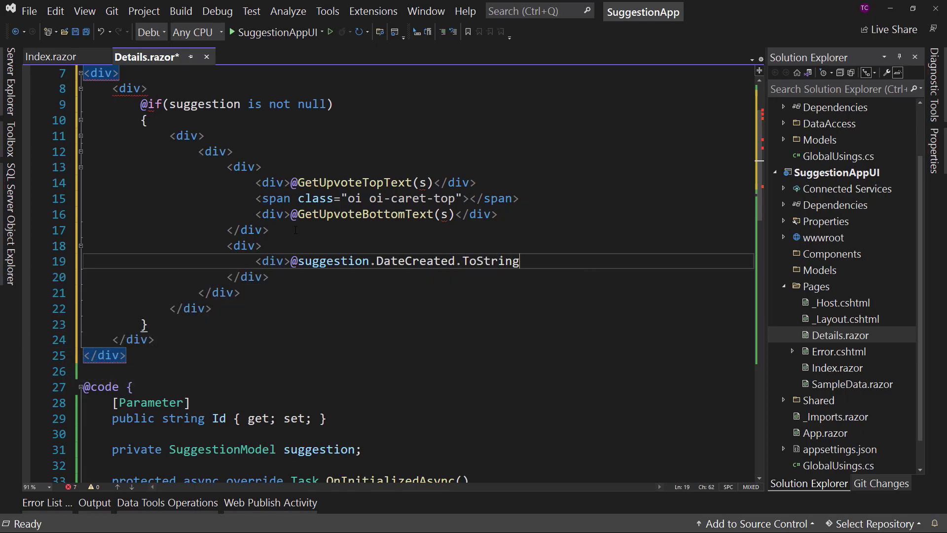
type("(\"\")")
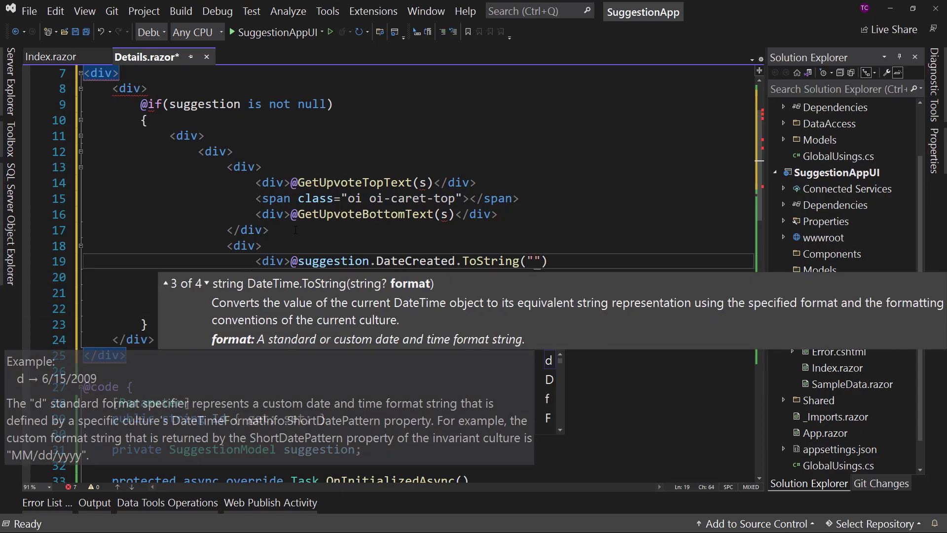
type("MM.")
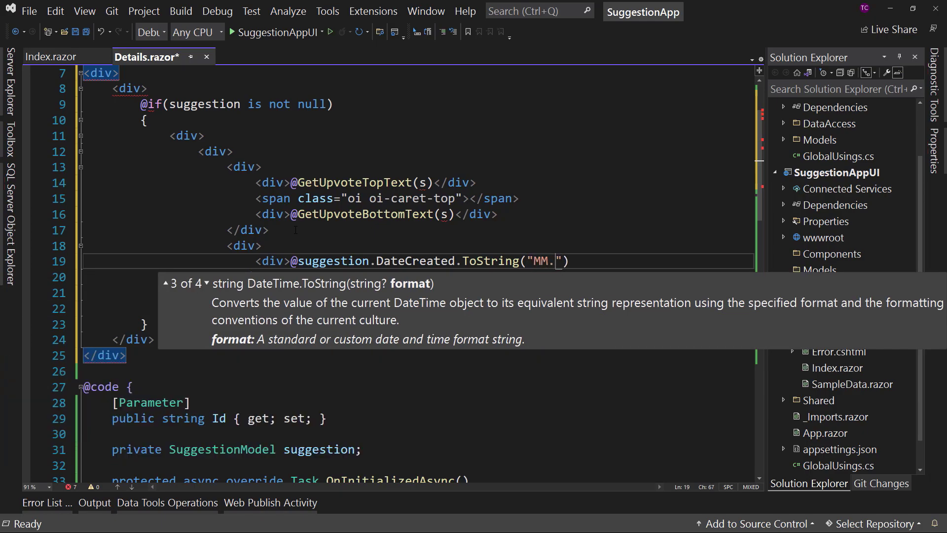
type("D")
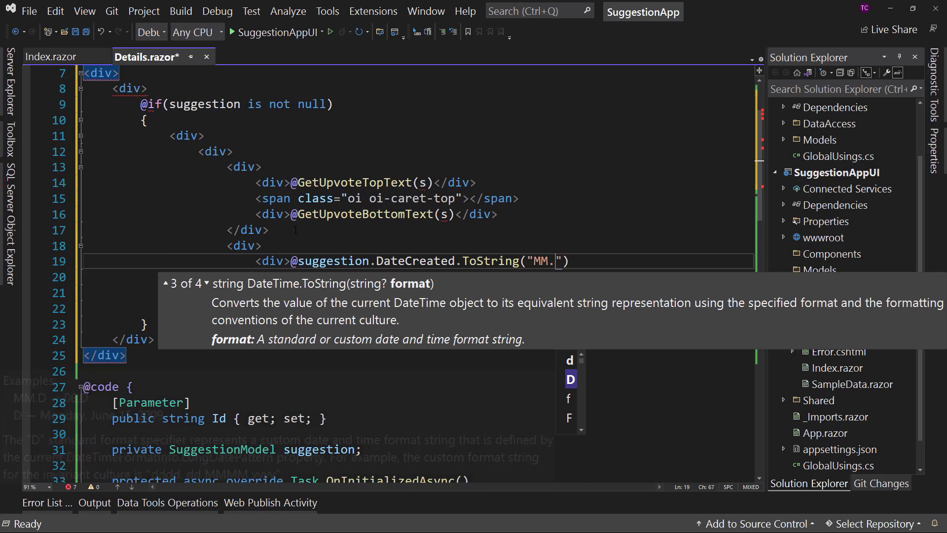
type("dd.yyyy")
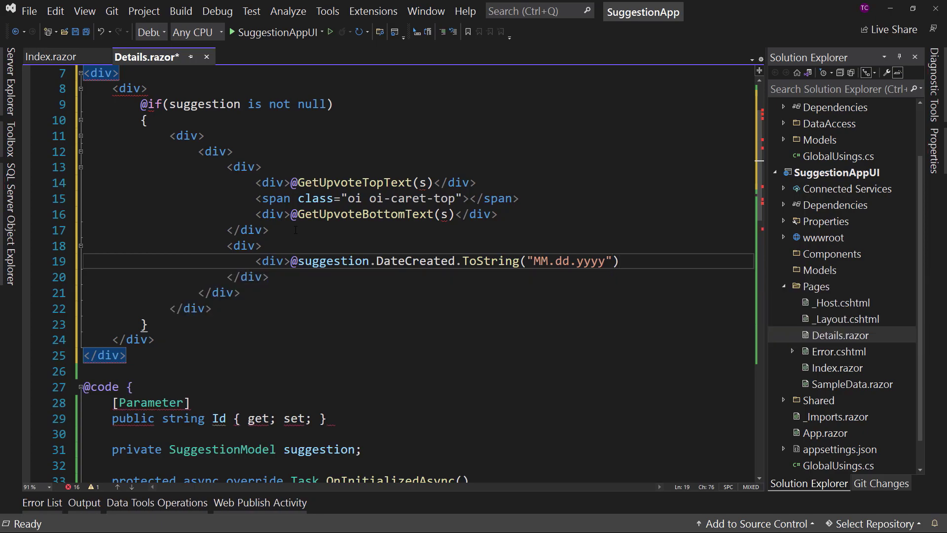
type("</div>")
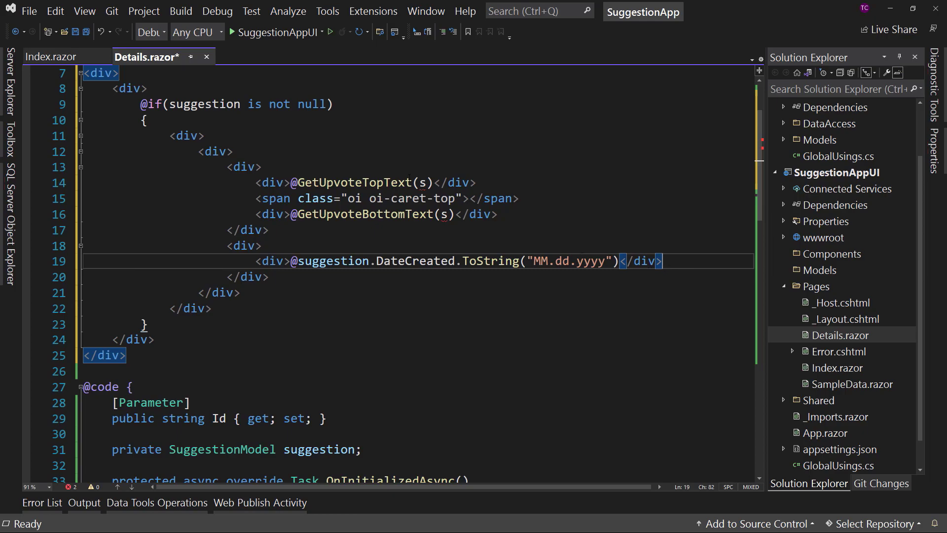
mouse_move(372, 183)
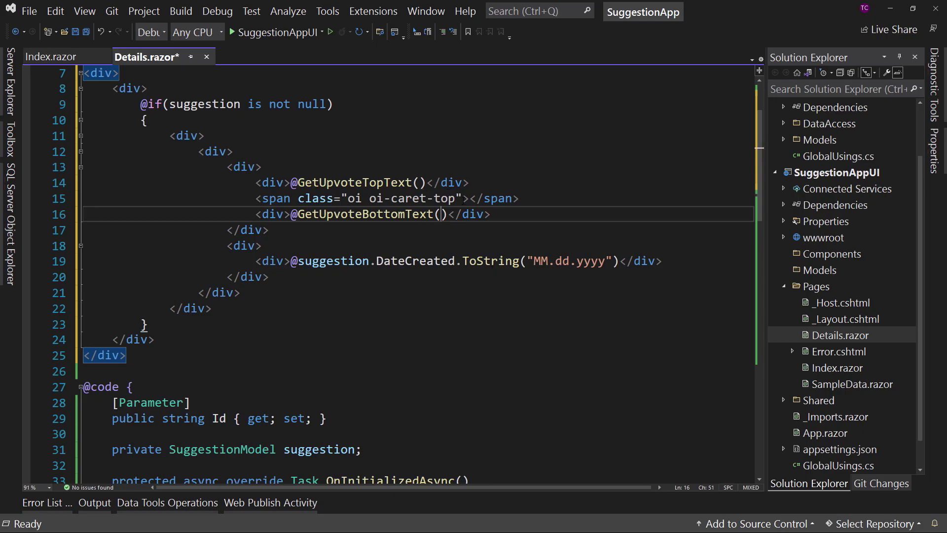
scroll("down", 3)
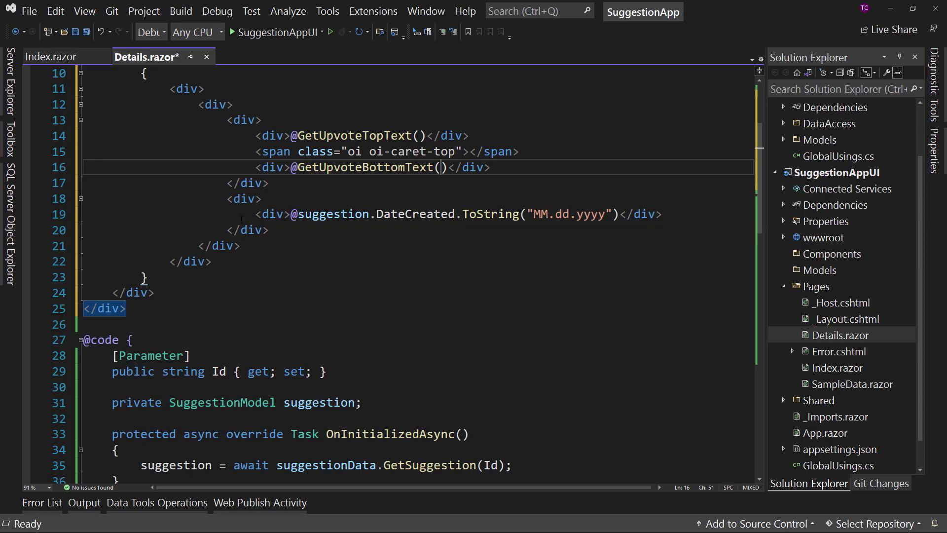
left_click(248, 229)
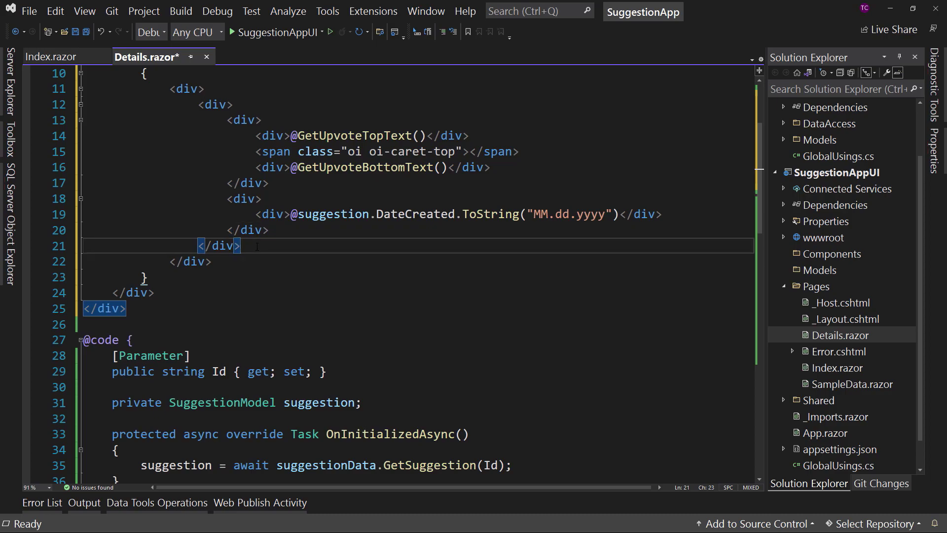
type("<")
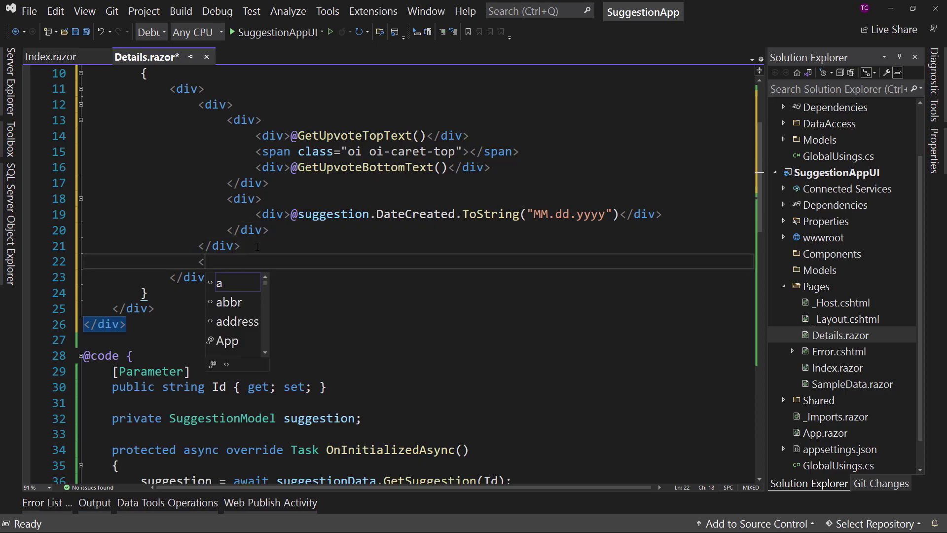
mouse_move(219, 283)
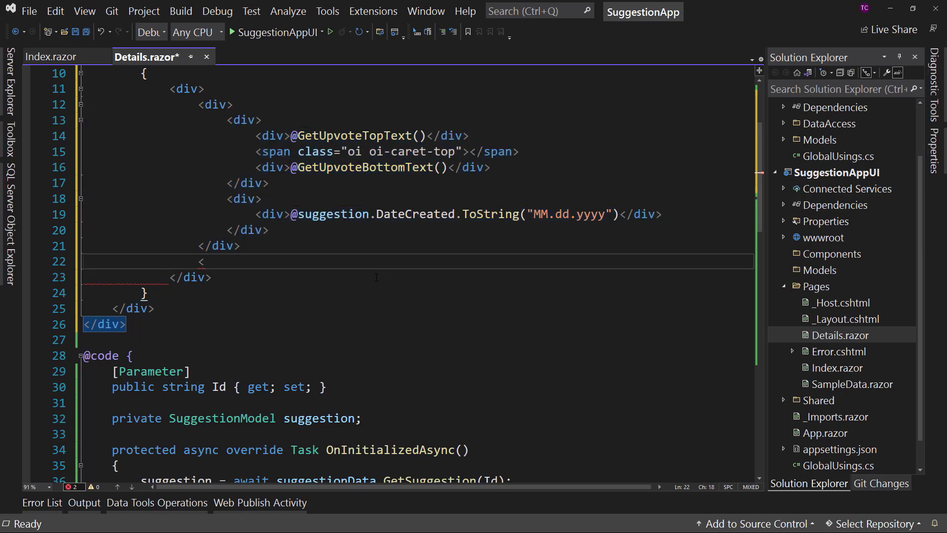
type("div>")
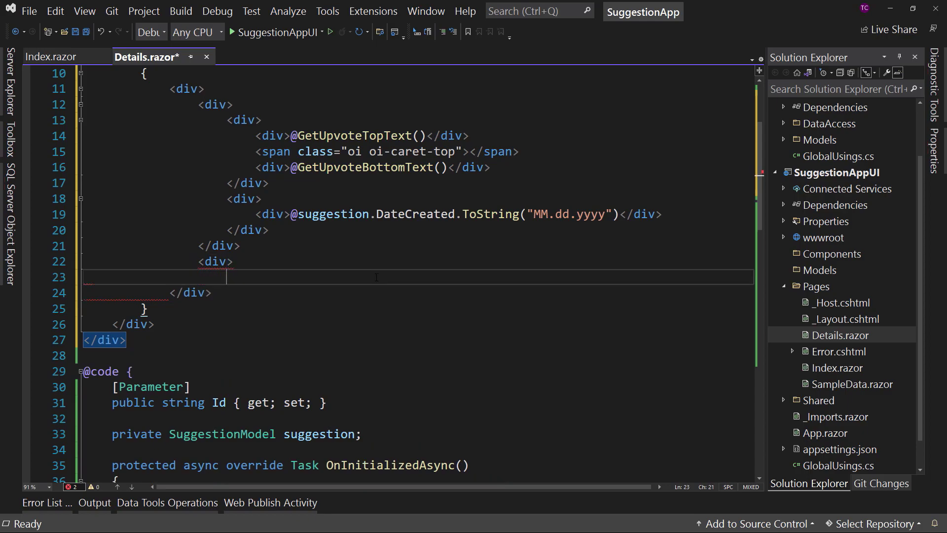
type("</div>")
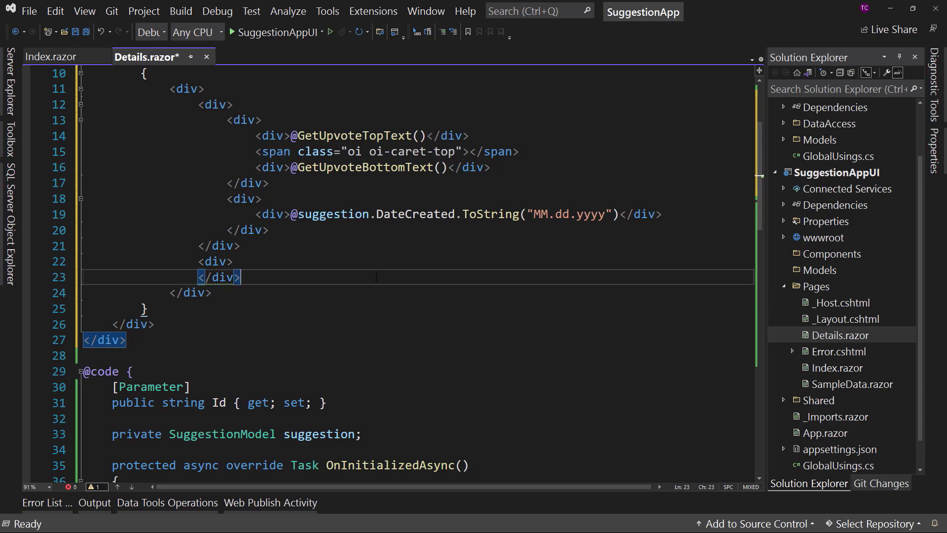
key("Delete")
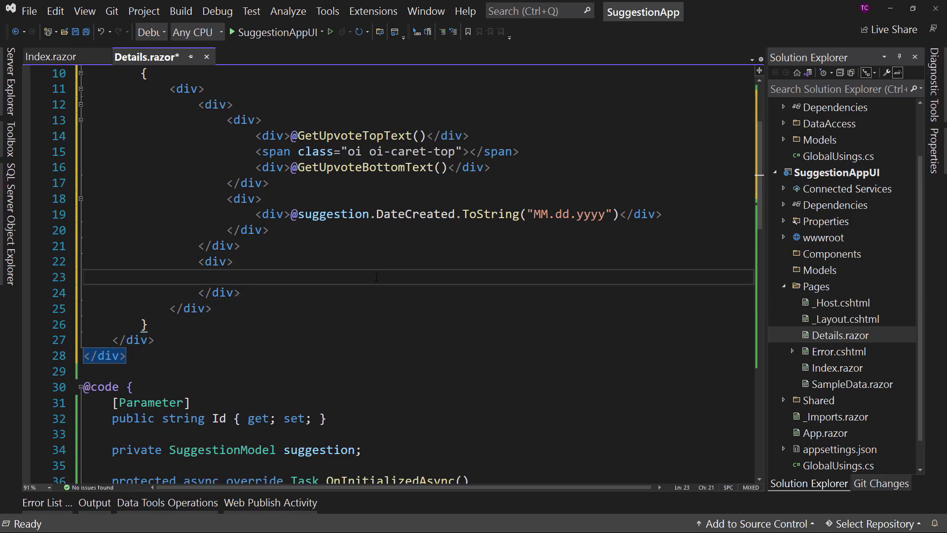
type("<")
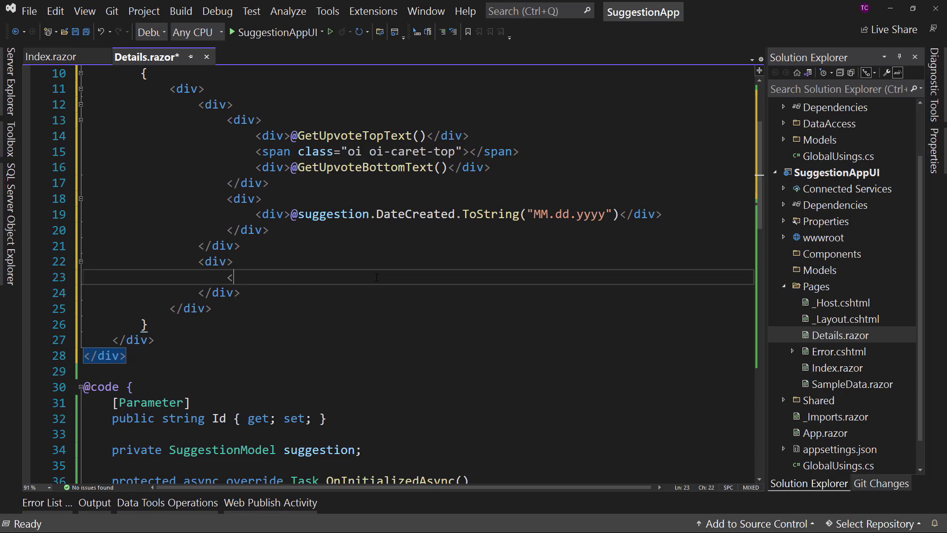
type("div>@")
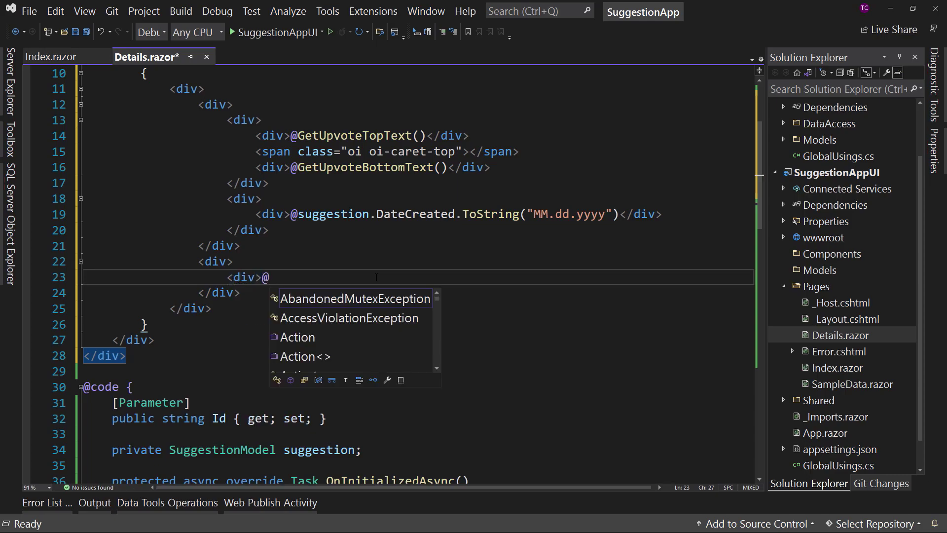
type("suggestion.su")
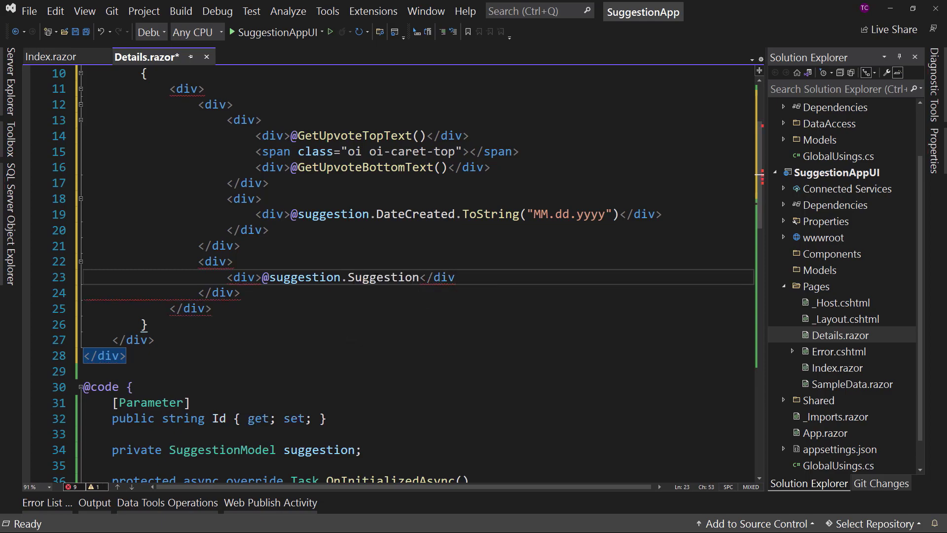
type("<div>")
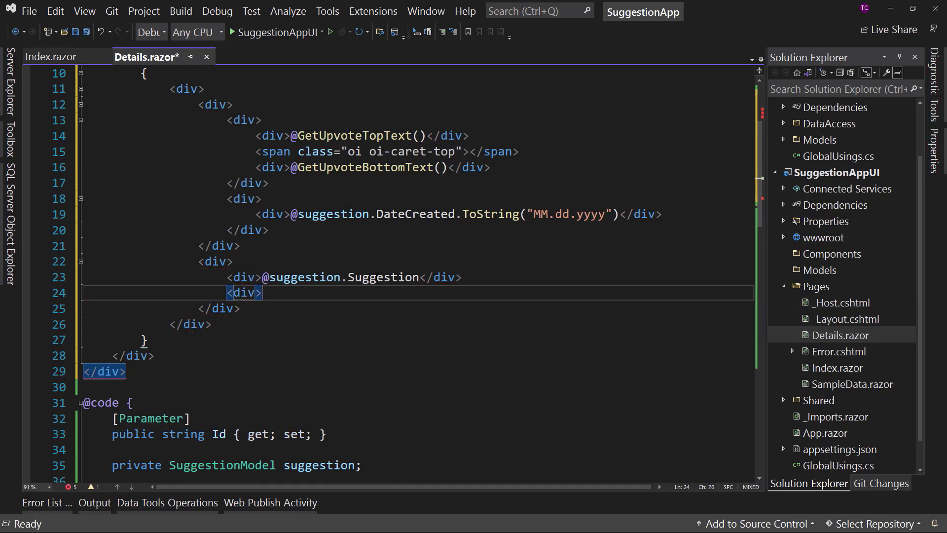
type("@suggestion")
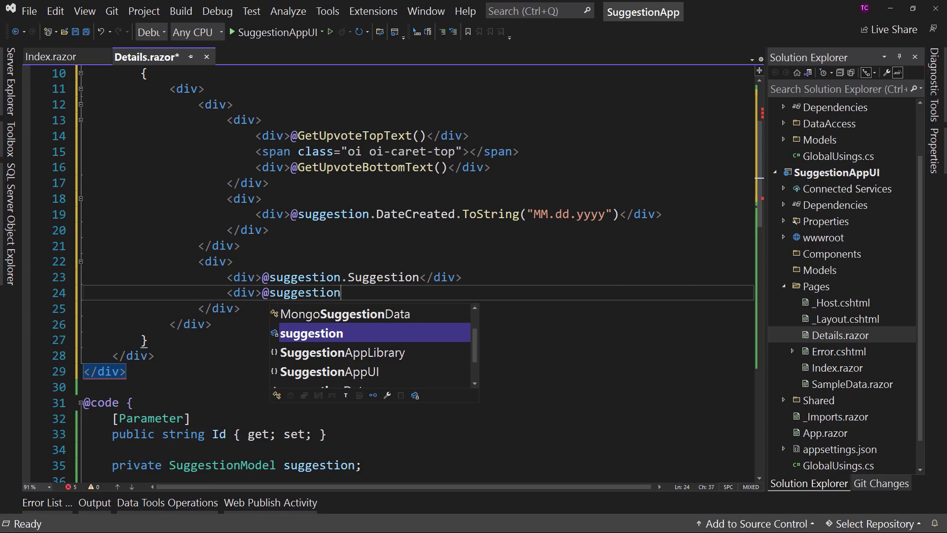
type(".Author.DisplayName")
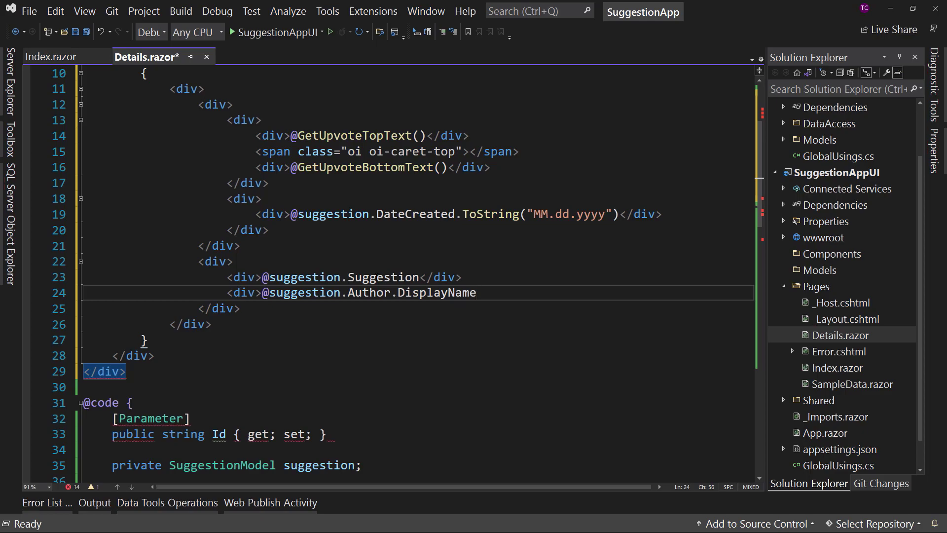
type("</div>")
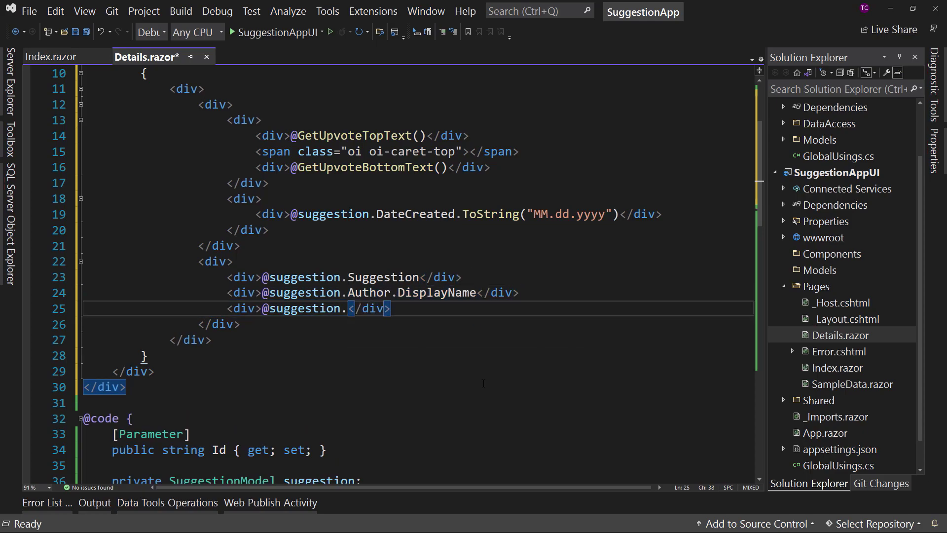
type("des")
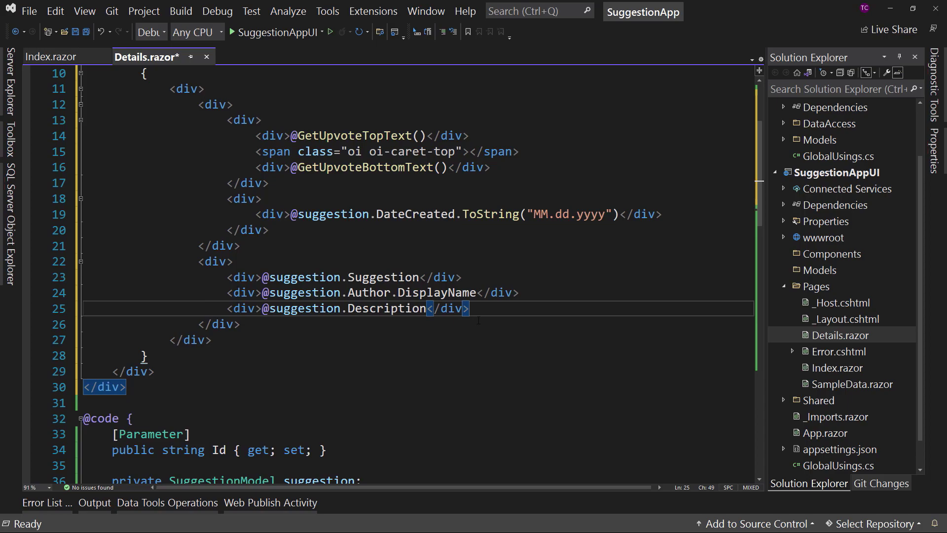
scroll("down", 3)
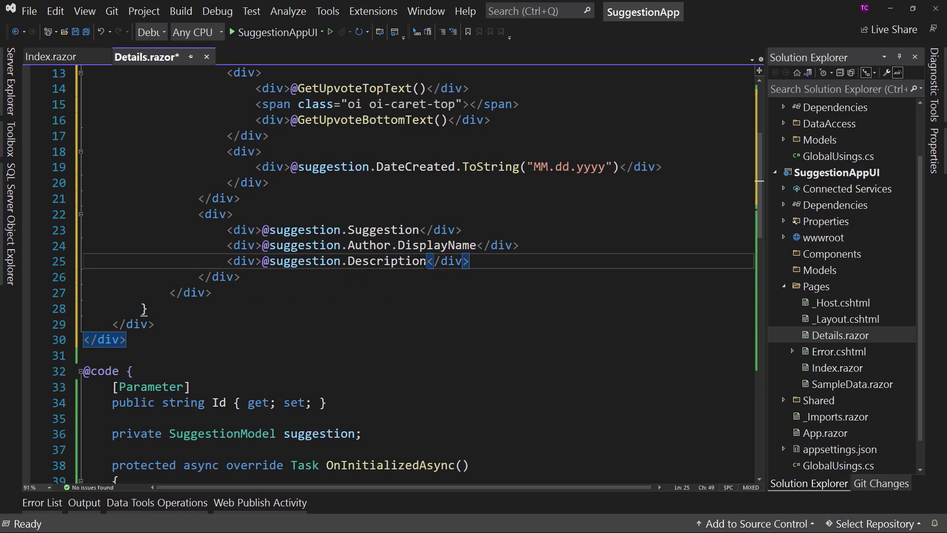
key("Enter")
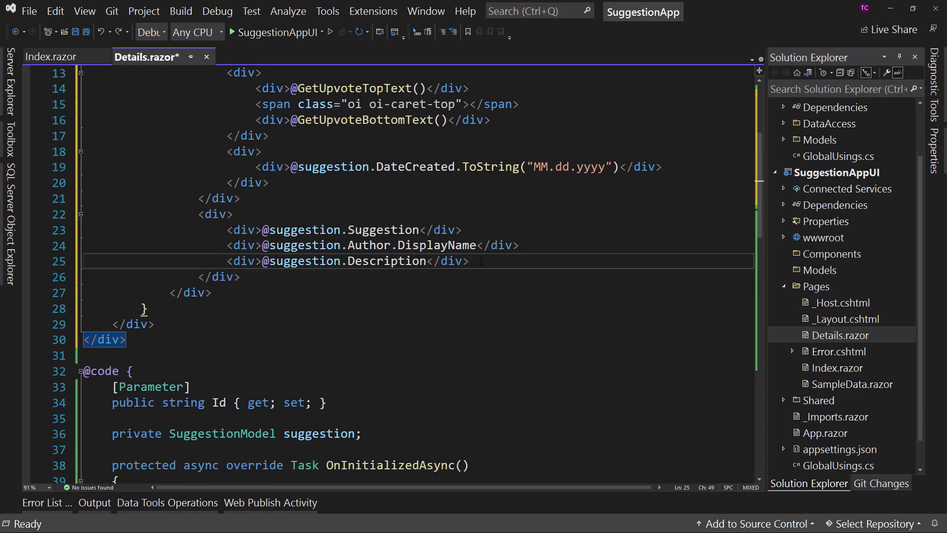
key("enter")
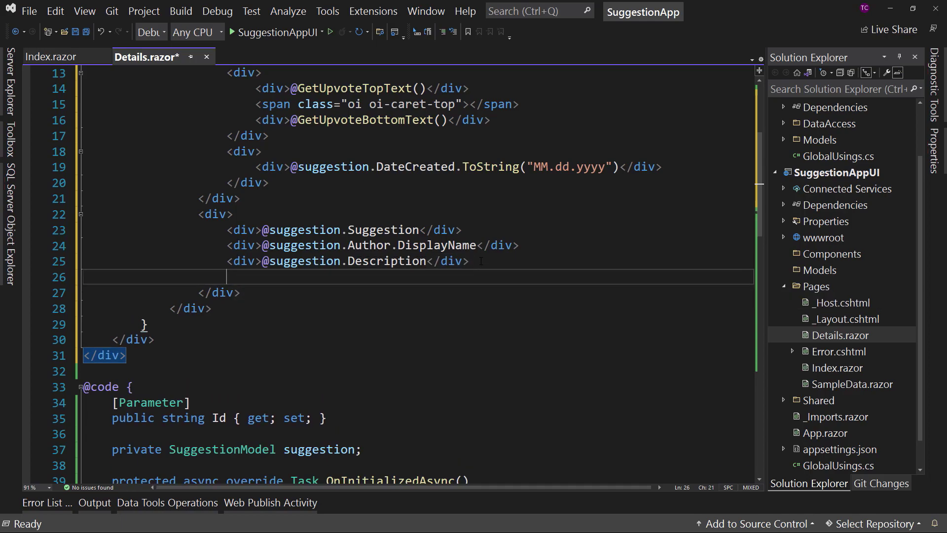
type("<div>")
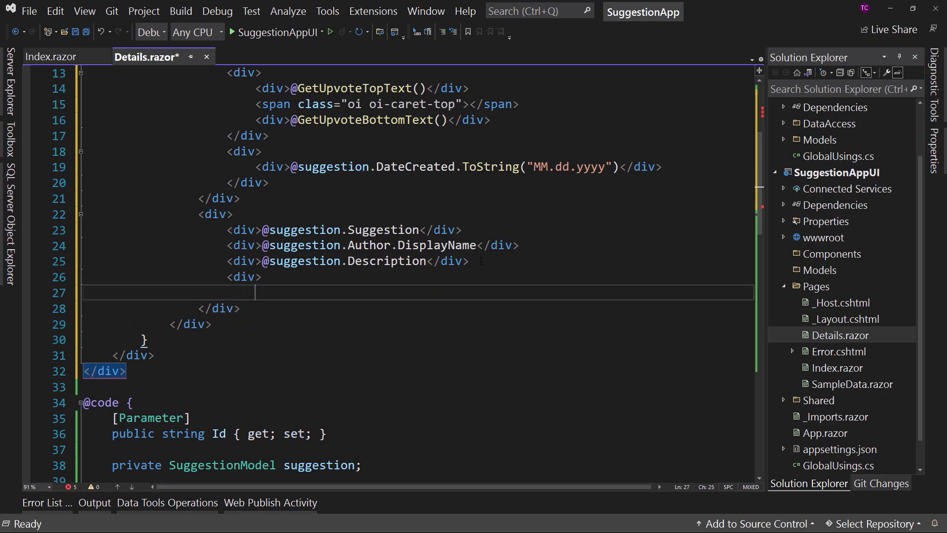
type("</div>")
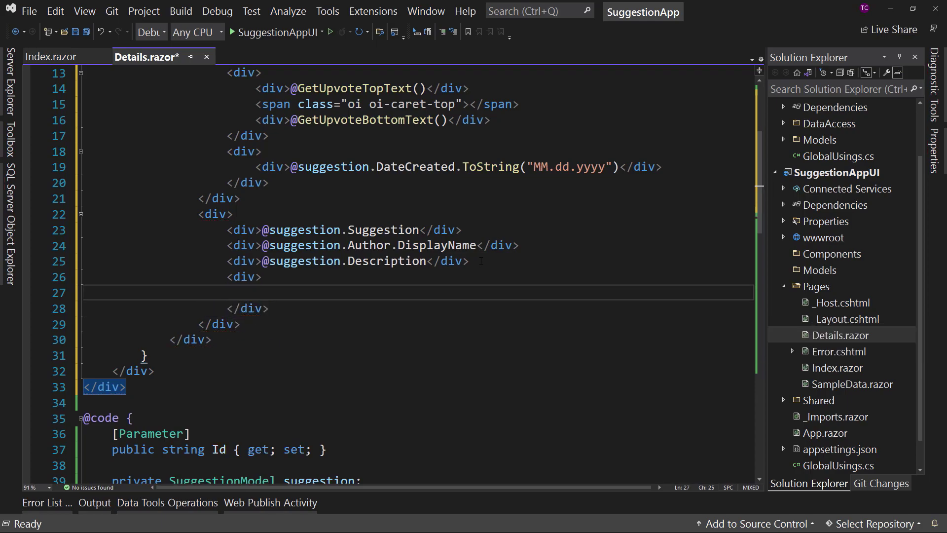
type("@suggestion.Category.CategoryName")
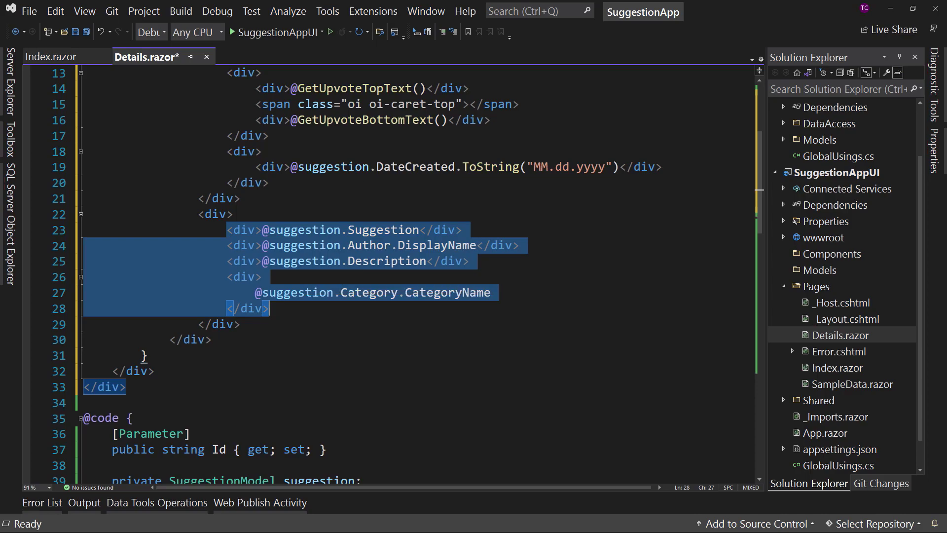
left_click(276, 308)
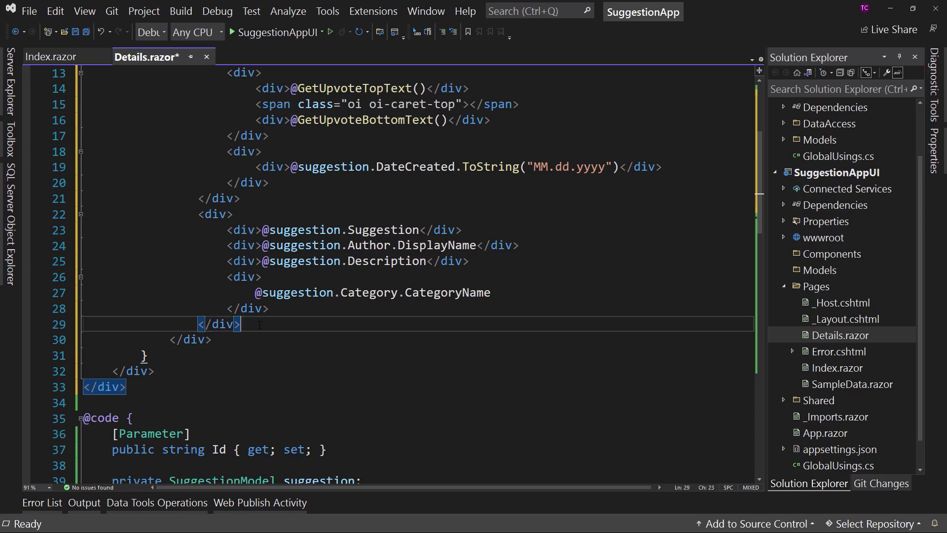
key("enter")
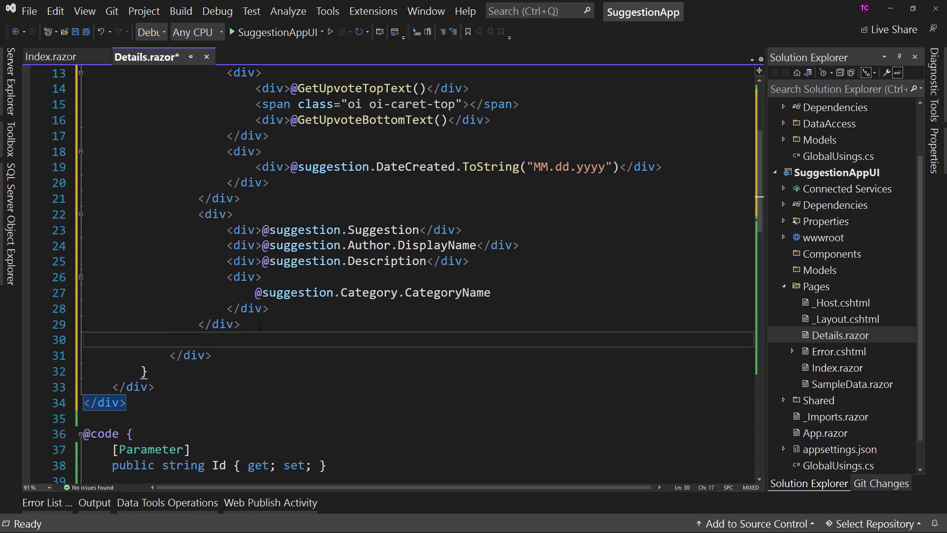
type("<div>")
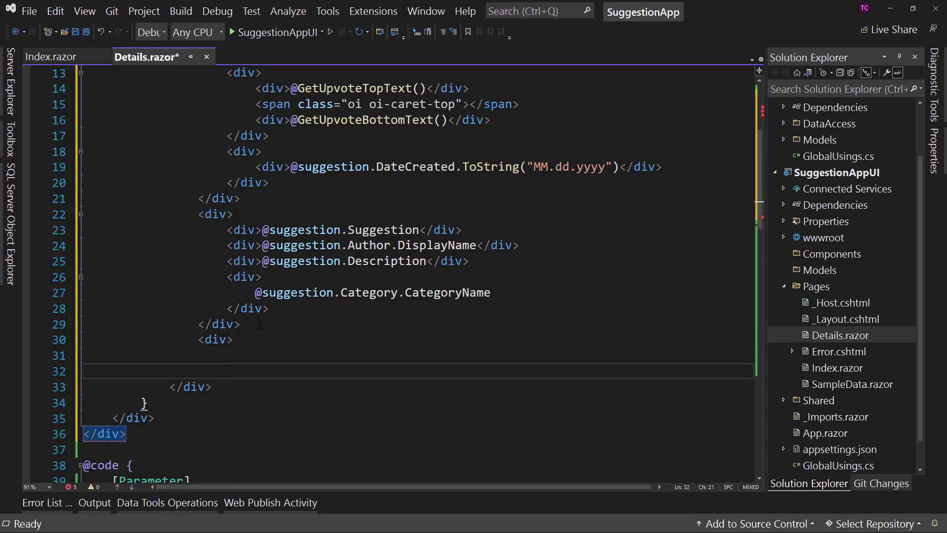
type("</div>")
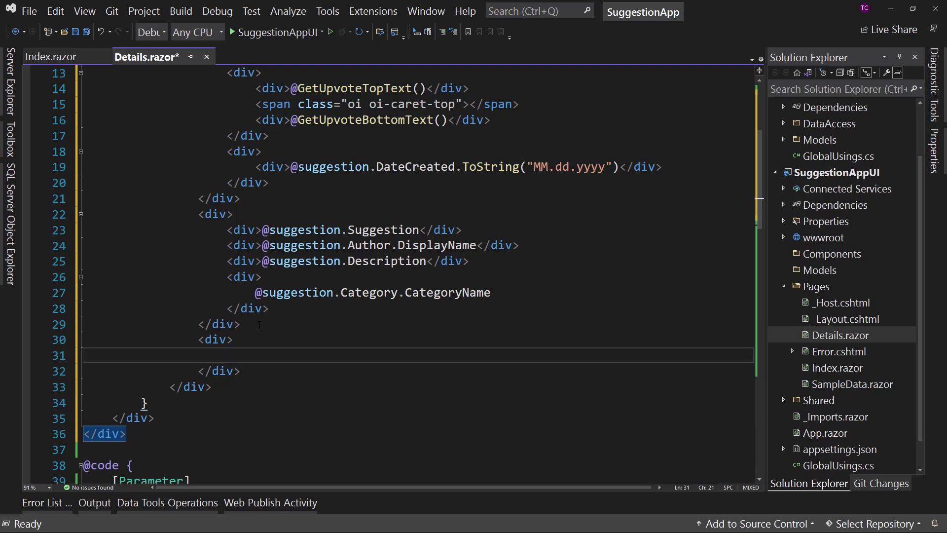
type("<button @onclick=")
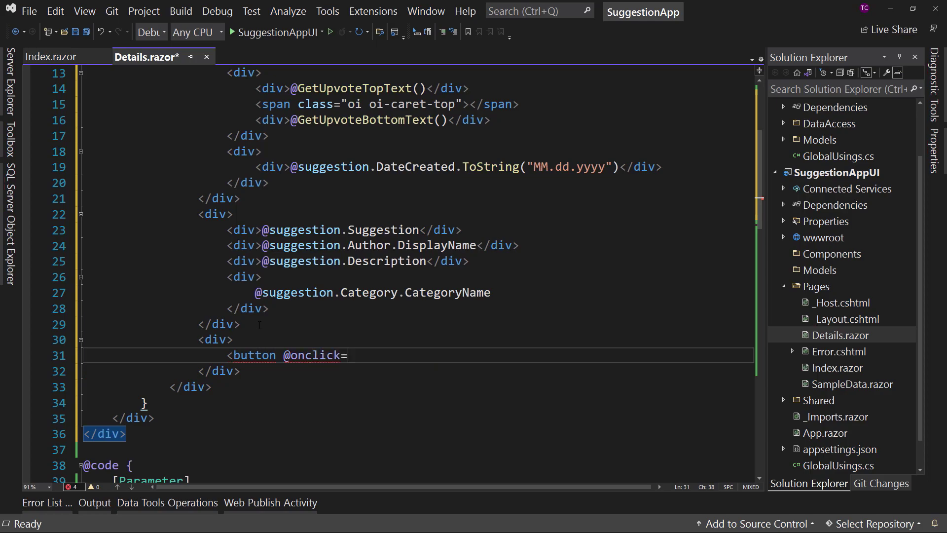
type("\"Close\"")
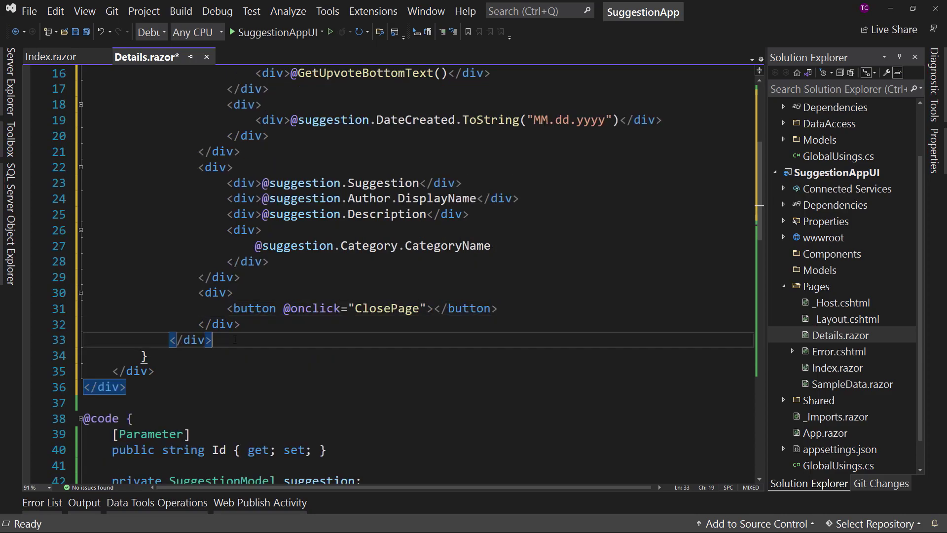
key("enter")
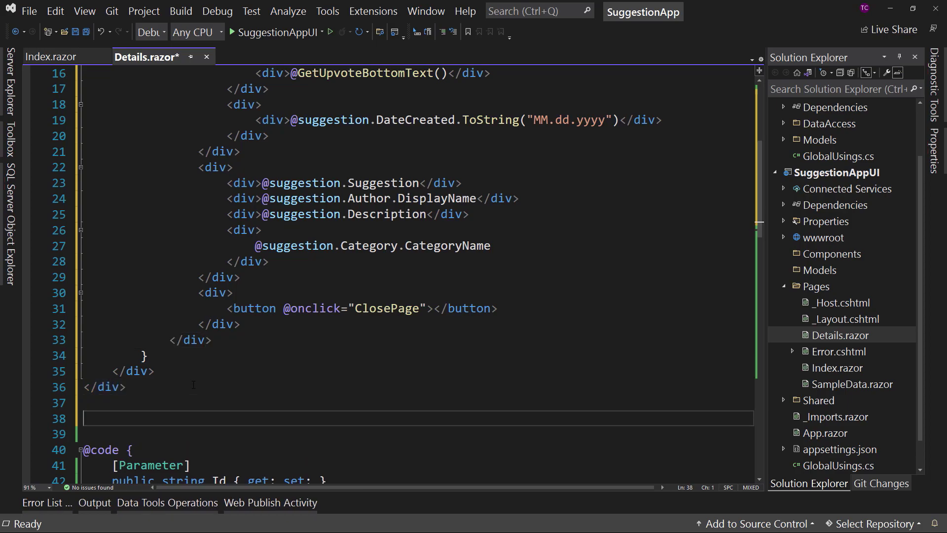
scroll("down", 3)
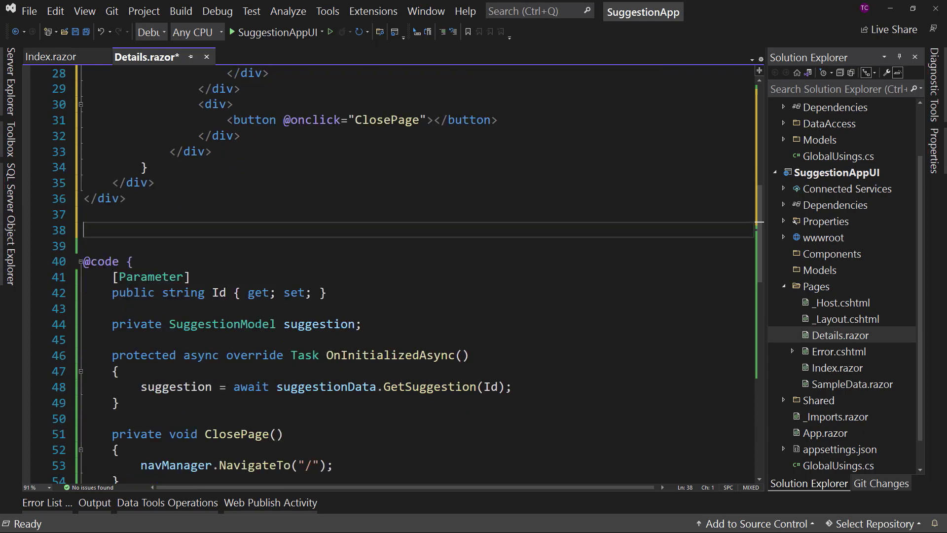
type("@if (")
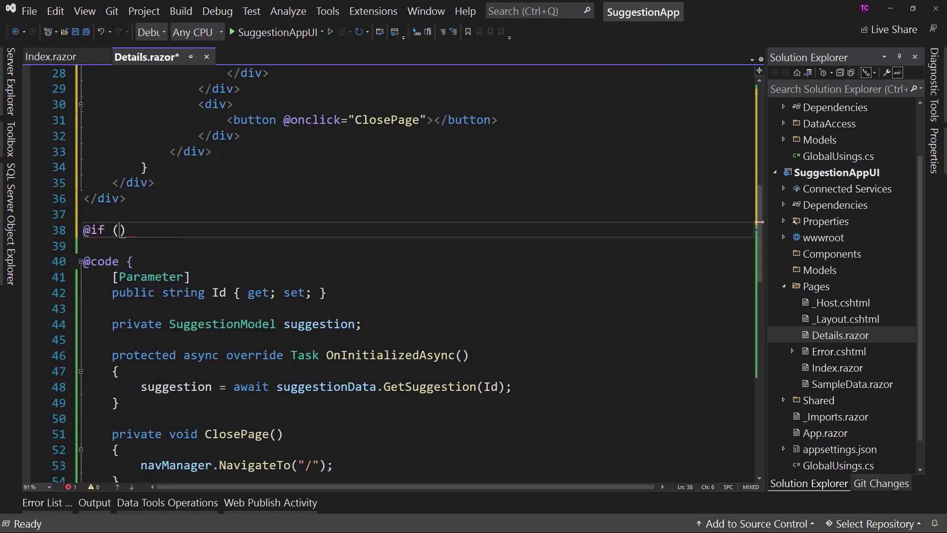
type("suggestion")
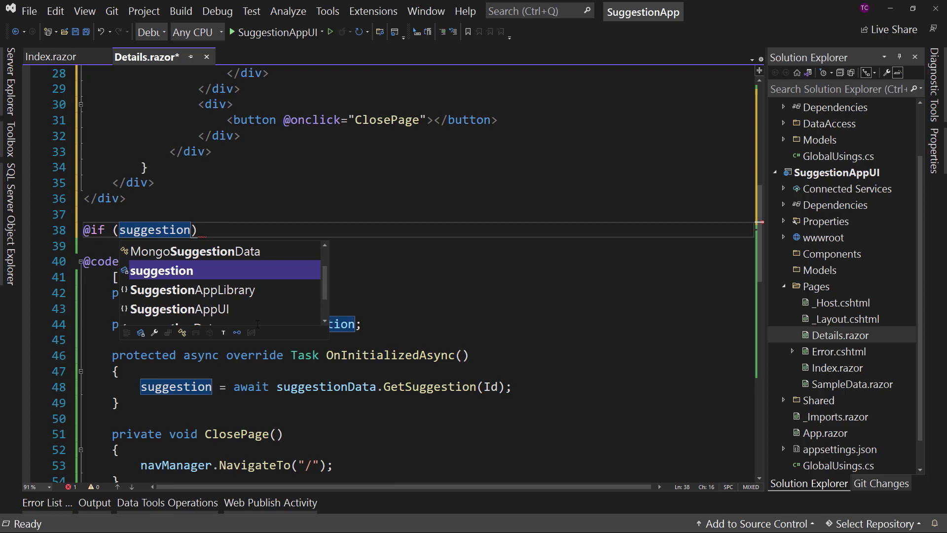
type("?")
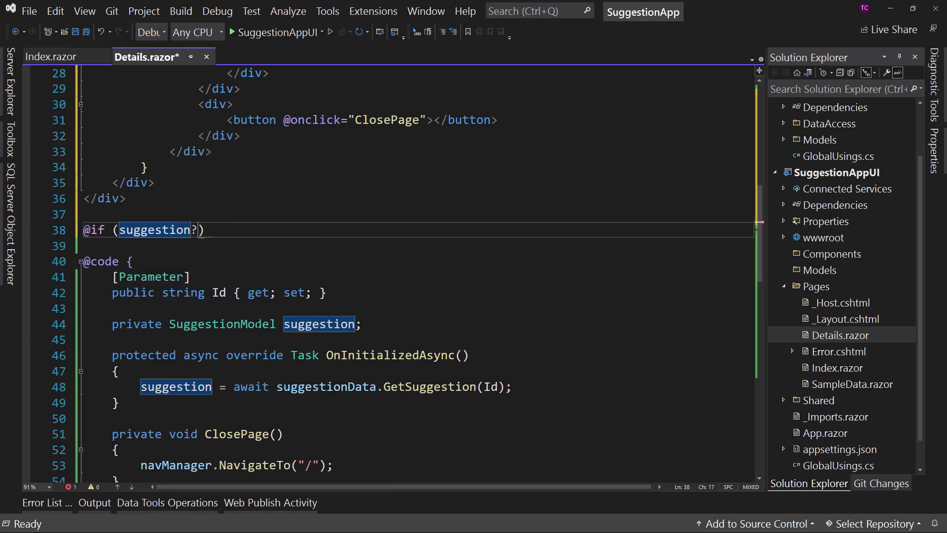
type("Sugge")
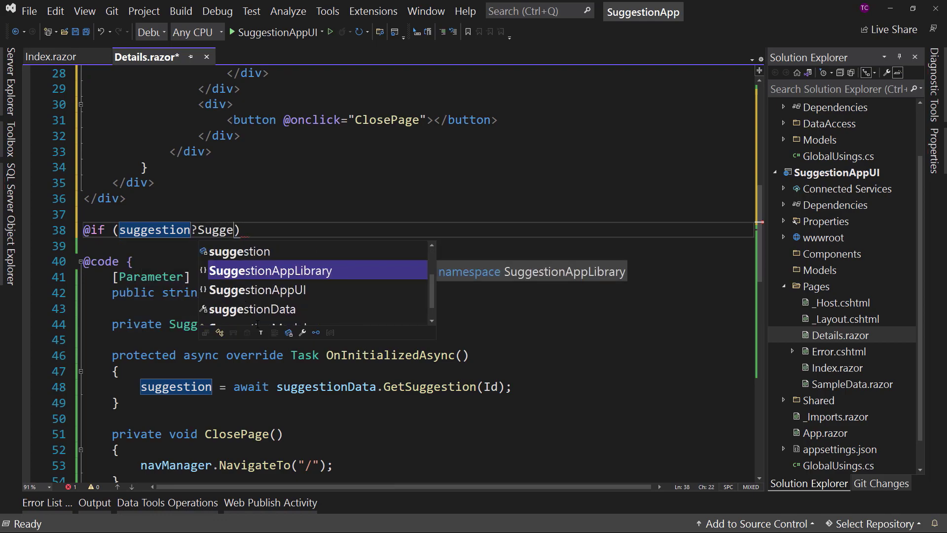
key("Backspace")
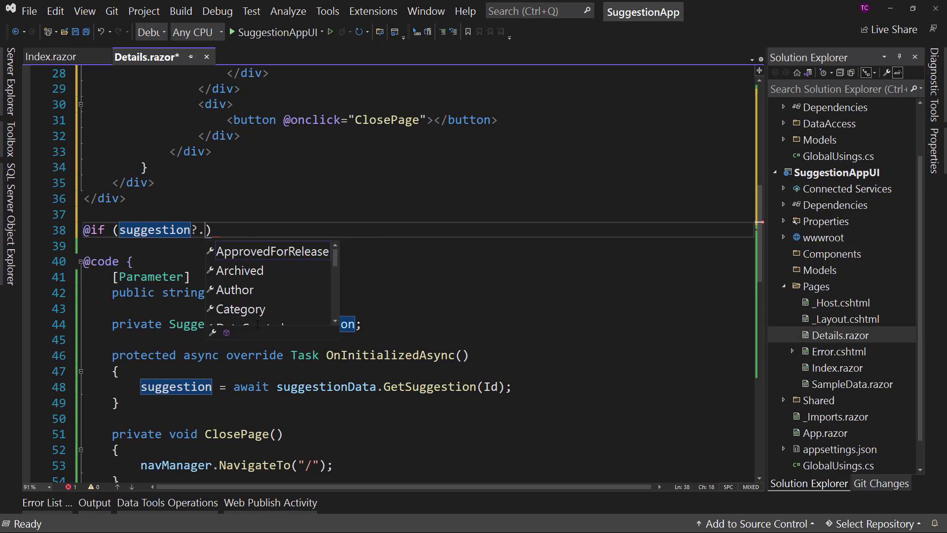
type("su")
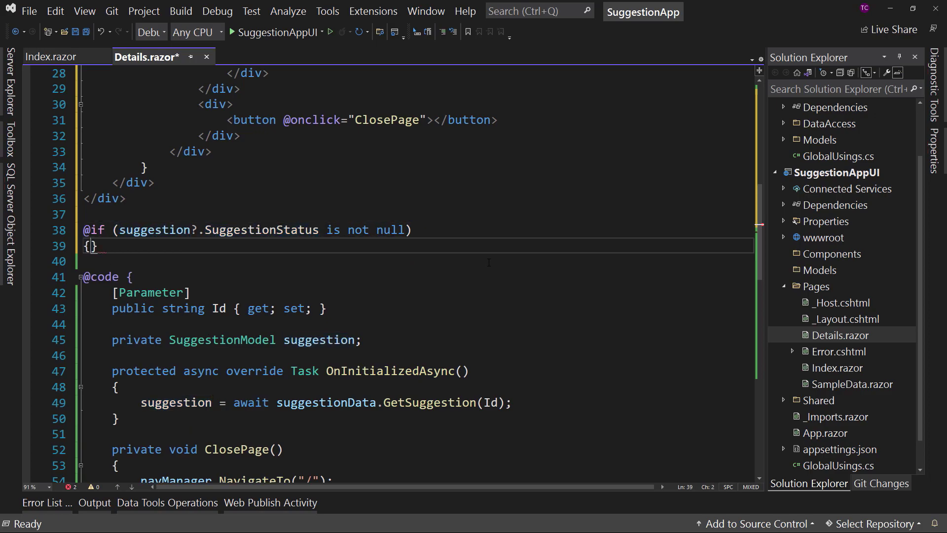
key("enter")
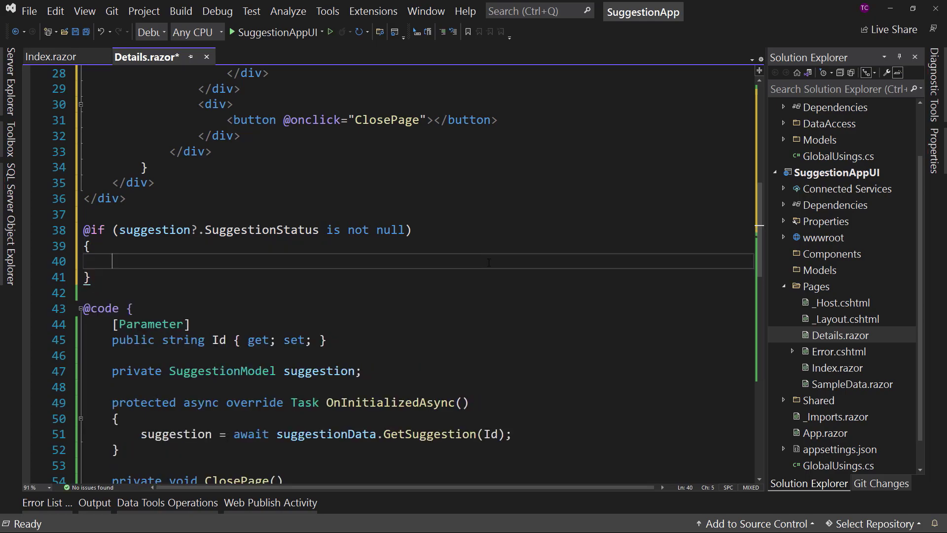
Add nested div tags for the status, including an empty div placeholder for later content
type("<")
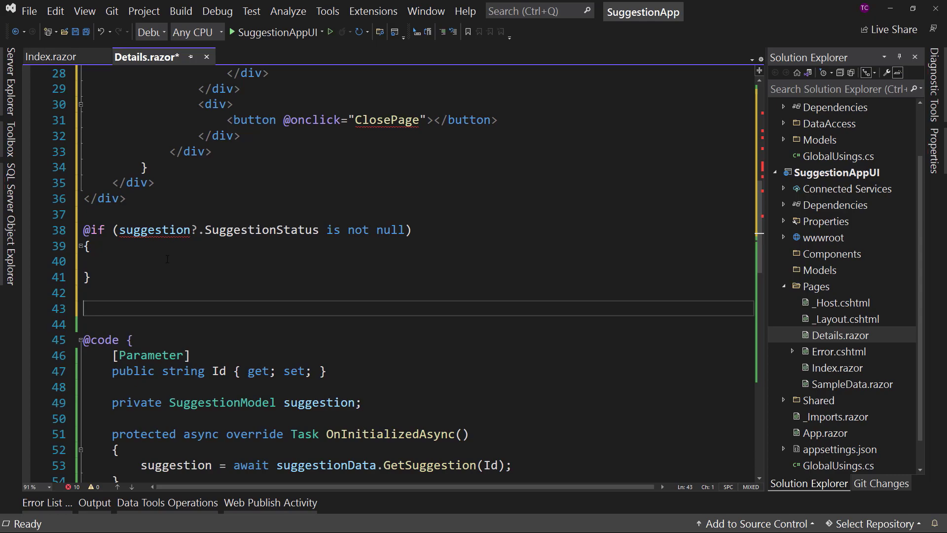
mouse_move(154, 229)
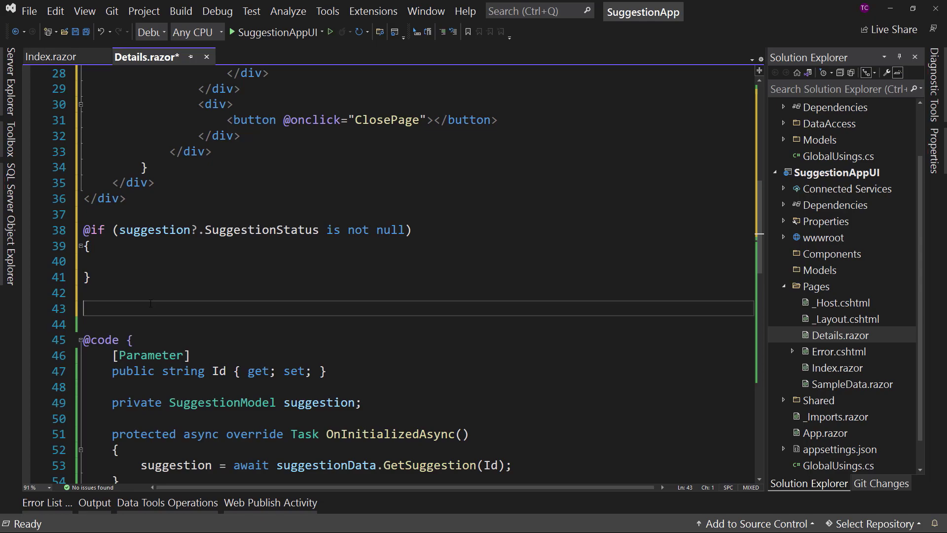
type("<div>")
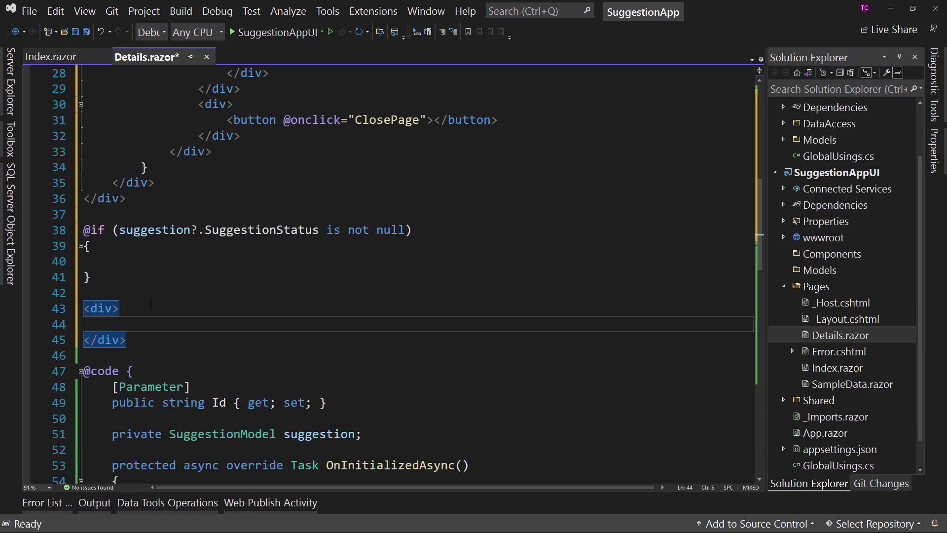
type("<div>")
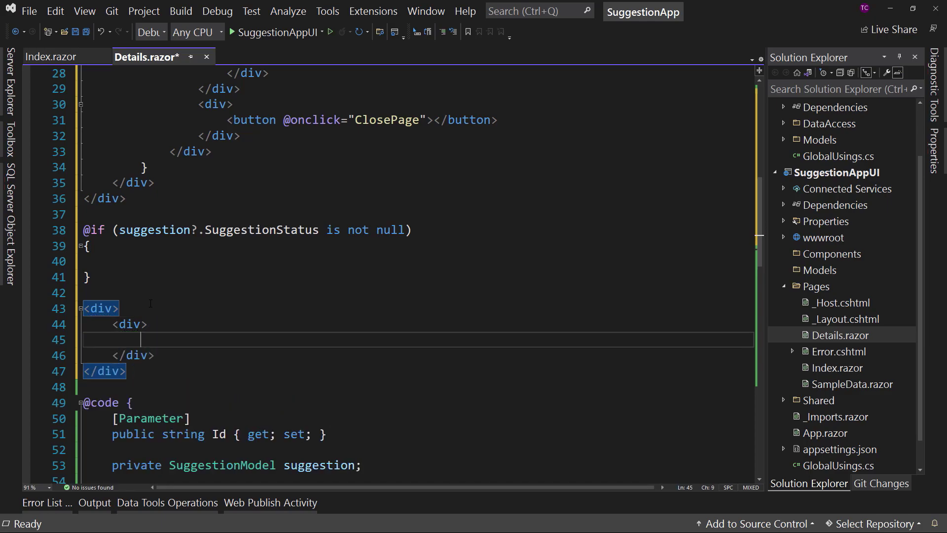
type("<div></div>")
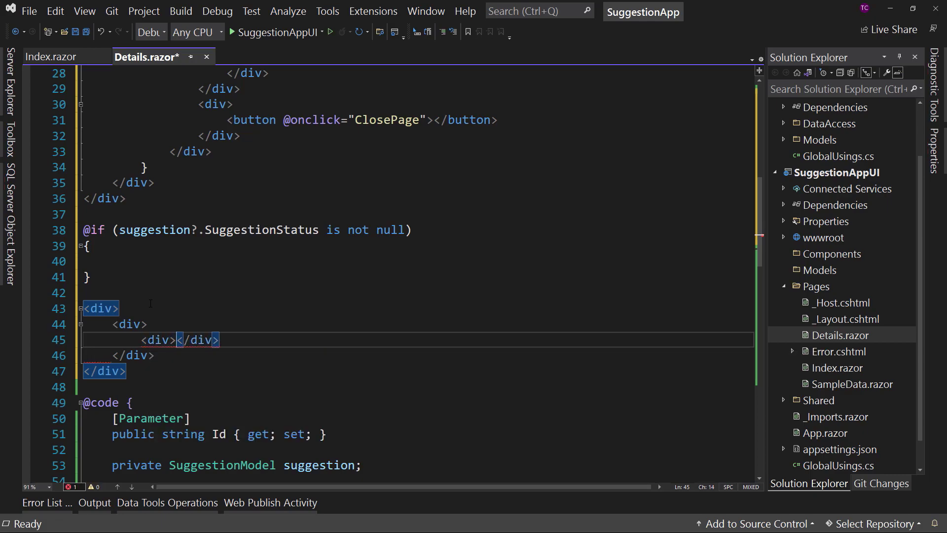
key("Return")
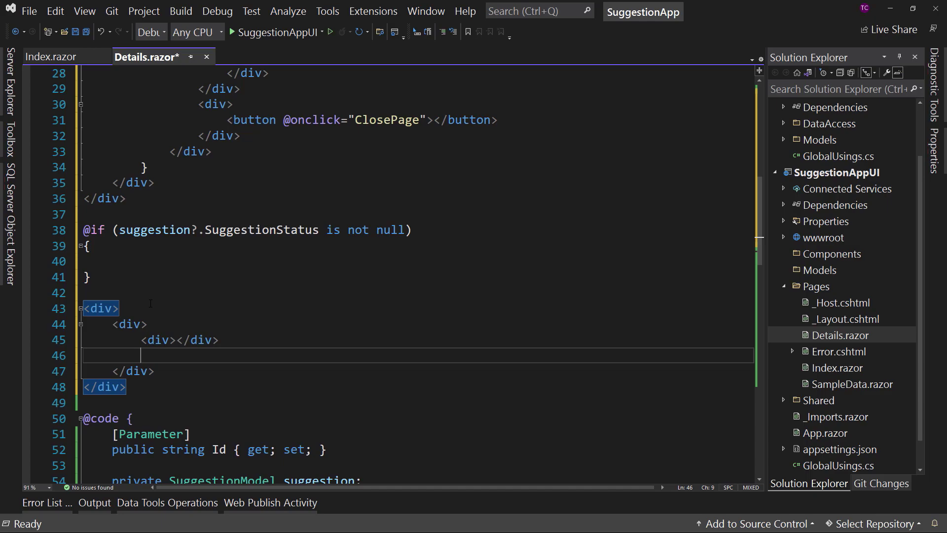
type("<")
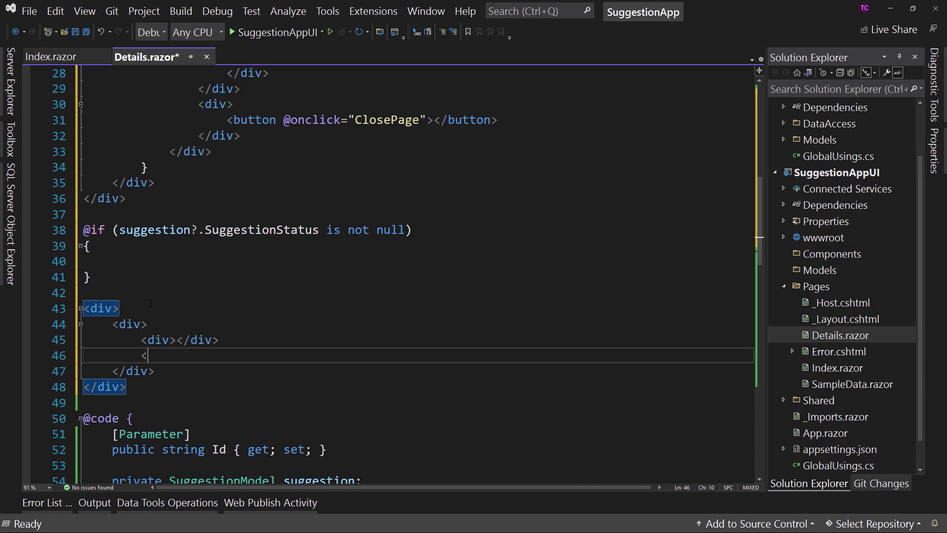
type("div>")
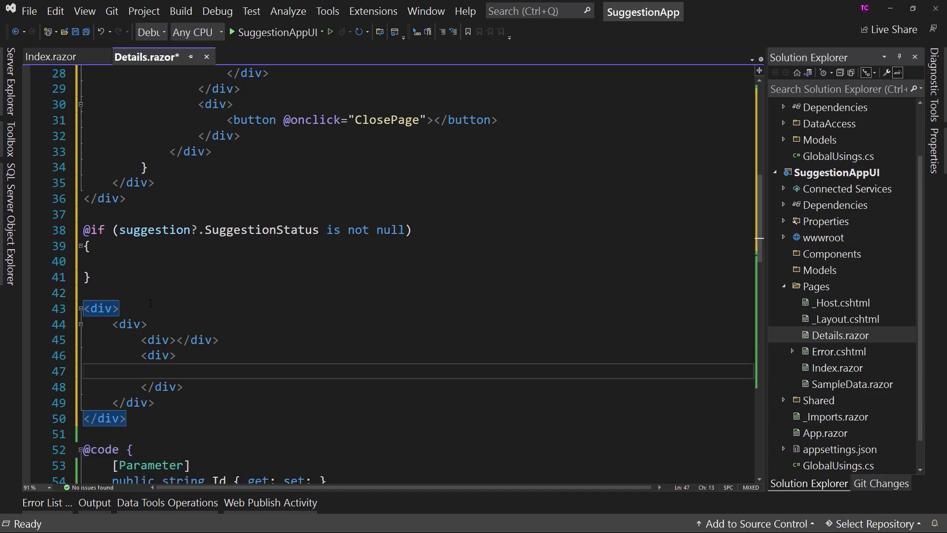
type("<div>")
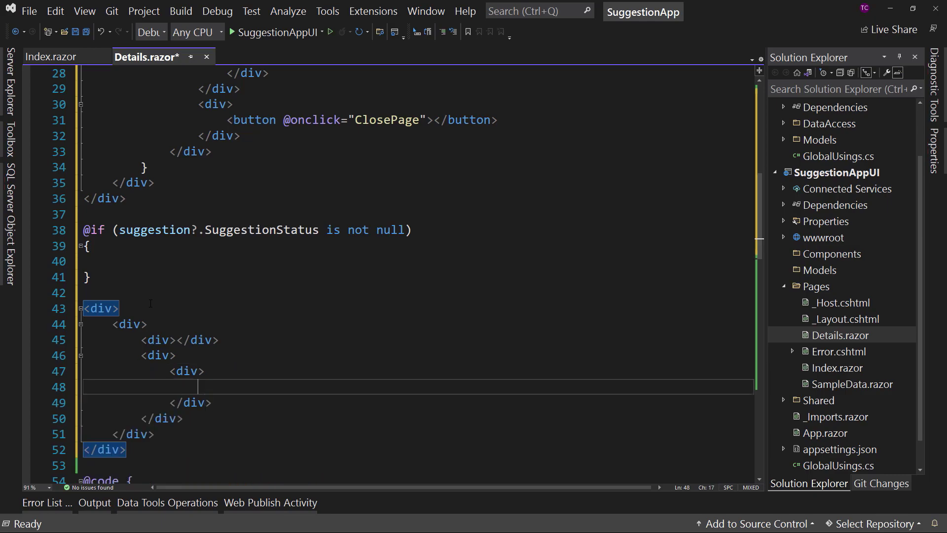
type("@")
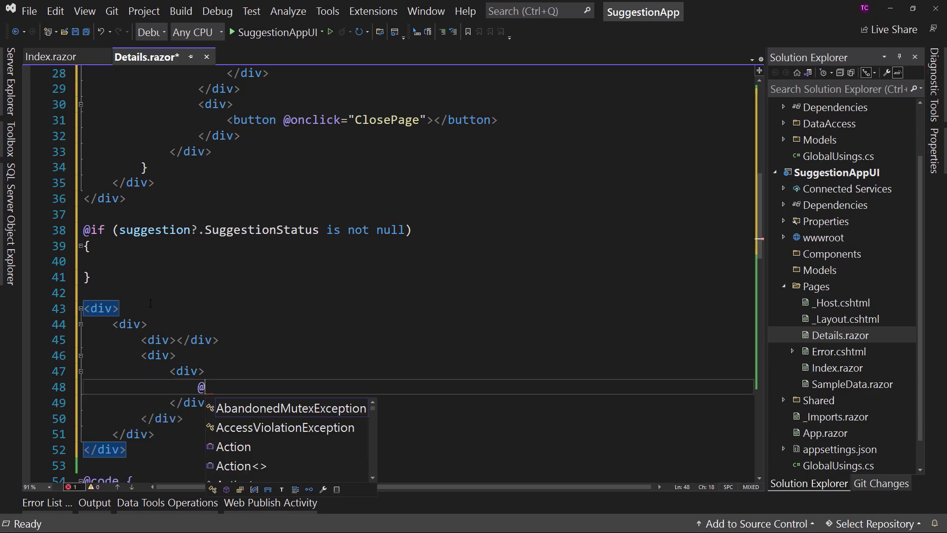
mouse_move(290, 408)
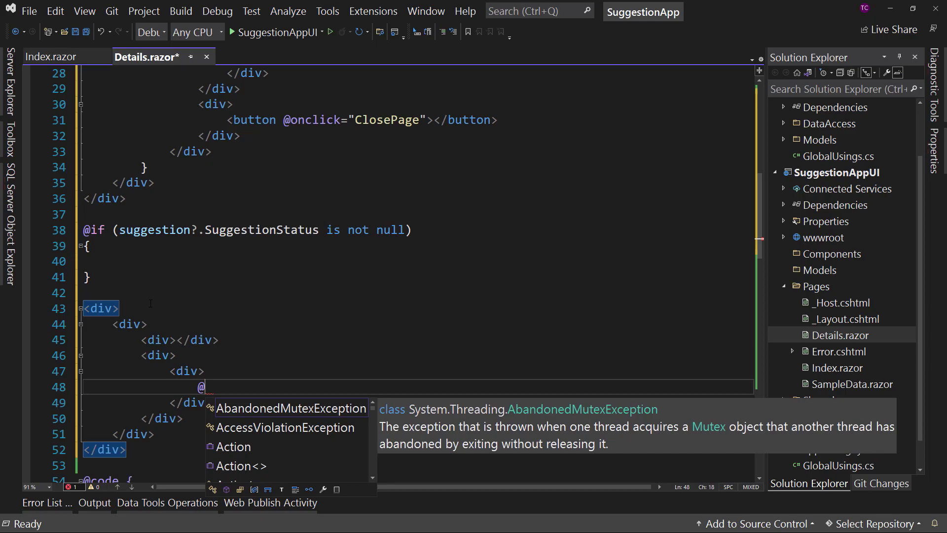
type("suggestion.")
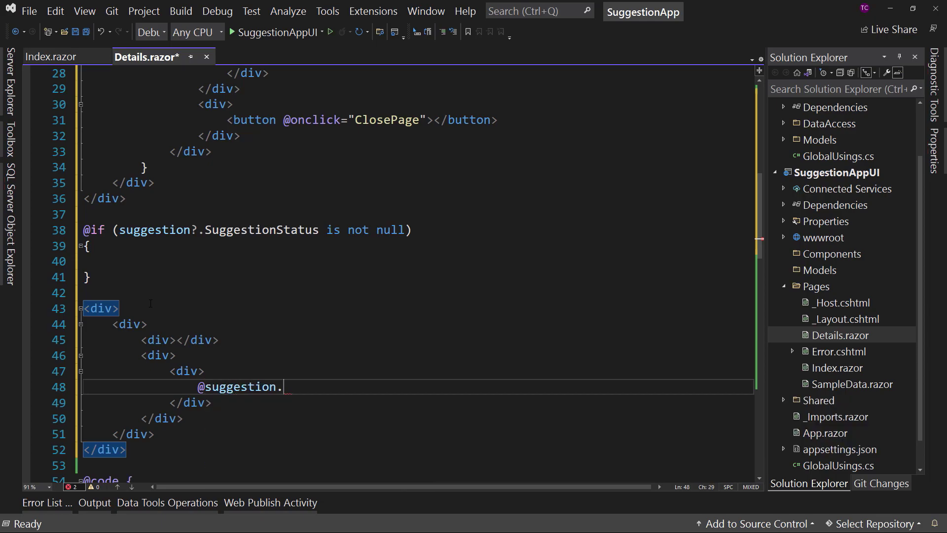
type("su")
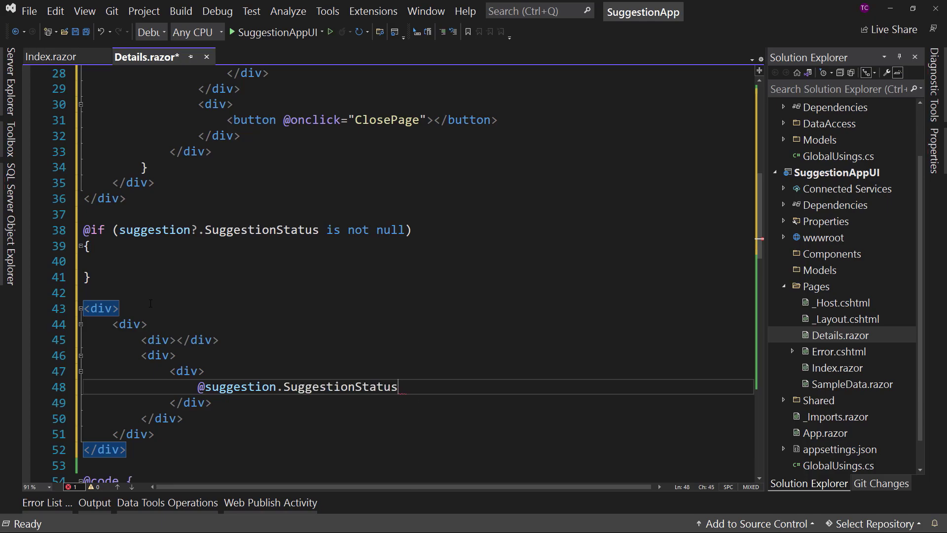
type(".st")
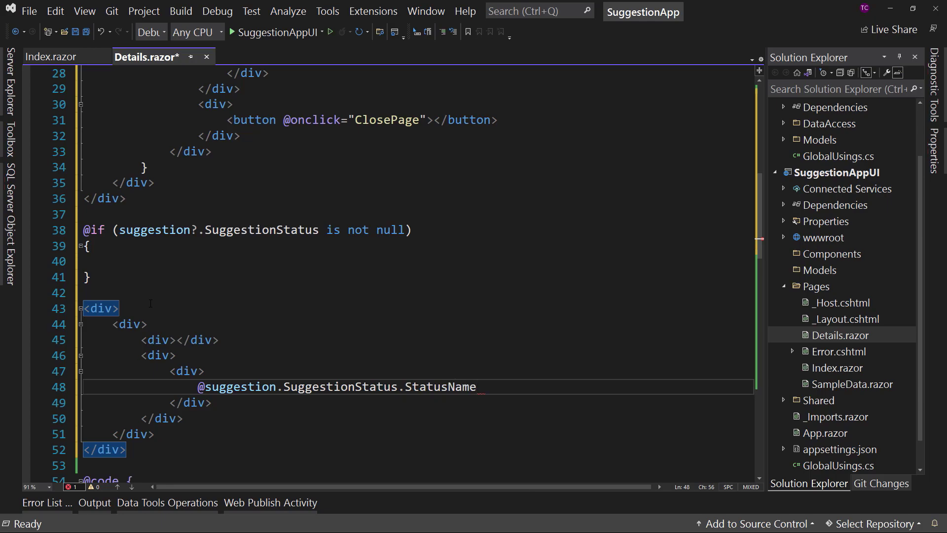
mouse_move(262, 230)
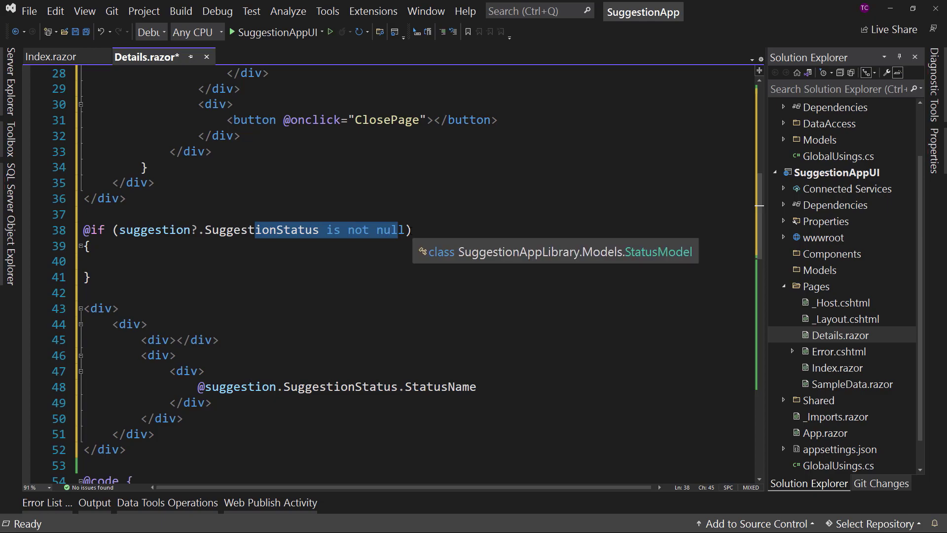
mouse_move(362, 357)
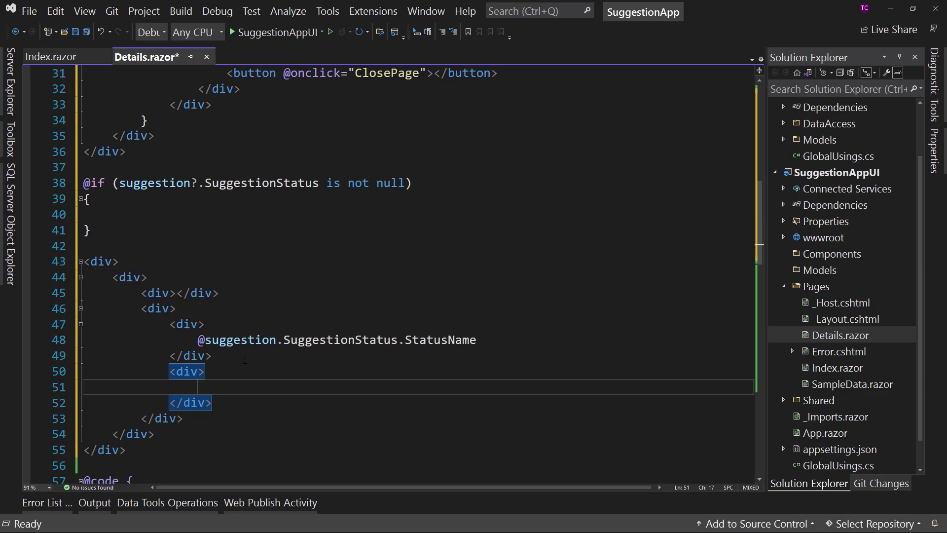
Render @((MarkupString)suggestion.OwnerNotes) in the div beneath the status name
type("@")
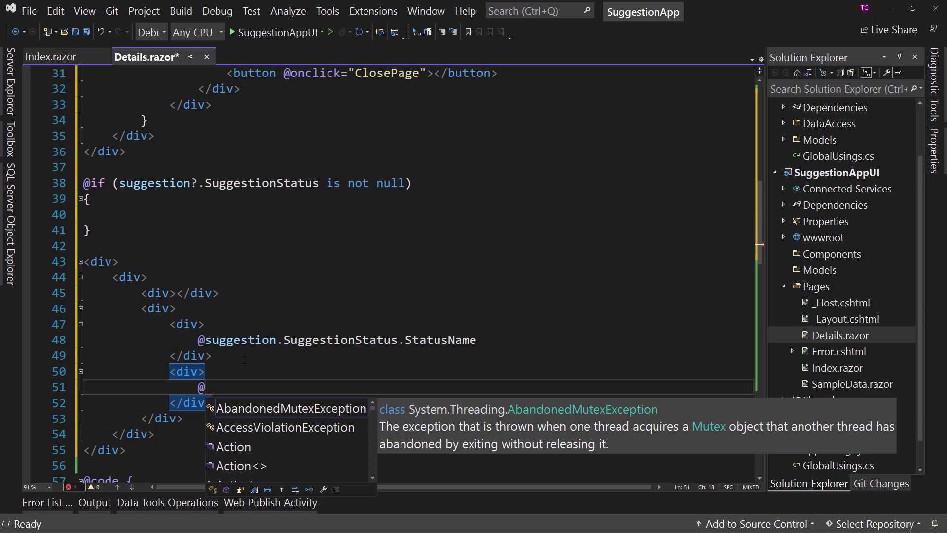
type("suggestion.OwnerNotes")
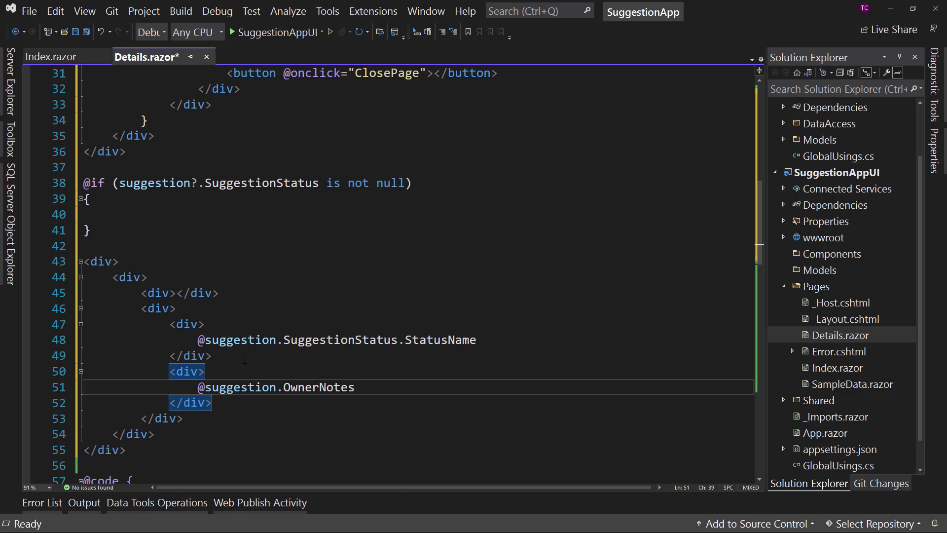
left_click(355, 387)
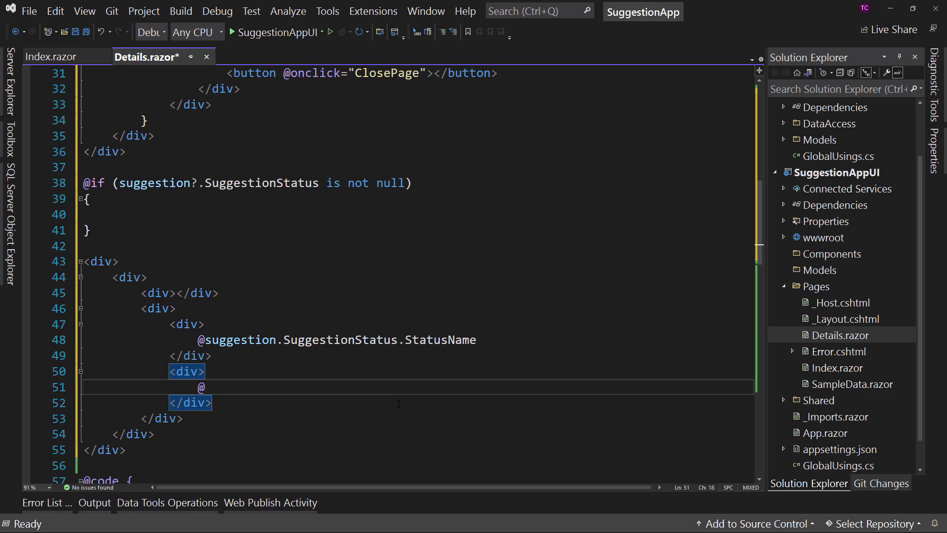
type("()")
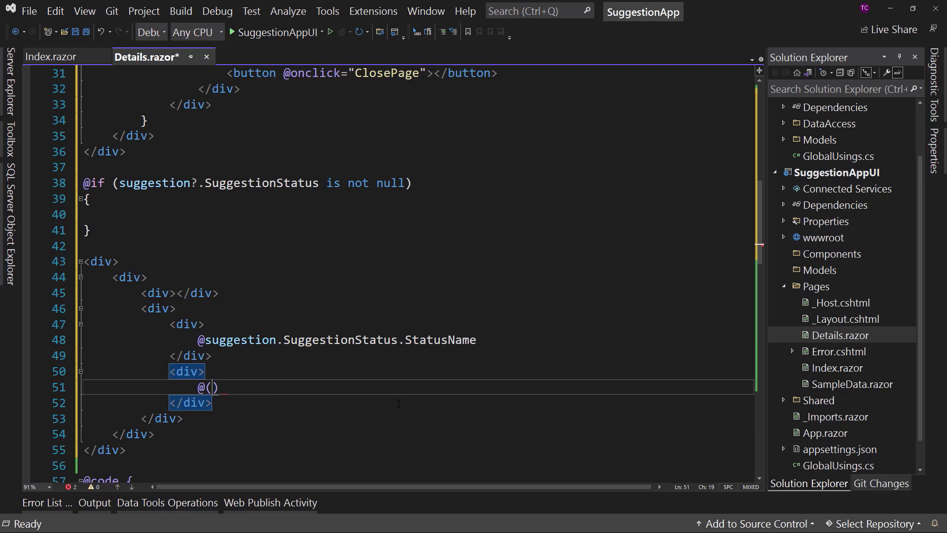
type("(")
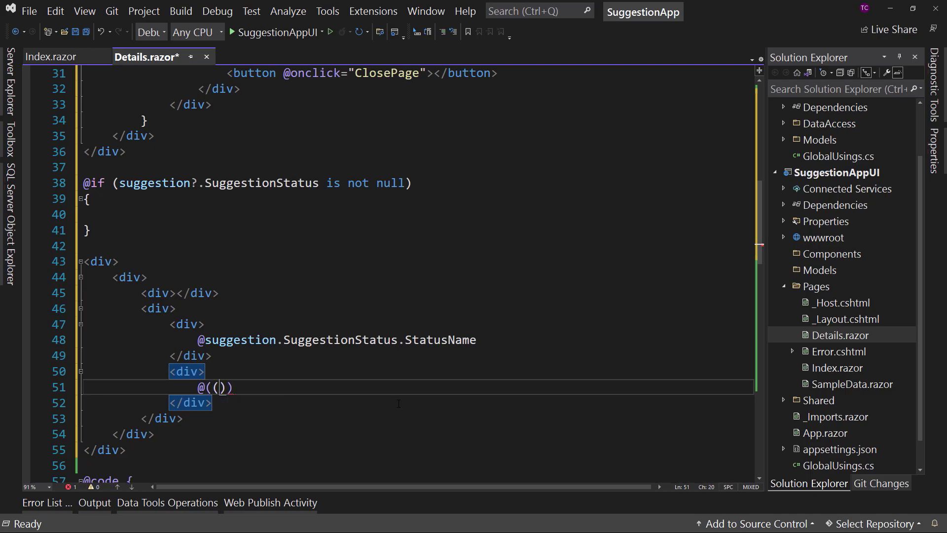
type("Ma")
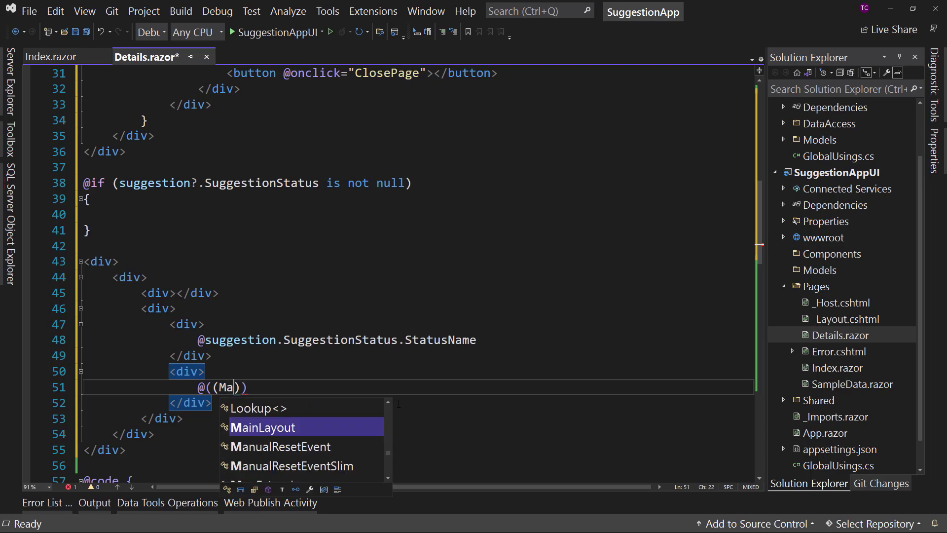
type("rkupString")
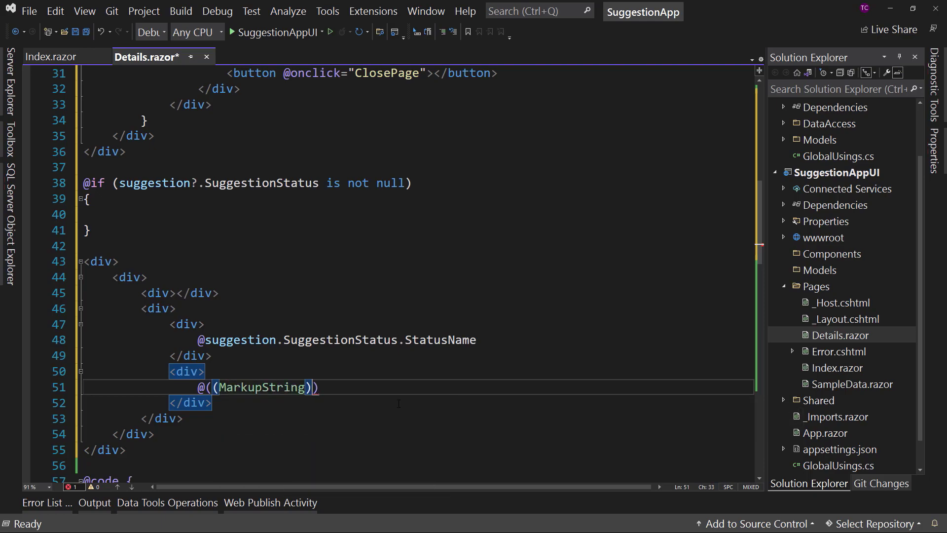
type("suggestion.OwnerNotes")
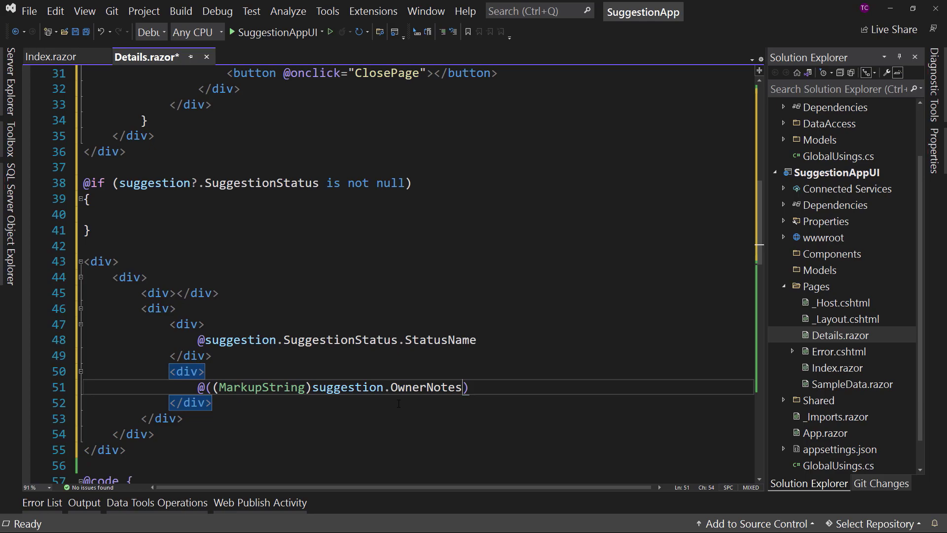
Move the status-name and owner-notes div block between the braces of the SuggestionStatus null check
scroll("down", 3)
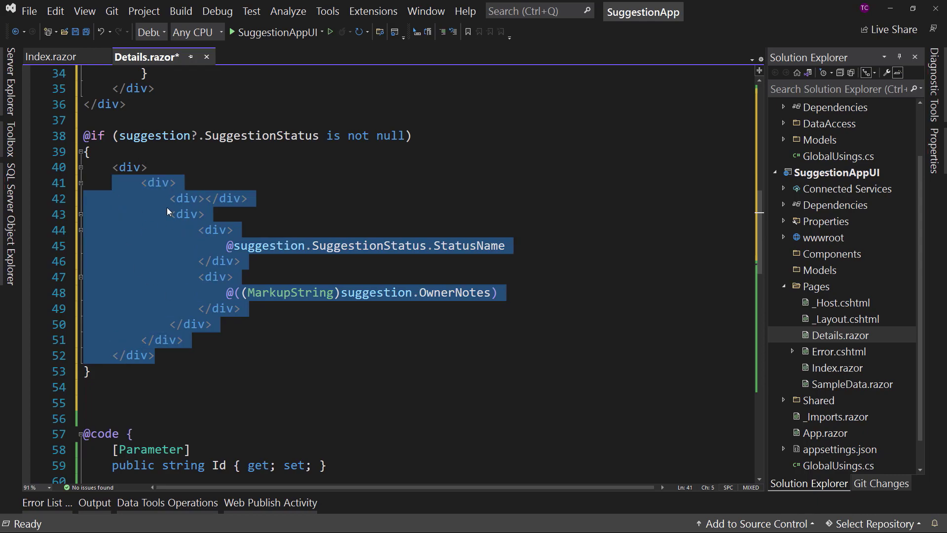
left_click(192, 325)
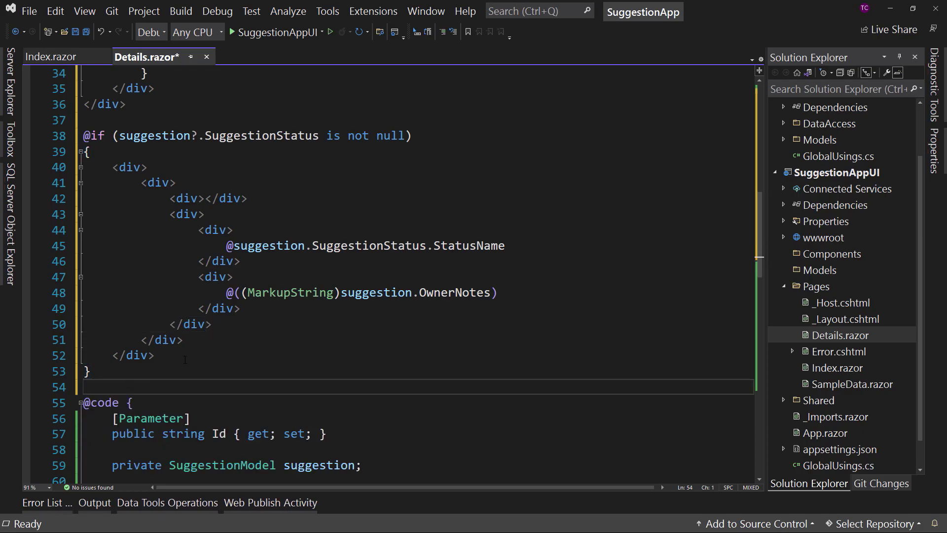
double_click(260, 135)
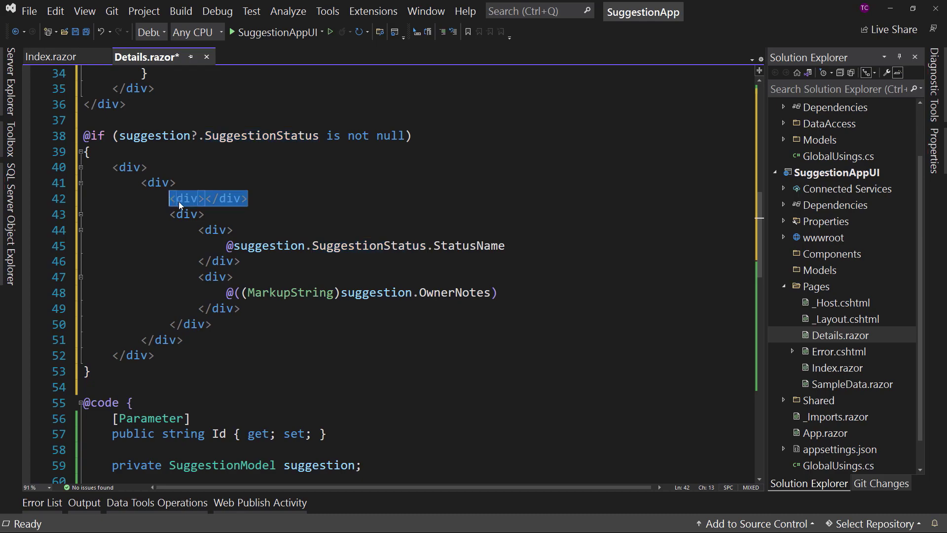
mouse_move(221, 209)
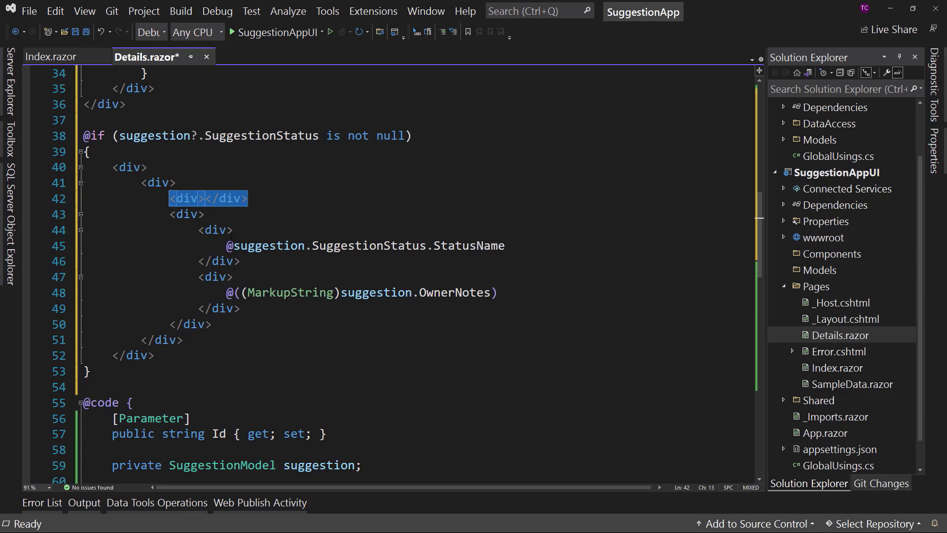
left_click(364, 245)
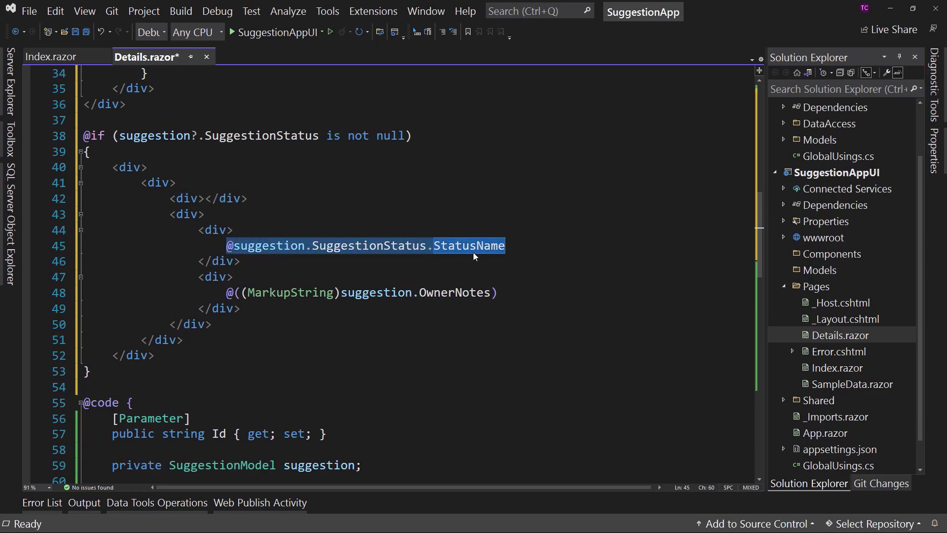
mouse_move(453, 260)
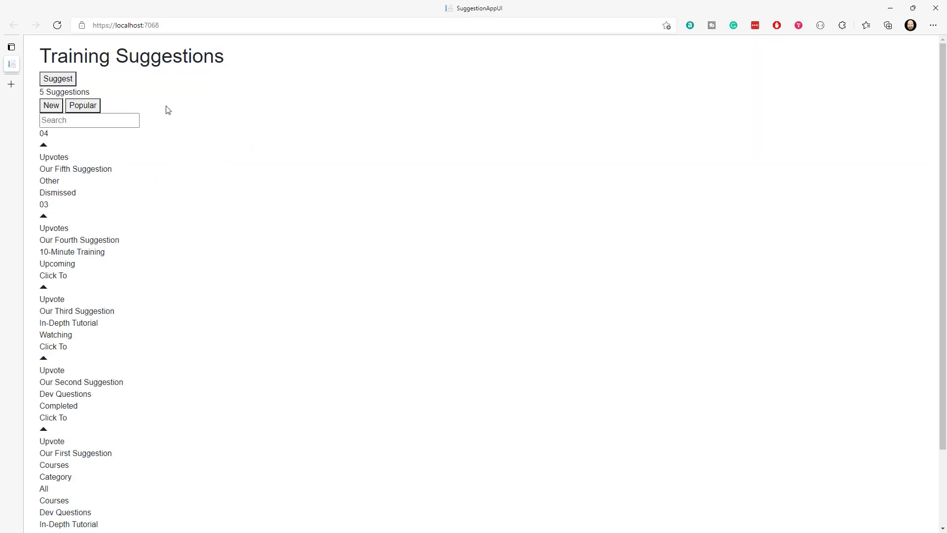
Open Our Fourth Suggestion's details page in Edge and examine the suggestion id in the address
scroll("down", 3)
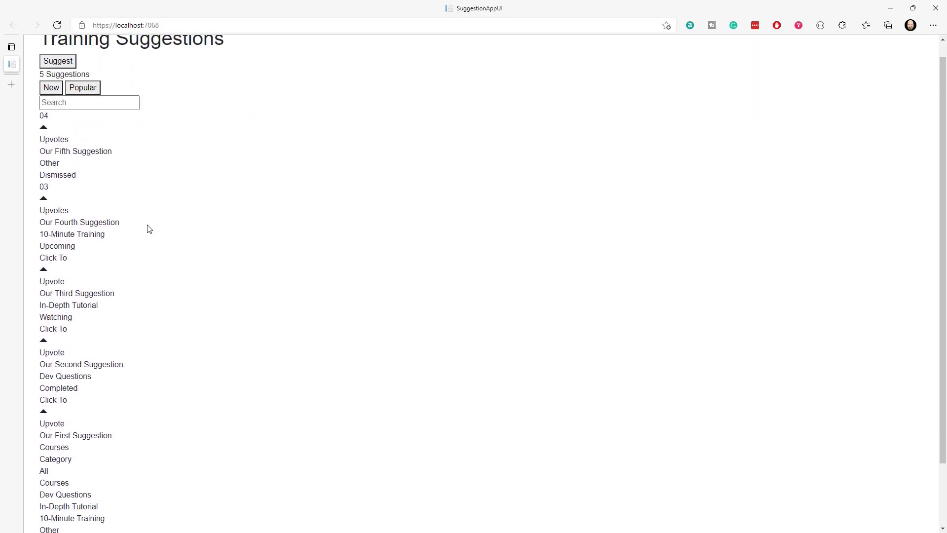
mouse_move(77, 222)
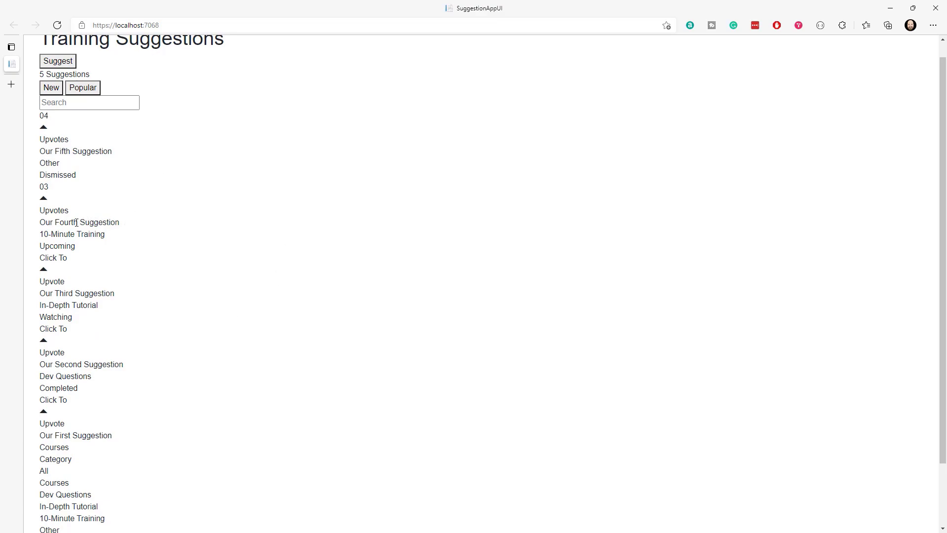
left_click(79, 222)
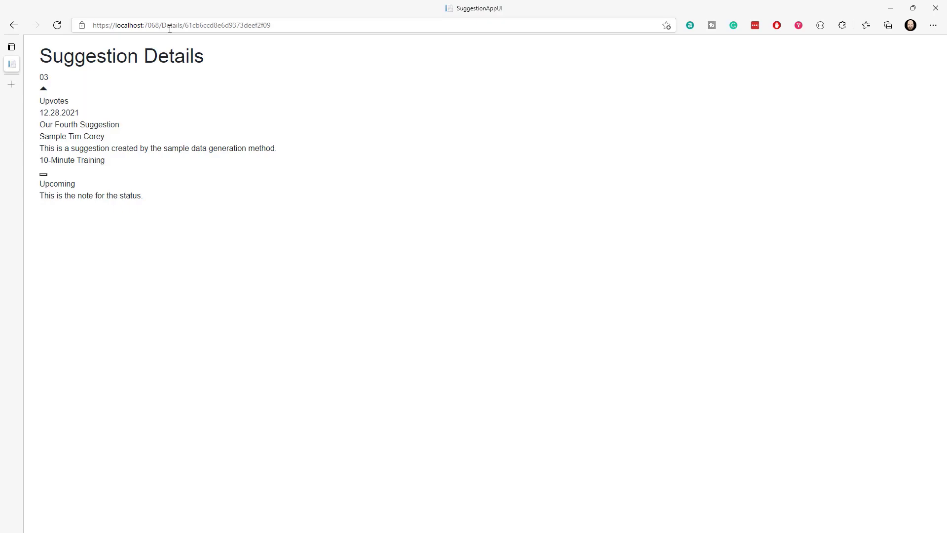
key("ctrl+plus")
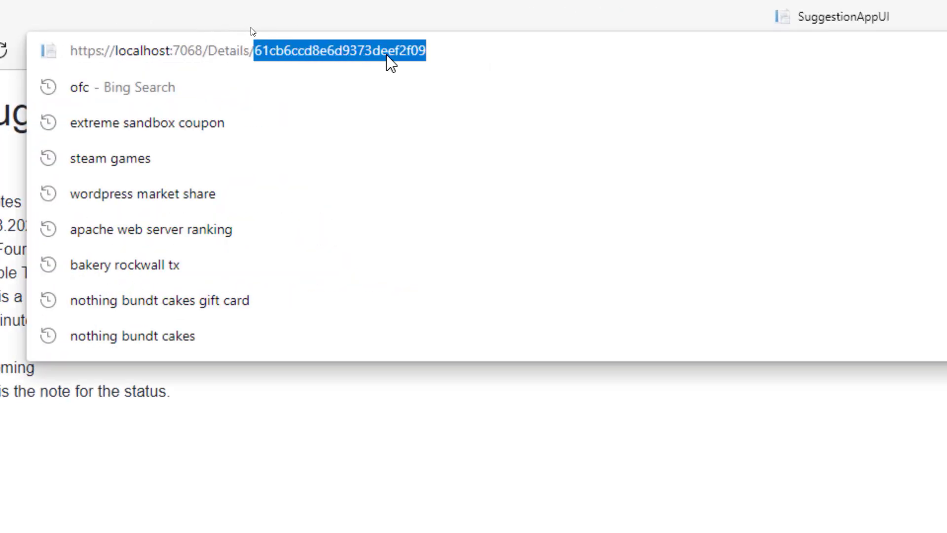
key("Return")
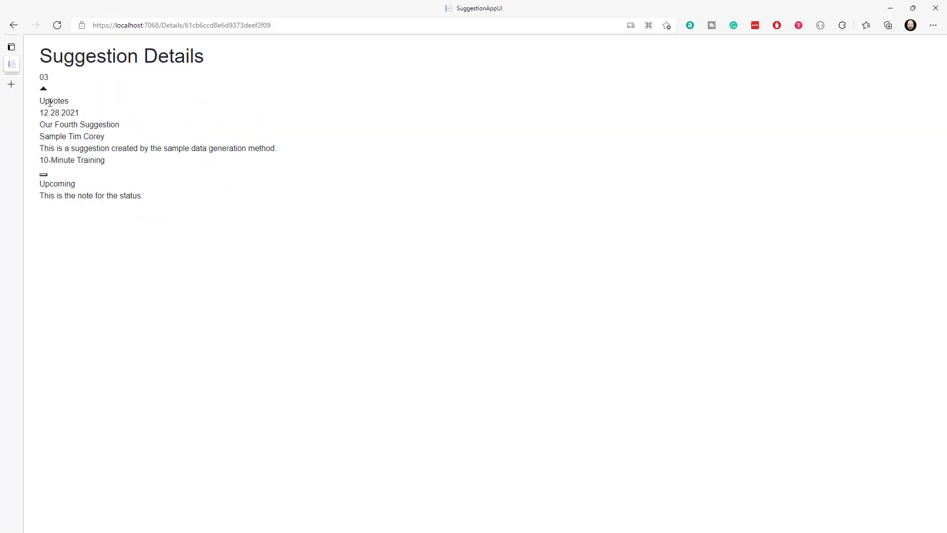
Review the rendered upvote count, author, description, status and note on the details page
double_click(43, 77)
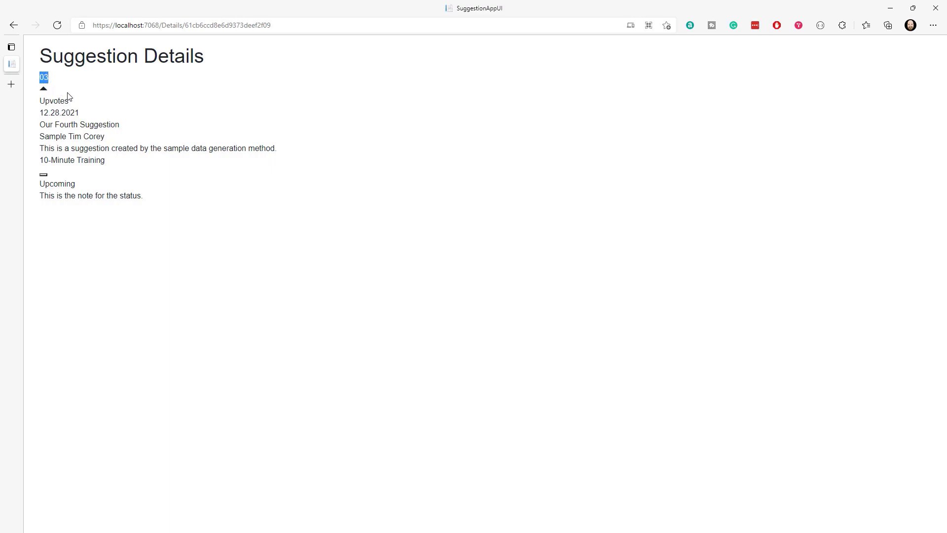
double_click(53, 100)
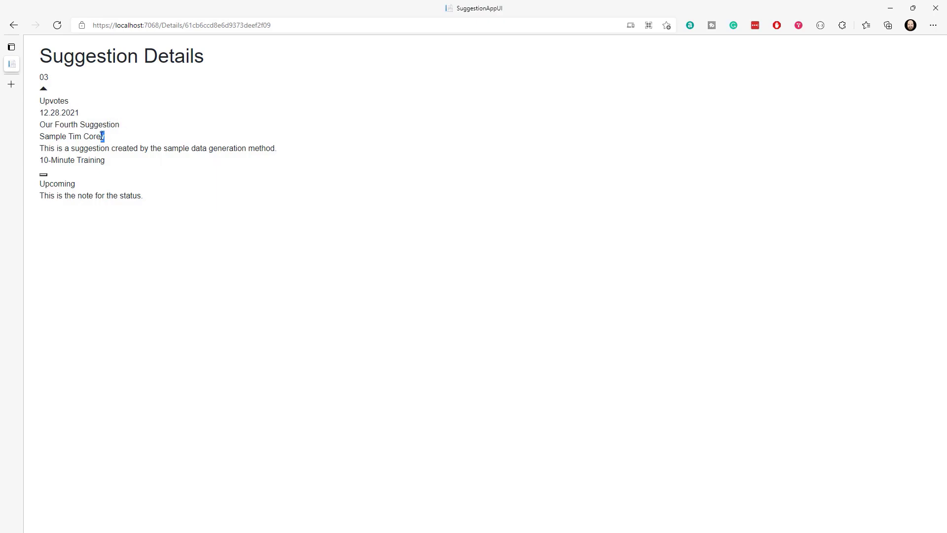
double_click(71, 136)
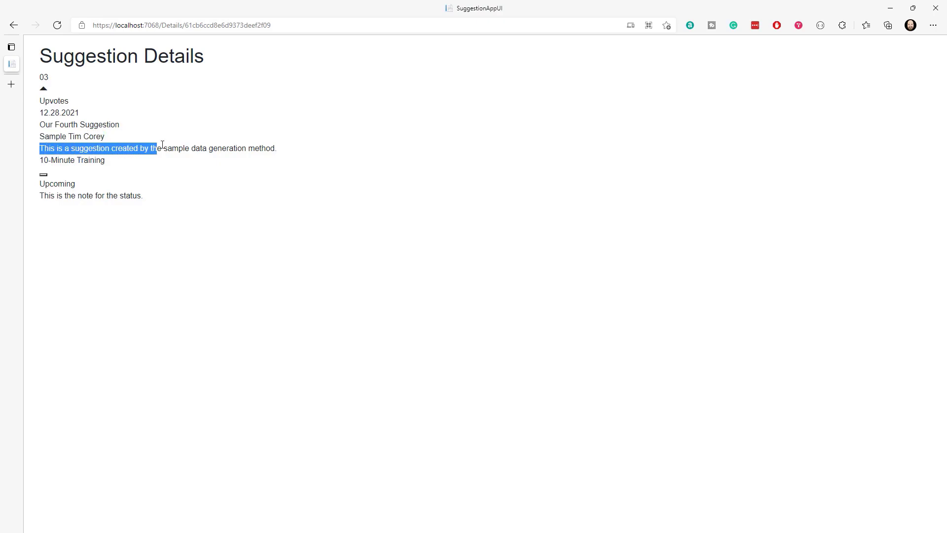
left_click_drag(156, 148, 276, 148)
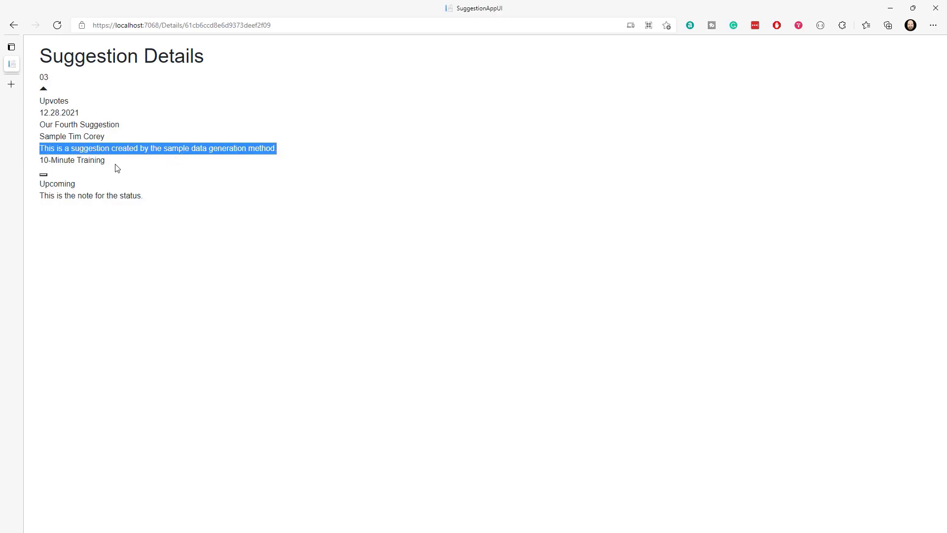
double_click(72, 159)
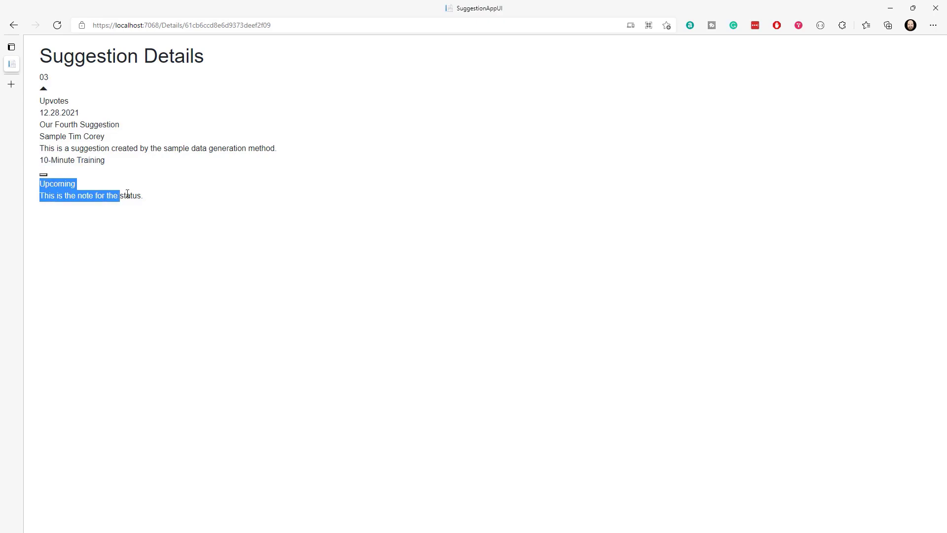
left_click_drag(127, 194, 143, 196)
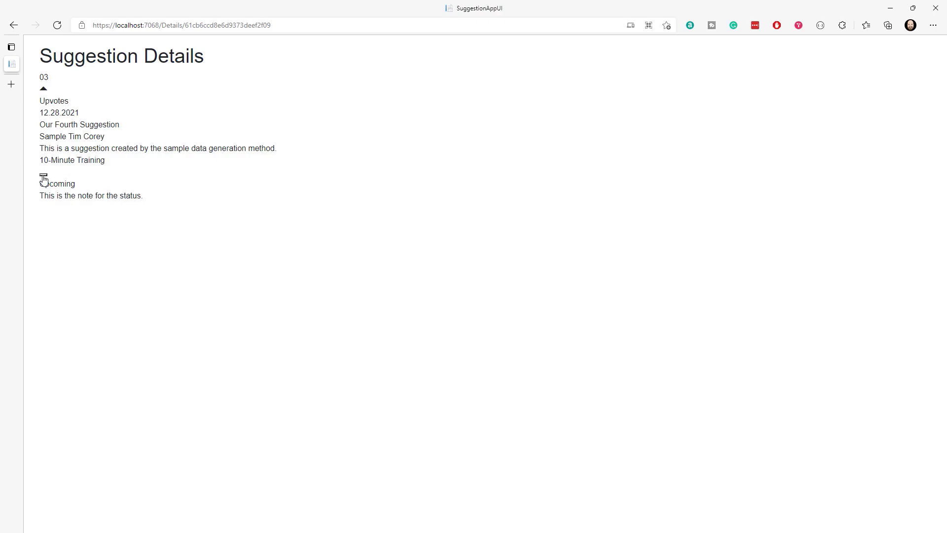
Close the details page to return to the Training Suggestions list
left_click(13, 24)
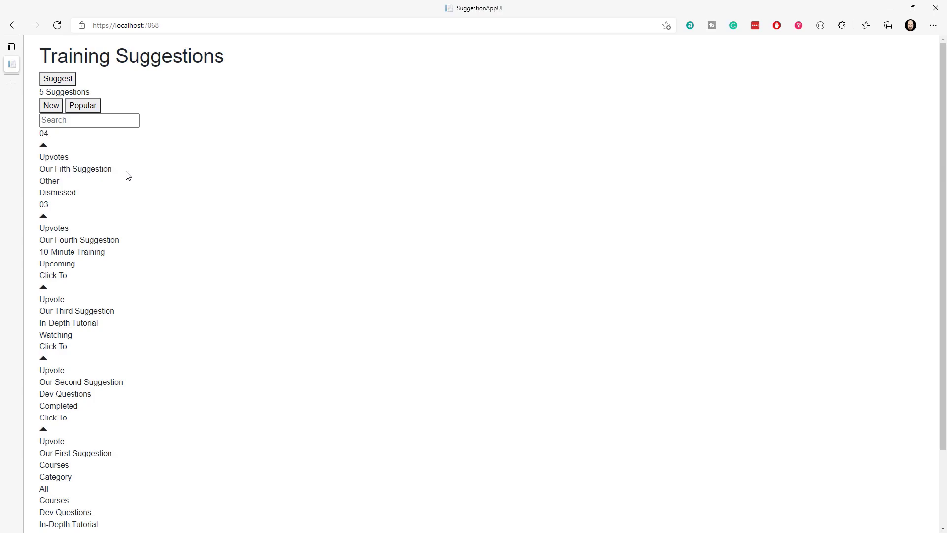
mouse_move(238, 234)
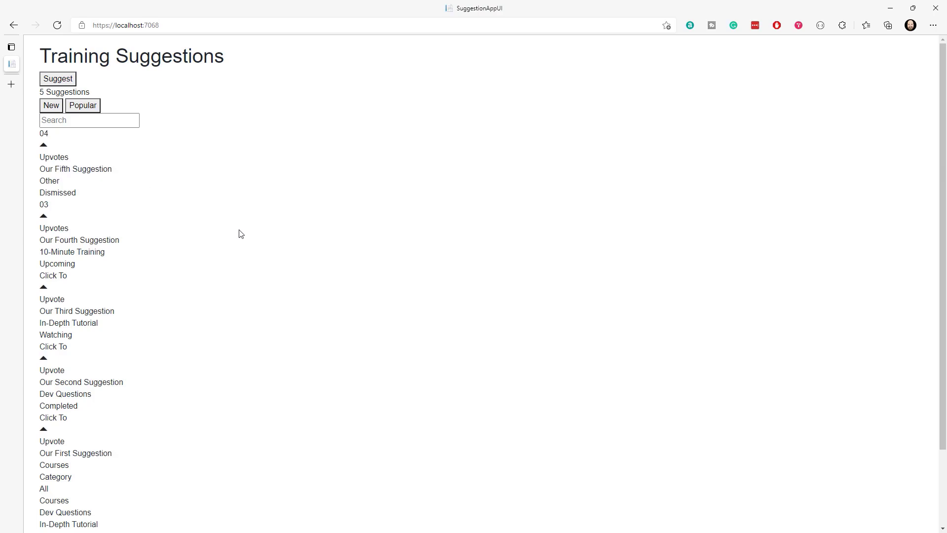
mouse_move(69, 259)
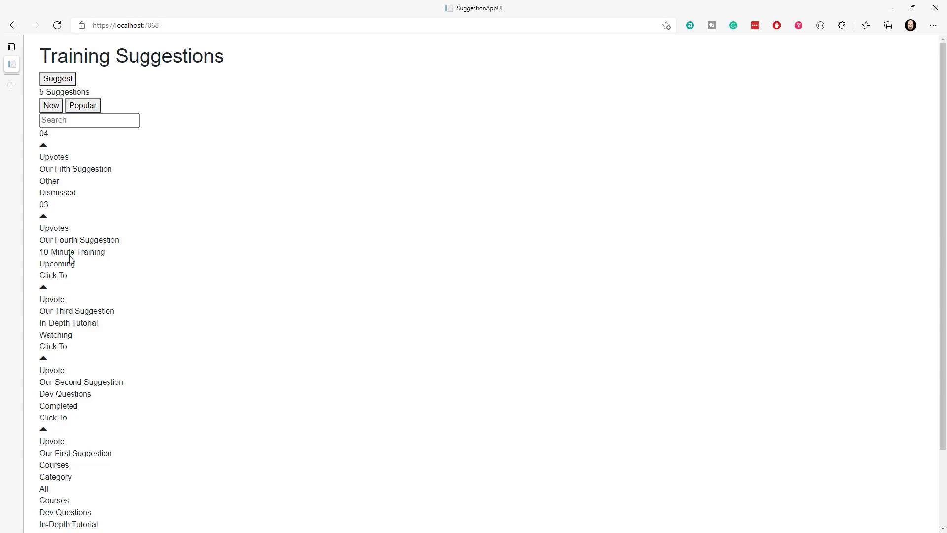
left_click(76, 169)
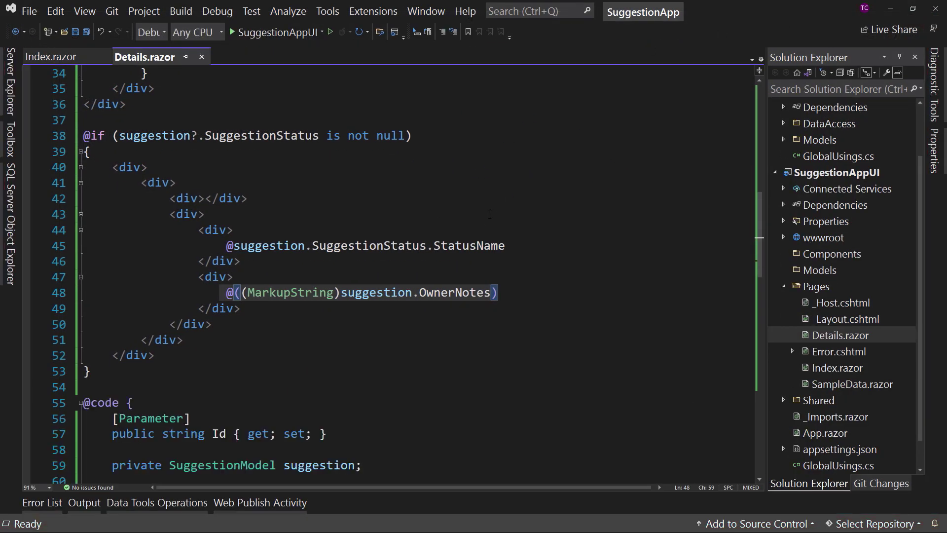
left_click(187, 214)
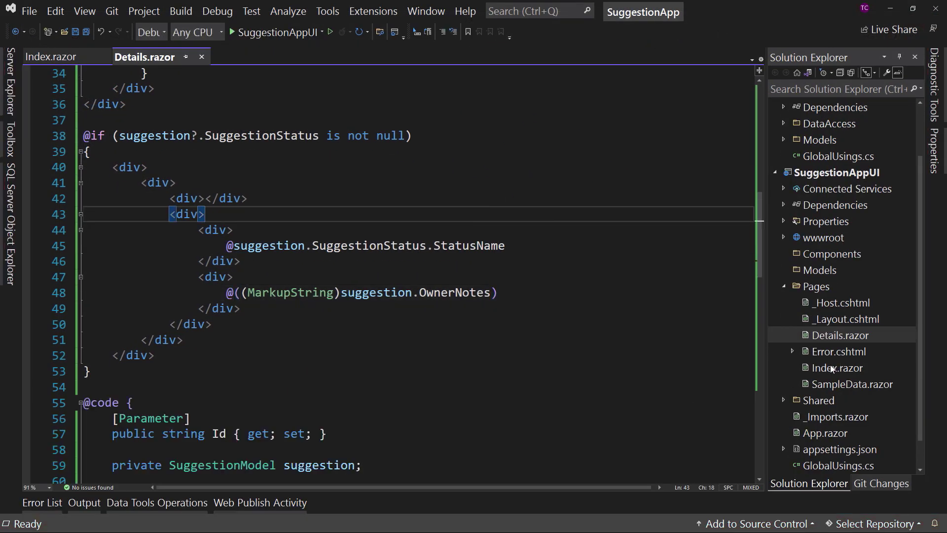